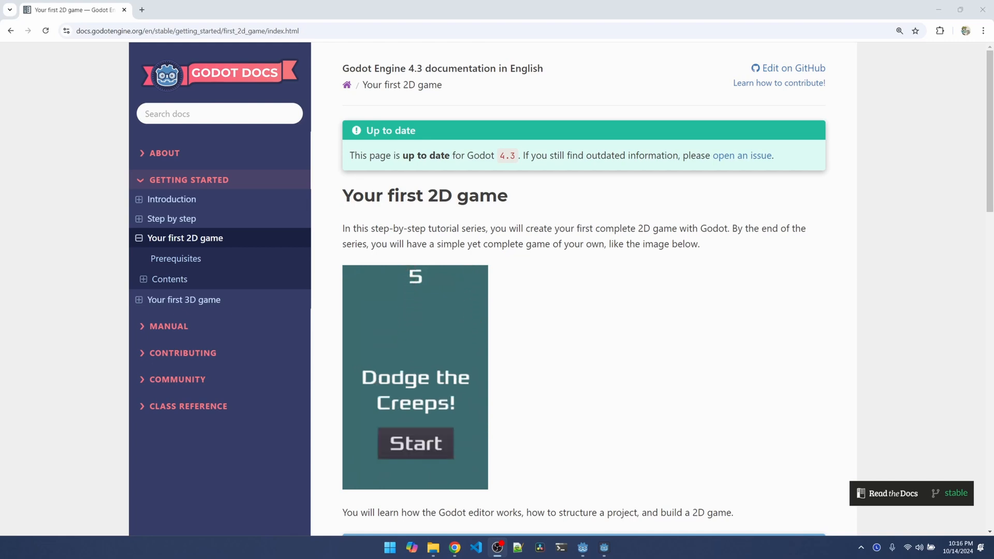
- Expand the docs sidebar contents and load the 'Setting up the project' tutorial page
{"action": "left_click", "coordinate": [415, 443]}
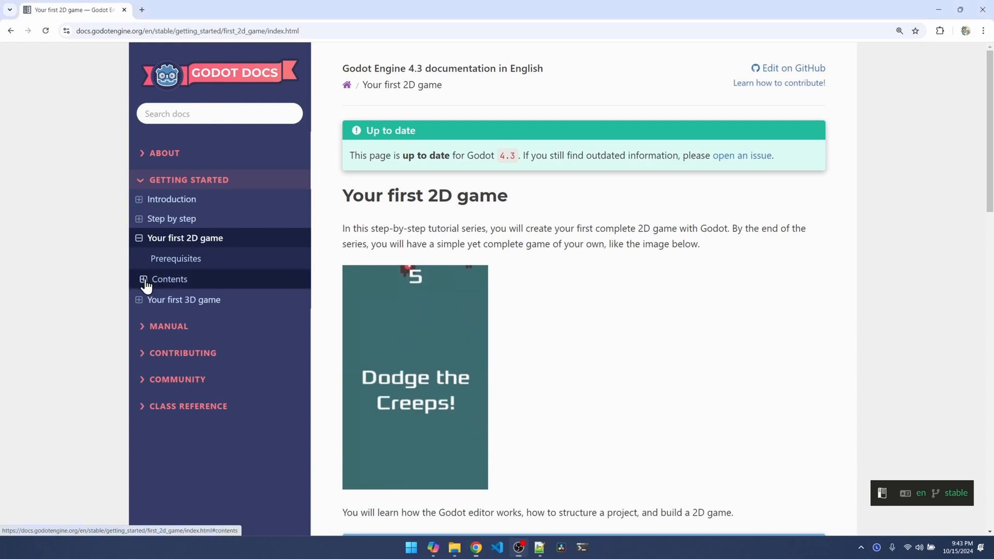
{"action": "left_click", "coordinate": [144, 279]}
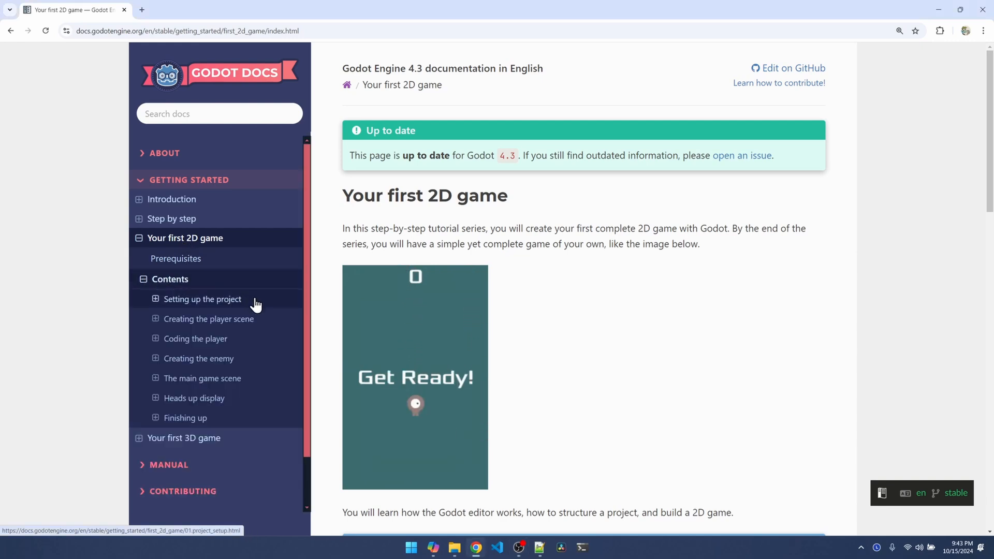
{"action": "left_click", "coordinate": [203, 299]}
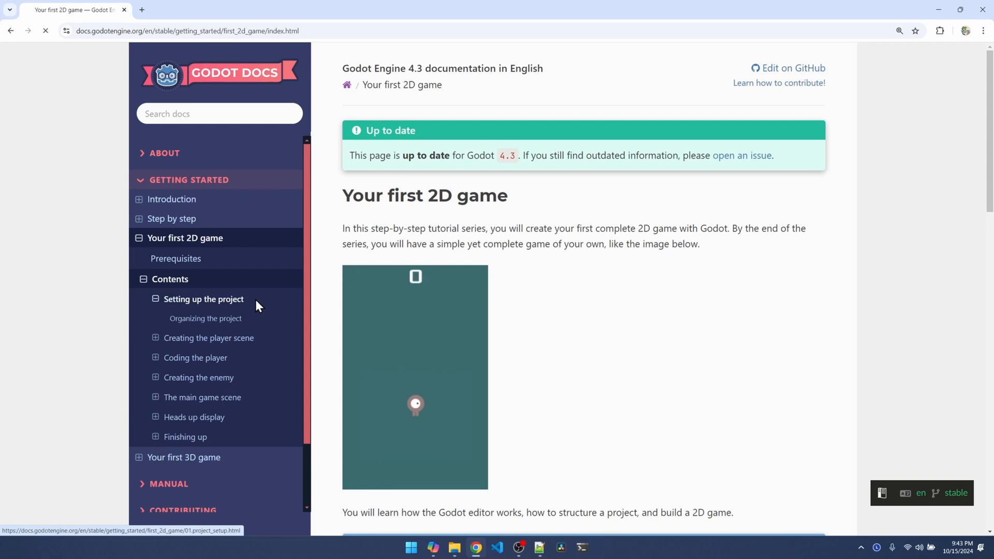
{"action": "left_click", "coordinate": [204, 298]}
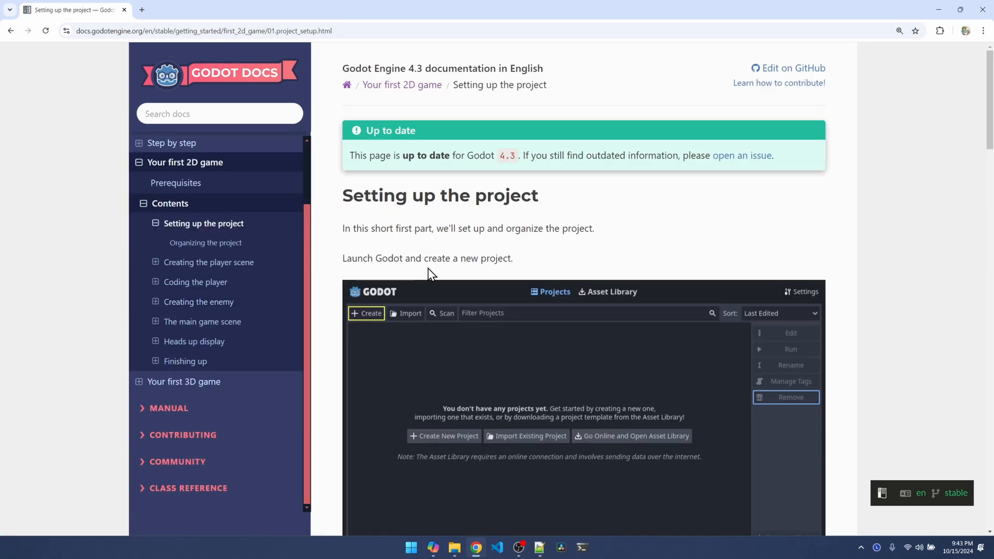
{"action": "mouse_move", "coordinate": [497, 280]}
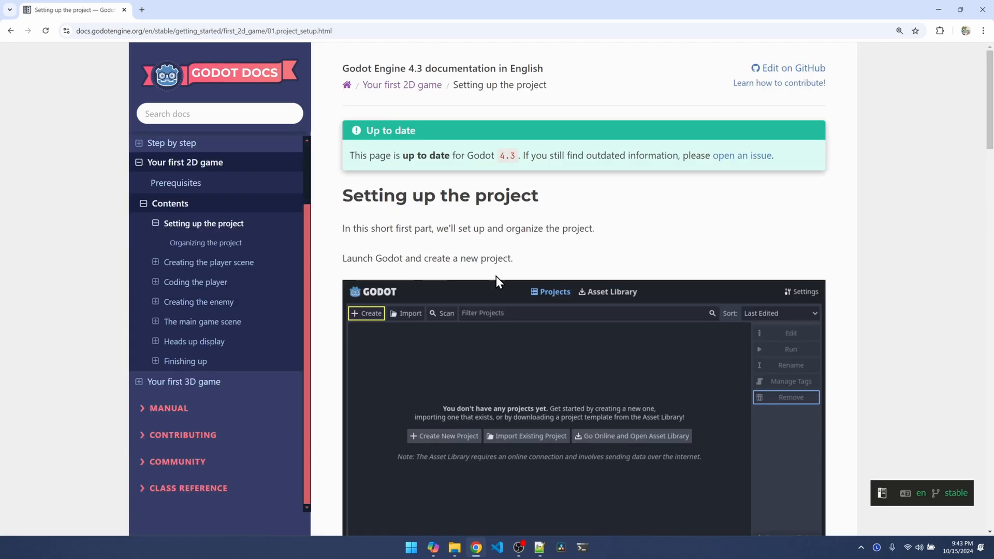
- Launch Godot and create the godot_first_2d_game project under C:/myprojects, opening it for editing
{"action": "left_click", "coordinate": [411, 547]}
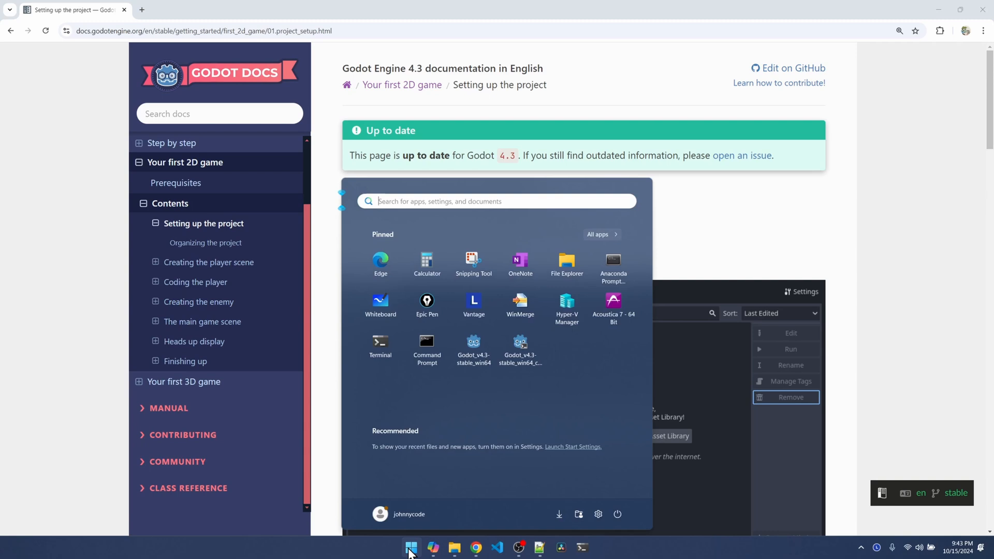
{"action": "mouse_move", "coordinate": [472, 342]}
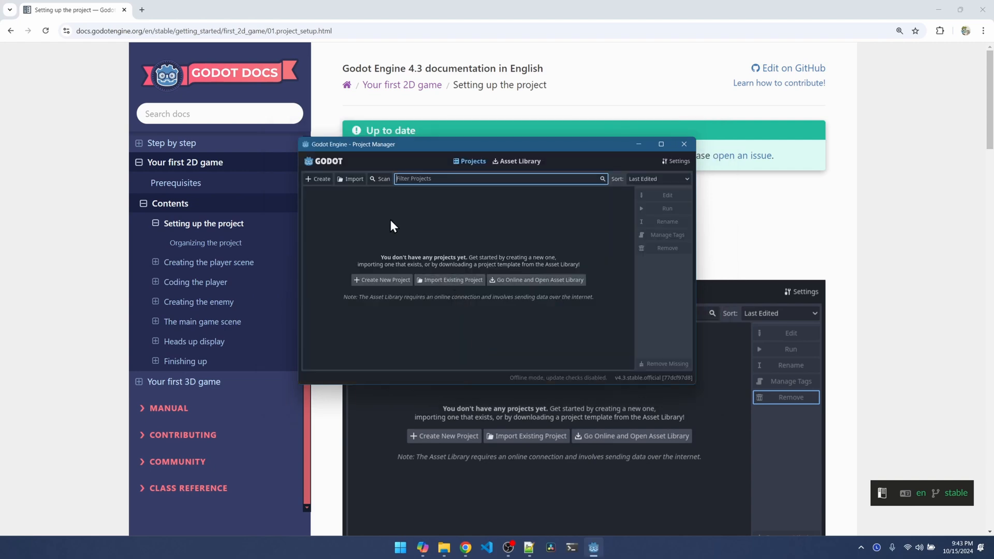
{"action": "left_click", "coordinate": [381, 280]}
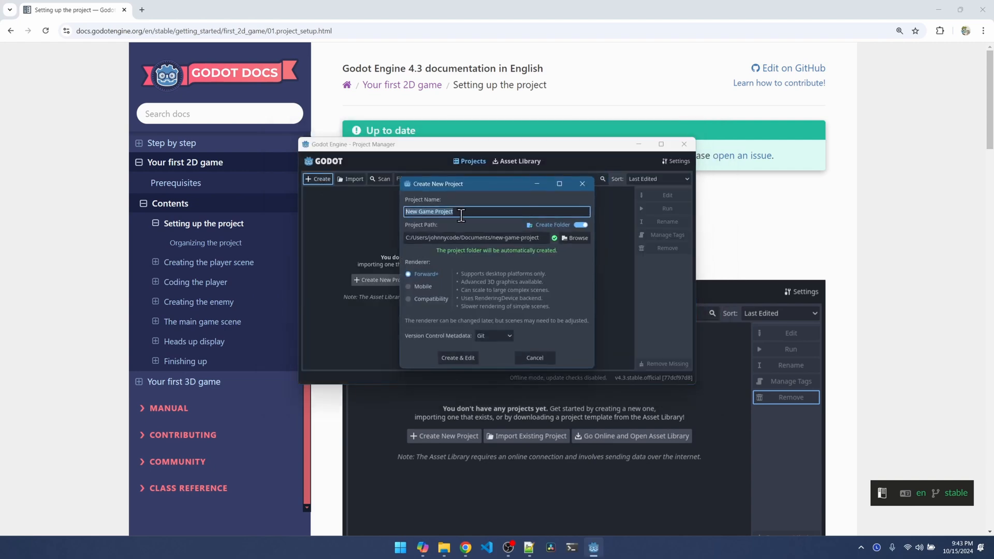
{"action": "type", "text": "godot_first_2d_game"}
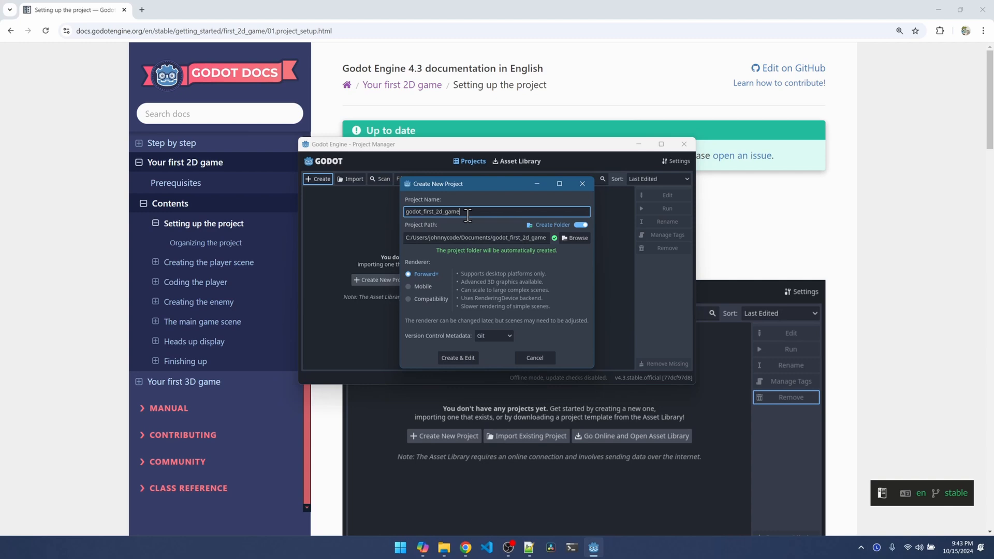
{"action": "mouse_move", "coordinate": [502, 257]}
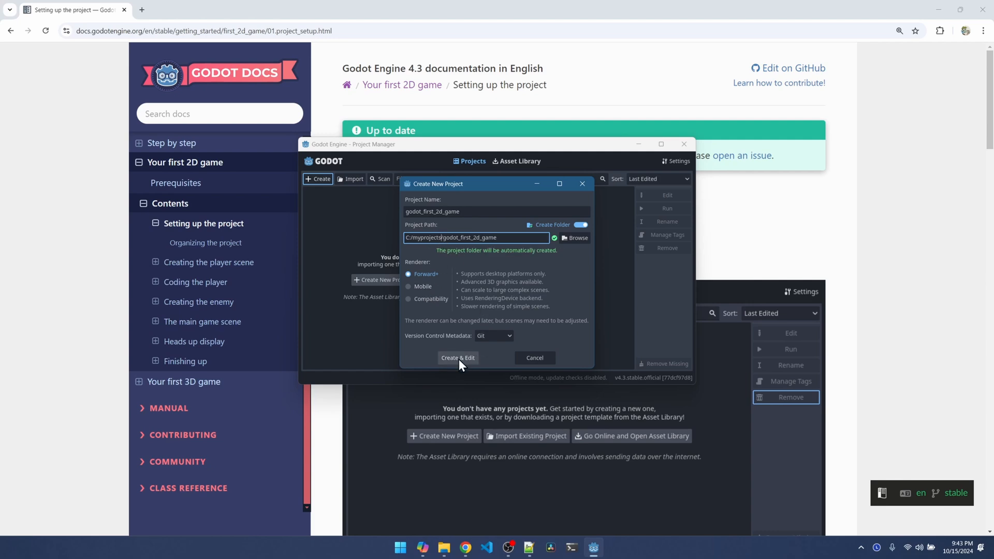
{"action": "left_click", "coordinate": [457, 358]}
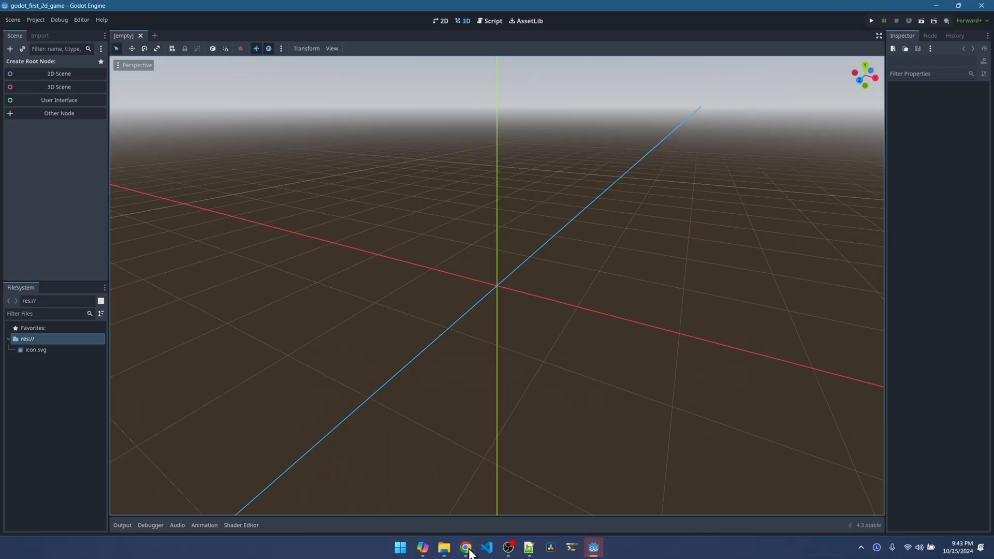
- Return to the browser and scroll to the dodge_the_creeps_2d_assets.zip download paragraph
{"action": "left_click", "coordinate": [466, 547]}
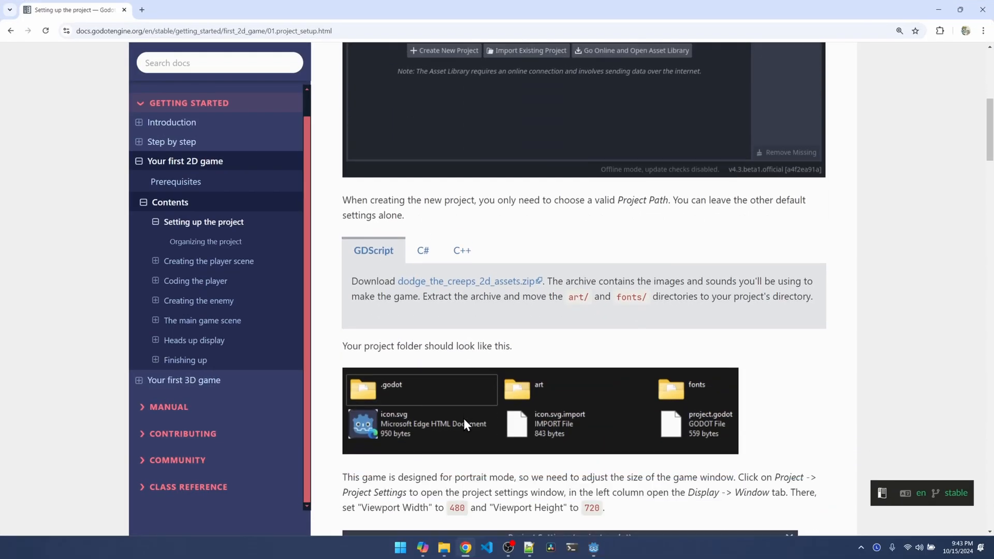
{"action": "scroll", "scroll_direction": "down", "scroll_amount": 3}
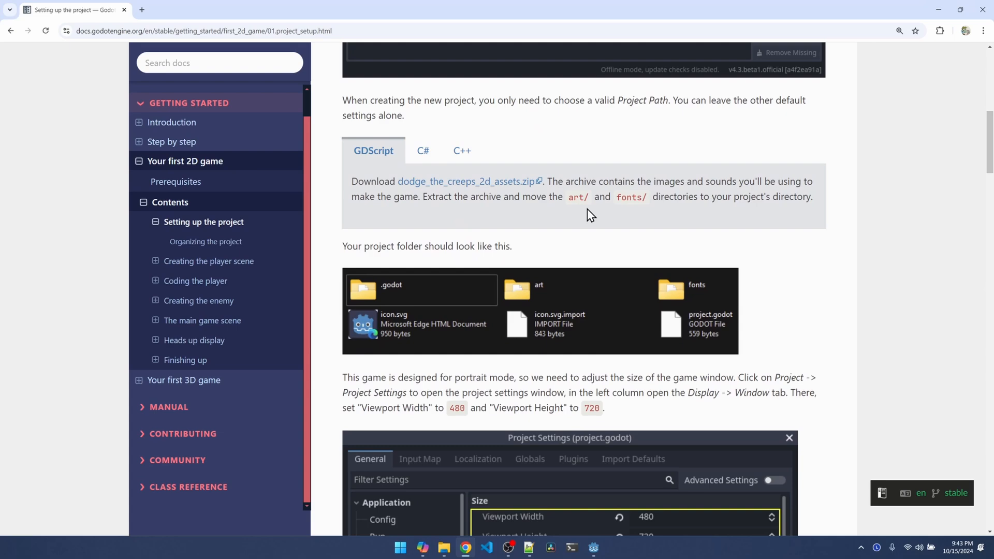
{"action": "mouse_move", "coordinate": [477, 195]}
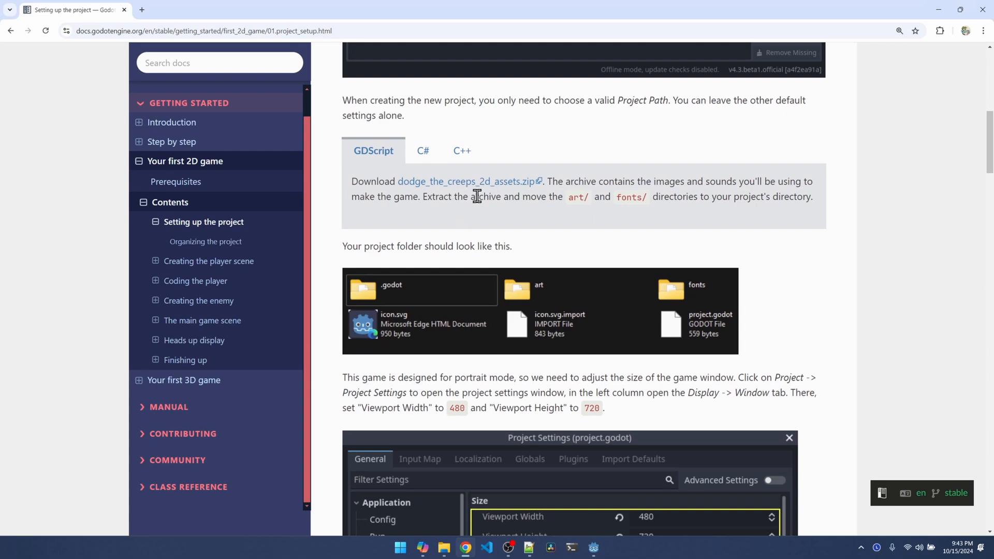
{"action": "mouse_move", "coordinate": [444, 547]}
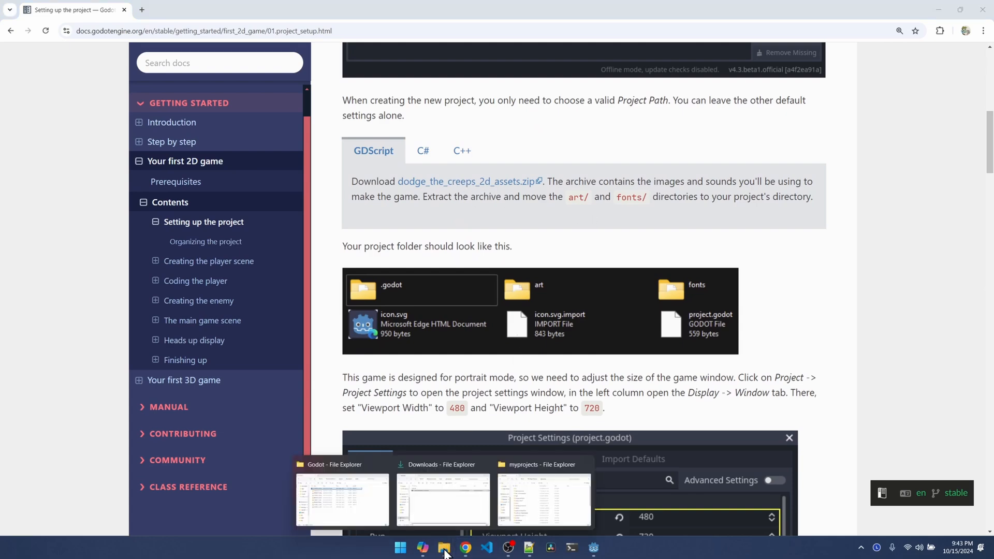
- Select the art and fonts folders in the downloaded dodge_the_creeps_2d_assets archive
{"action": "left_click", "coordinate": [442, 497]}
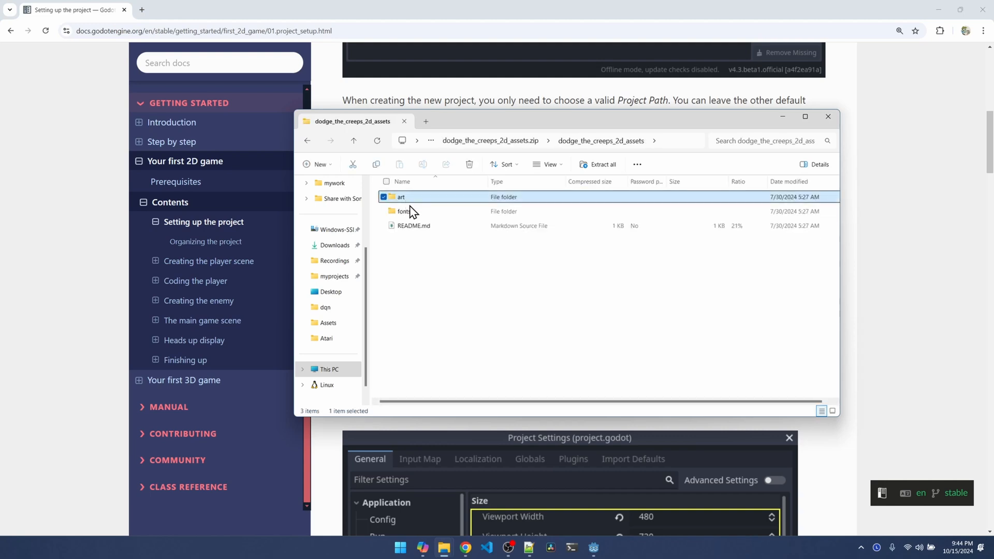
{"action": "left_click", "coordinate": [405, 212]}
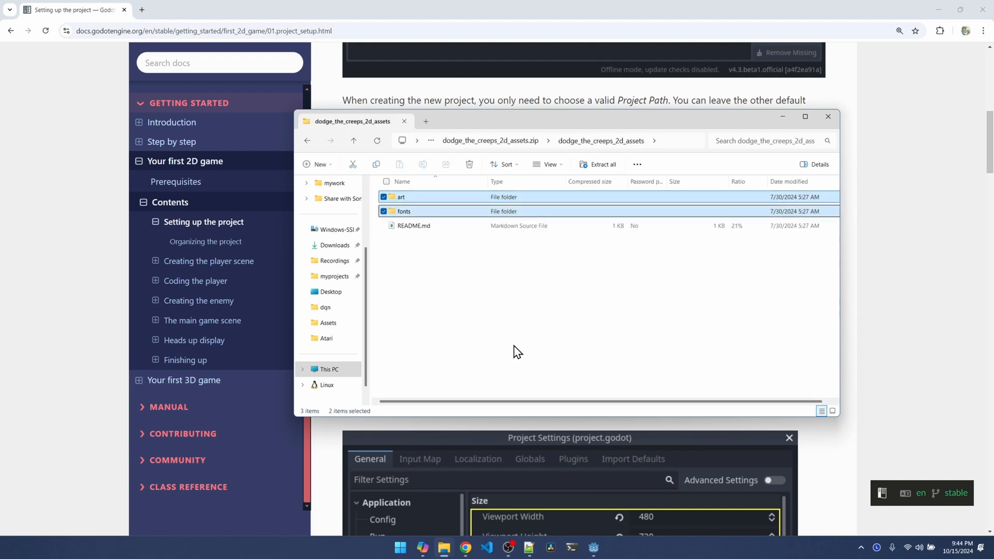
{"action": "mouse_move", "coordinate": [520, 387]}
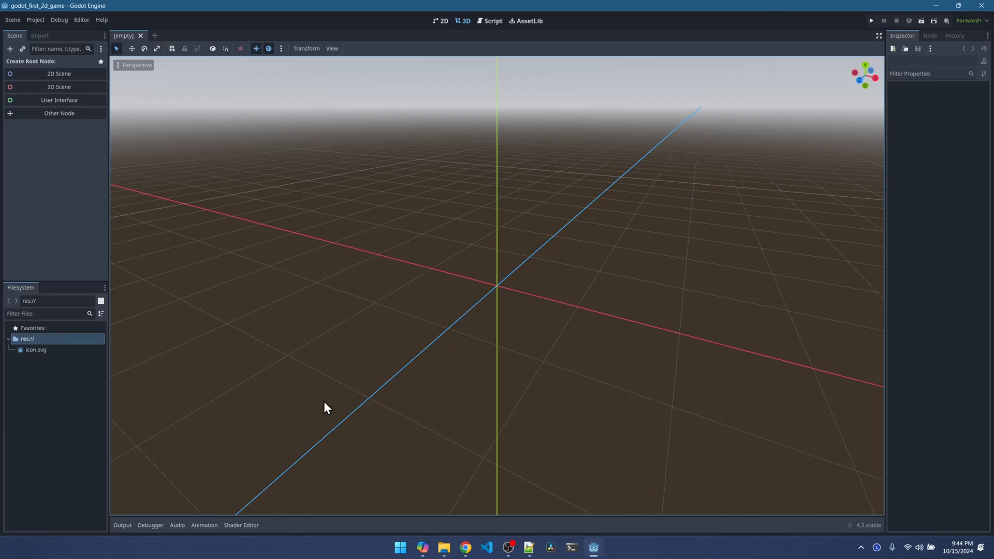
{"action": "mouse_move", "coordinate": [57, 301]}
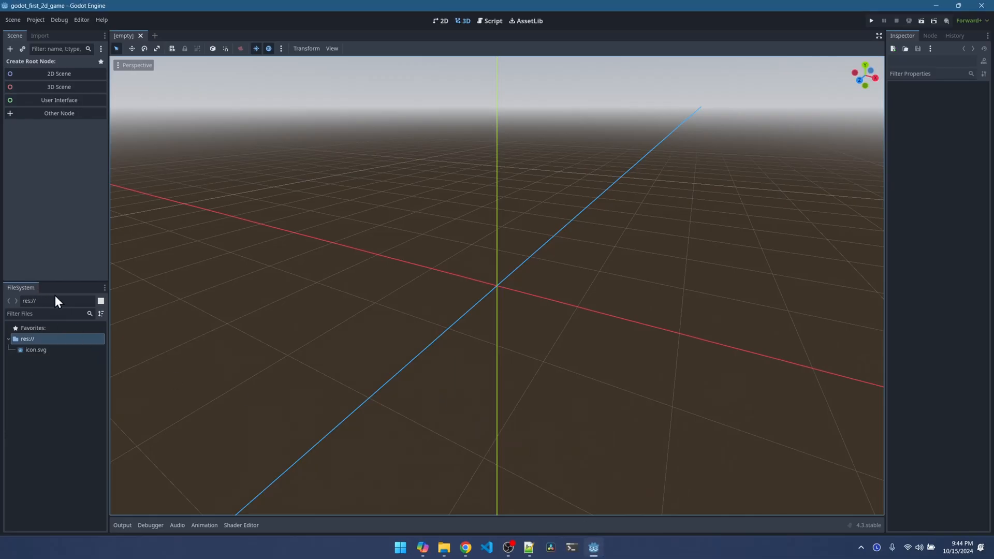
{"action": "mouse_move", "coordinate": [36, 379]}
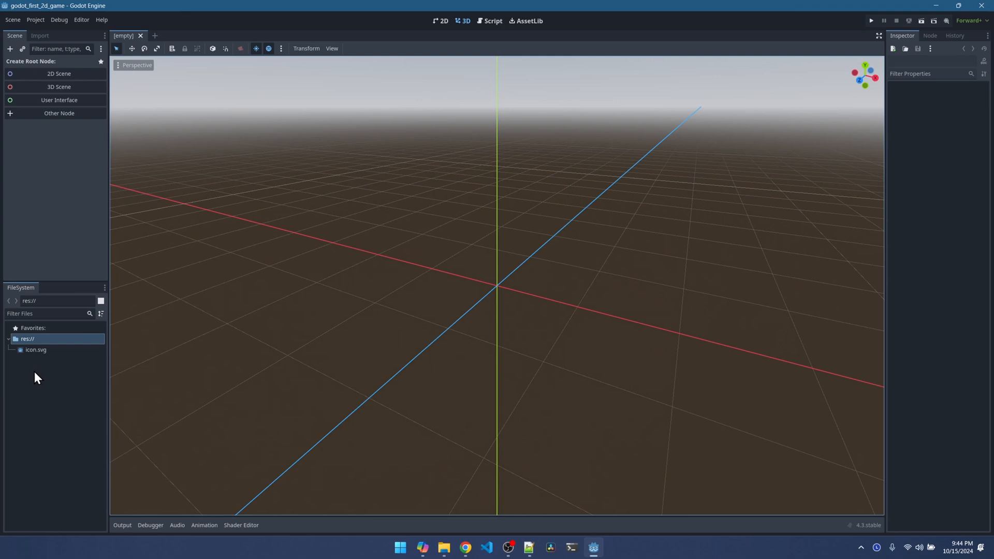
- Place the art and fonts folders into the godot_first_2d_game folder, then close Explorer
{"action": "right_click", "coordinate": [36, 377]}
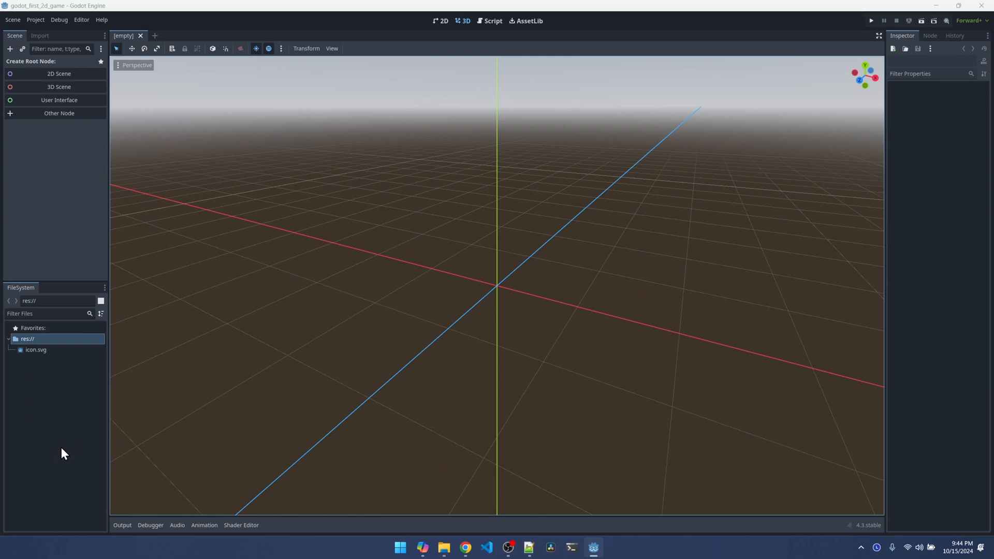
{"action": "left_click", "coordinate": [443, 546]}
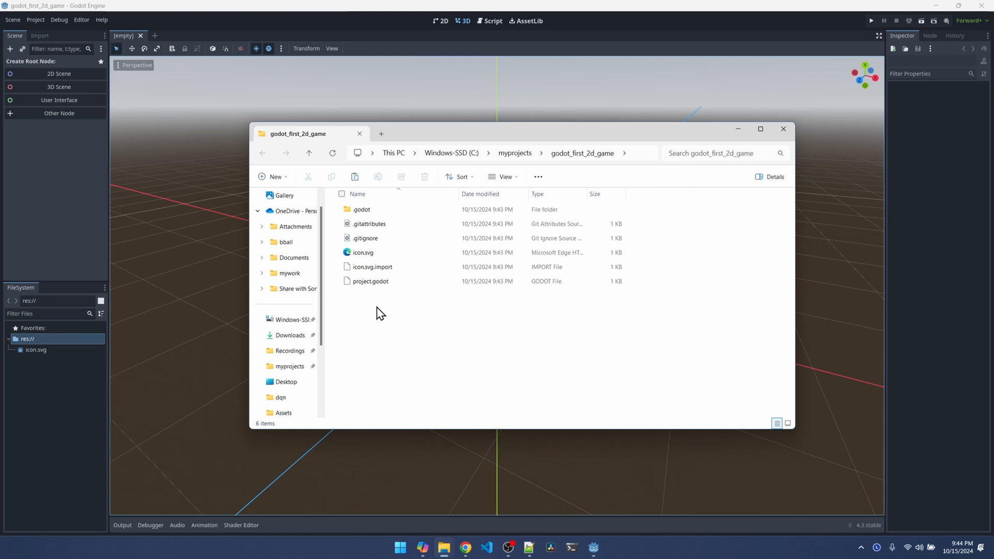
{"action": "mouse_move", "coordinate": [34, 413]}
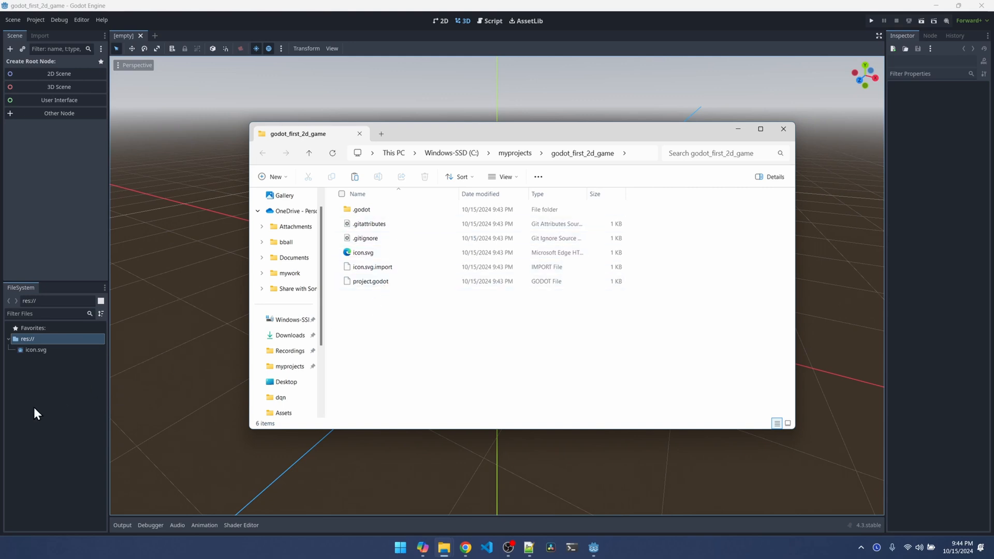
{"action": "mouse_move", "coordinate": [51, 362]}
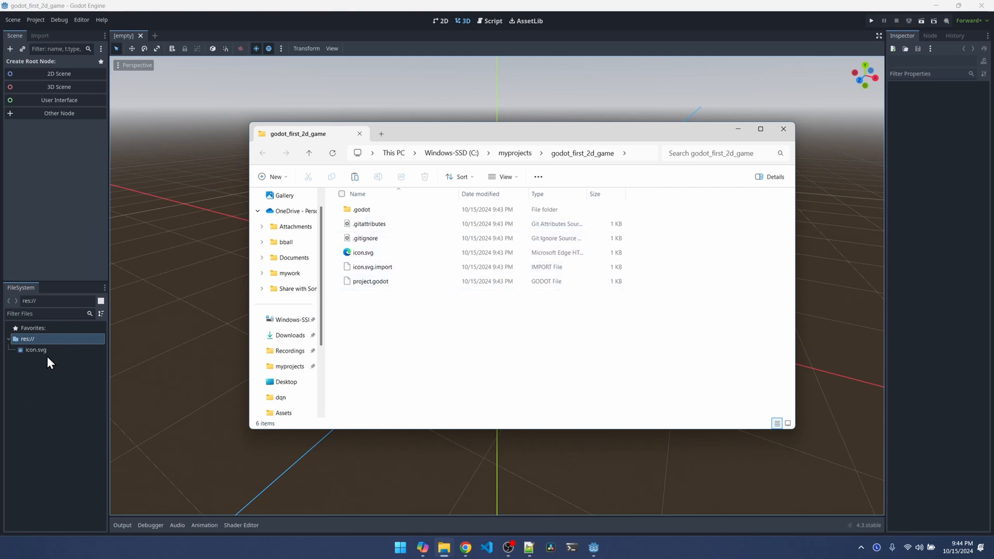
{"action": "mouse_move", "coordinate": [411, 298]}
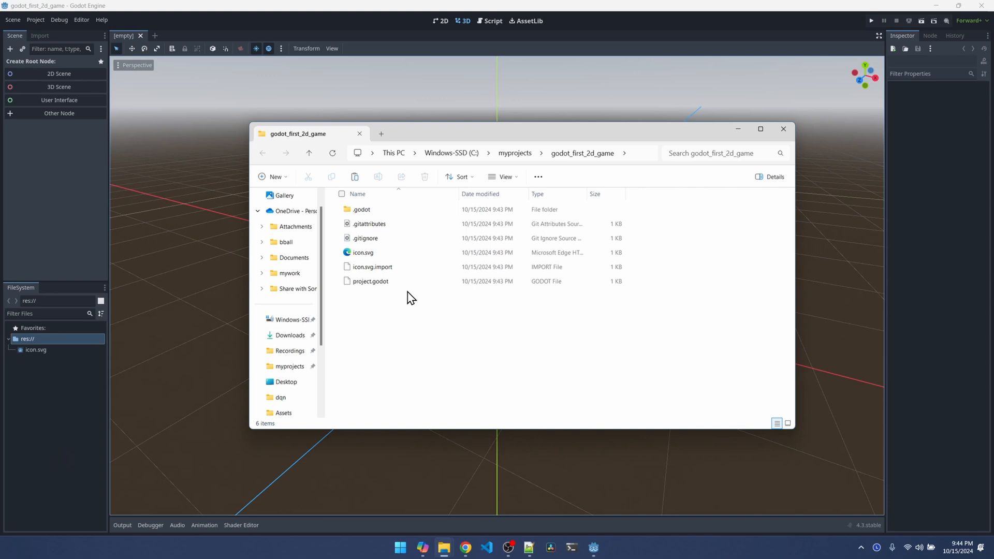
{"action": "mouse_move", "coordinate": [380, 223]}
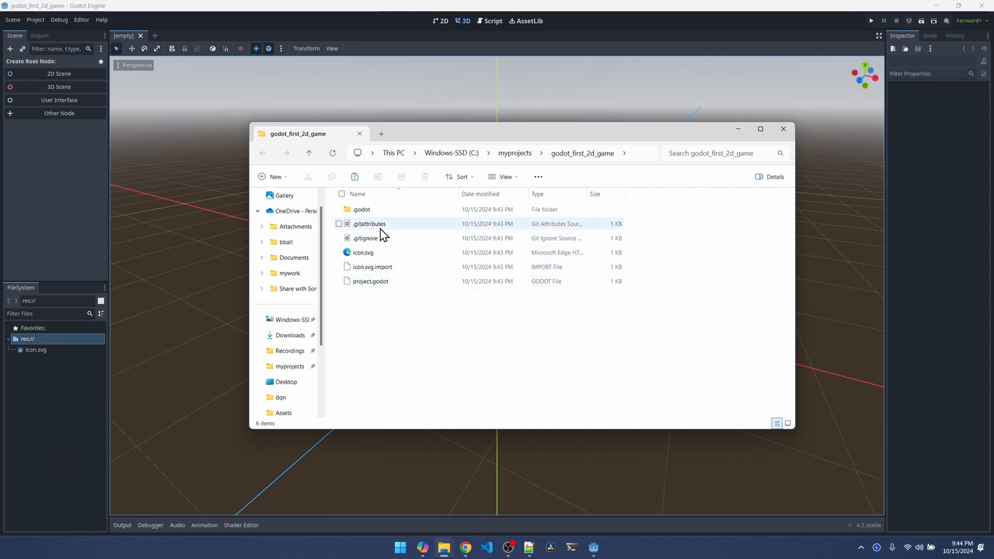
{"action": "left_click", "coordinate": [366, 238]}
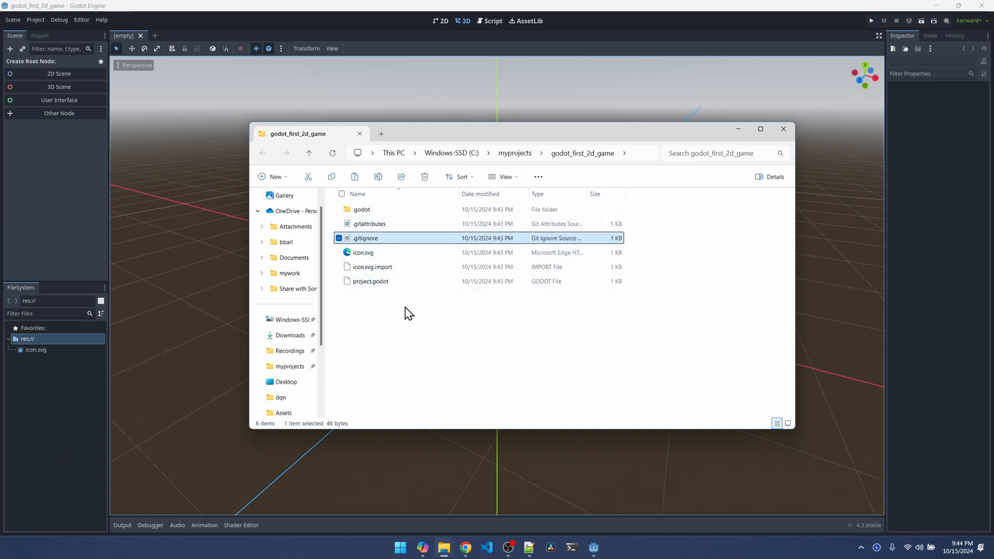
{"action": "left_click", "coordinate": [409, 316]}
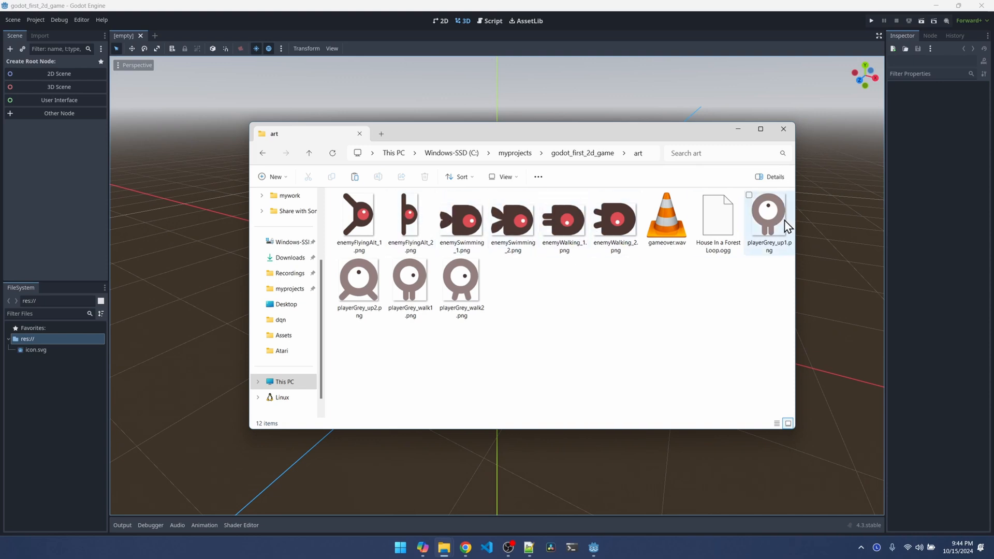
{"action": "mouse_move", "coordinate": [715, 261]}
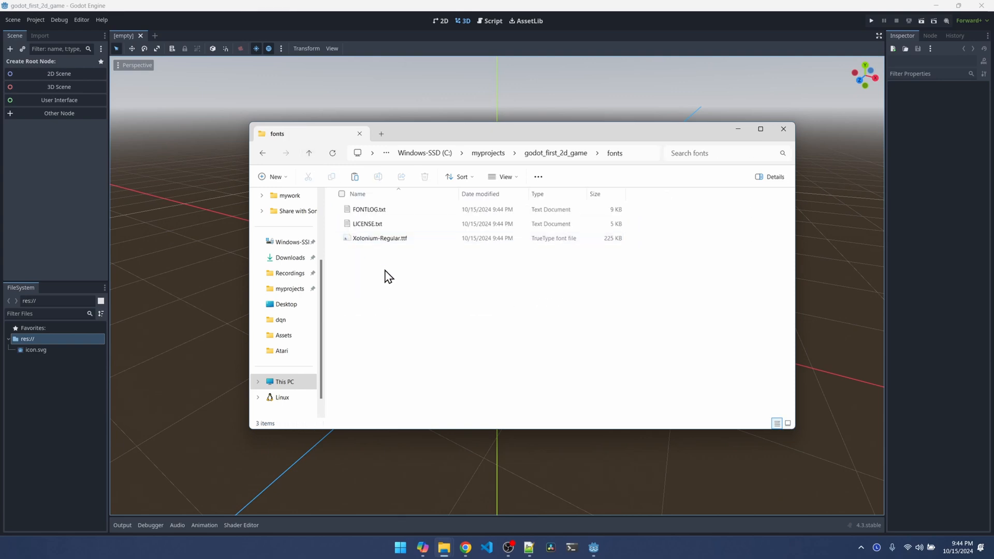
{"action": "double_click", "coordinate": [380, 237]}
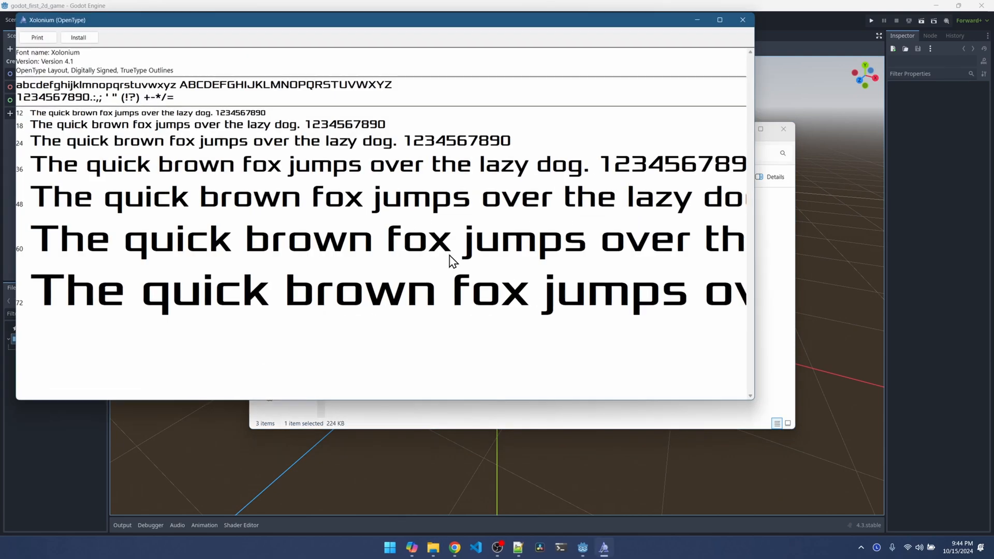
{"action": "left_click", "coordinate": [742, 20]}
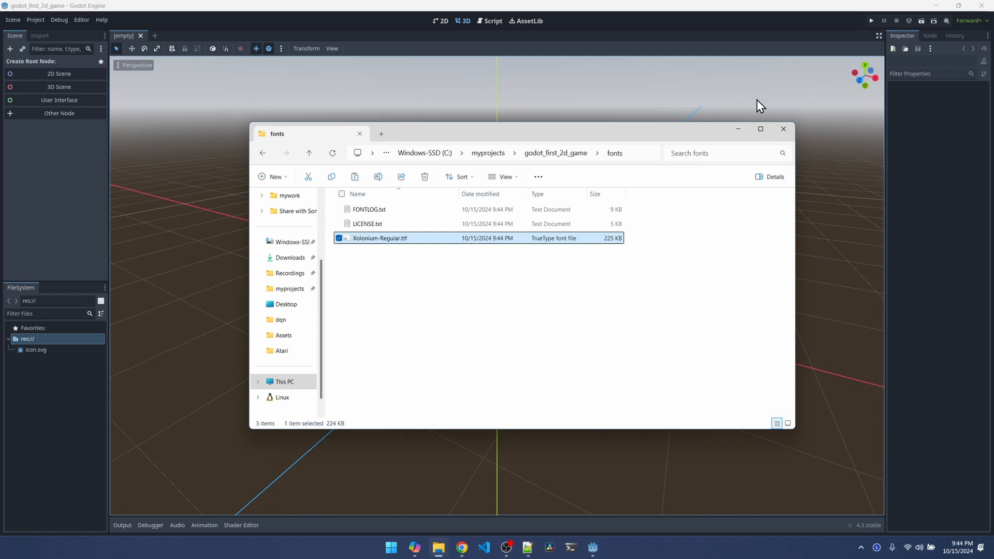
{"action": "left_click", "coordinate": [783, 129]}
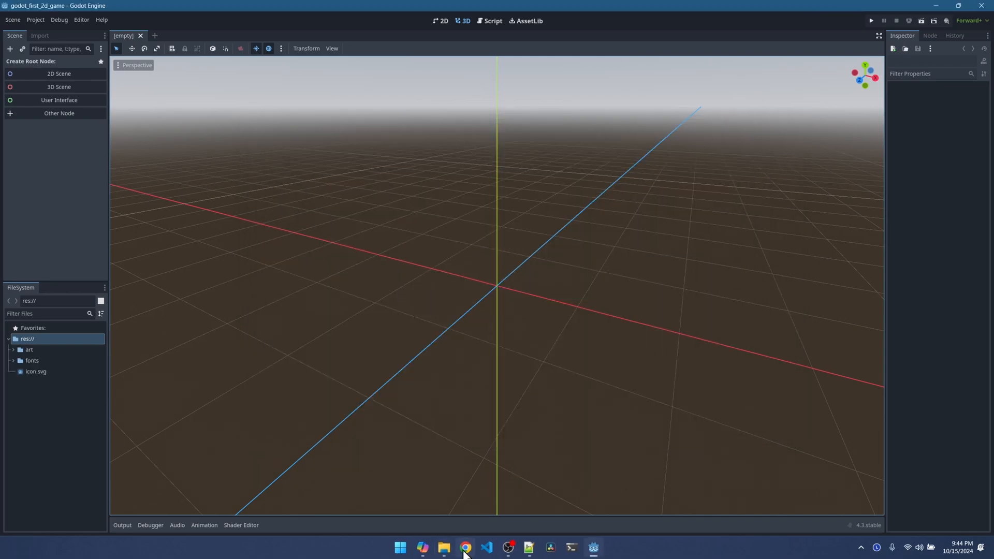
- Bring up the docs step for setting the window viewport to 480 by 720
{"action": "left_click", "coordinate": [465, 548]}
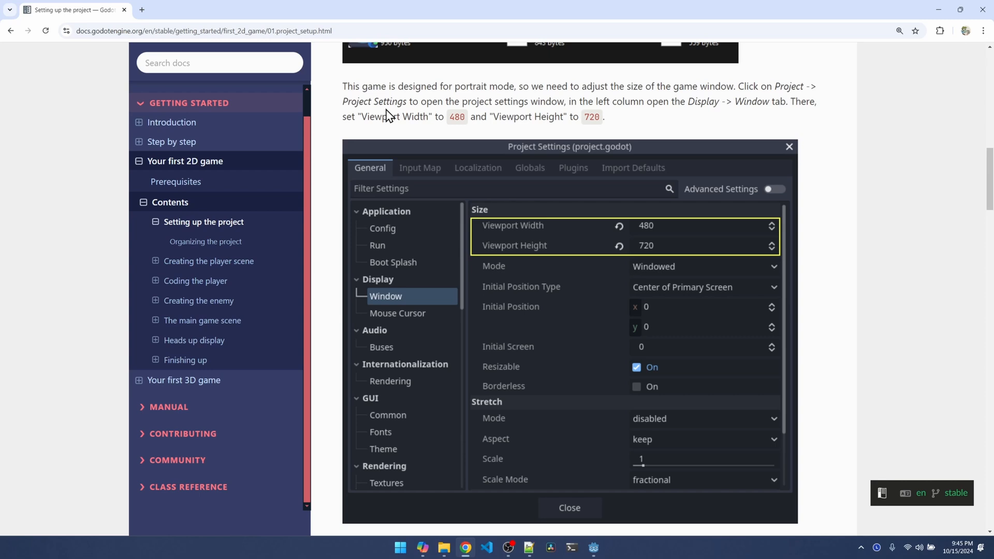
{"action": "mouse_move", "coordinate": [472, 135]}
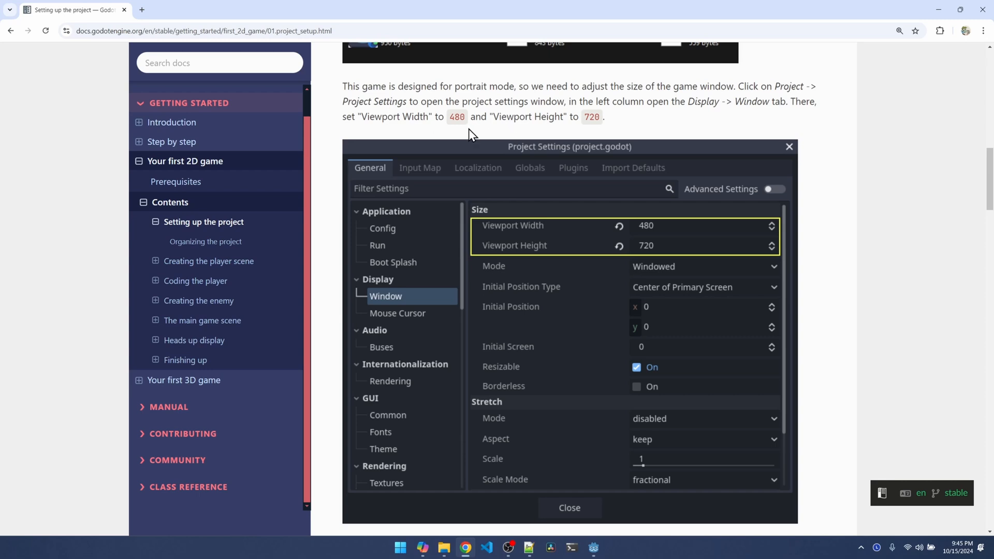
{"action": "mouse_move", "coordinate": [594, 133]}
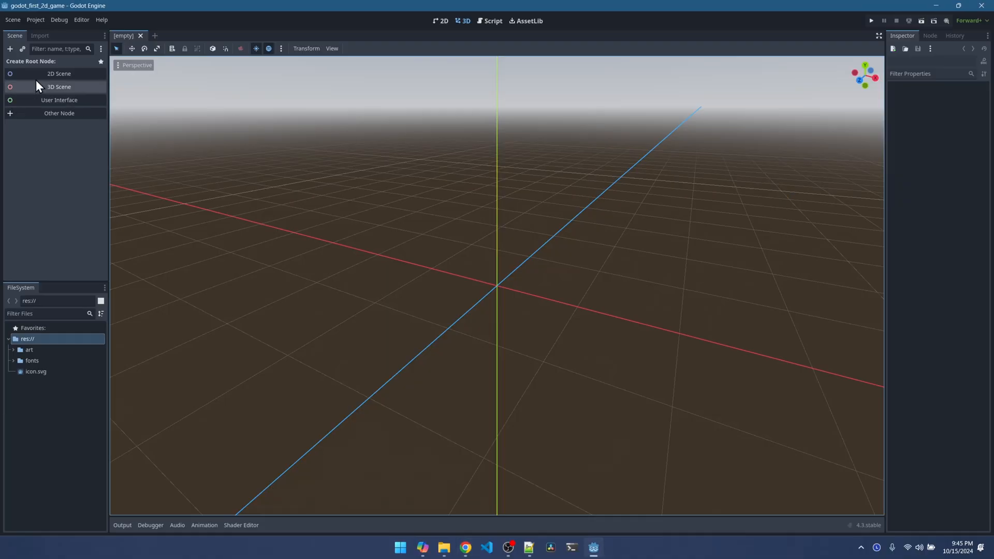
{"action": "left_click", "coordinate": [34, 19]}
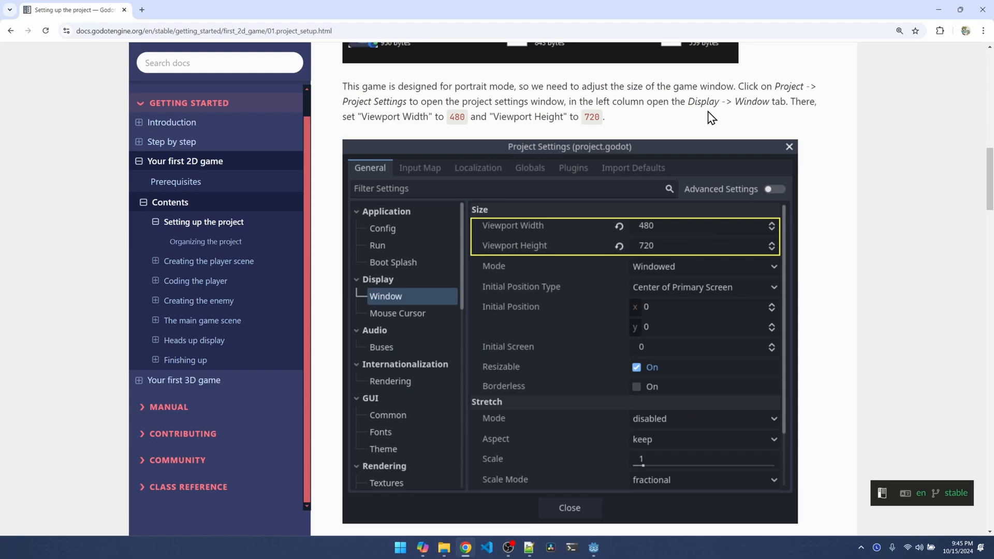
{"action": "mouse_move", "coordinate": [755, 116]}
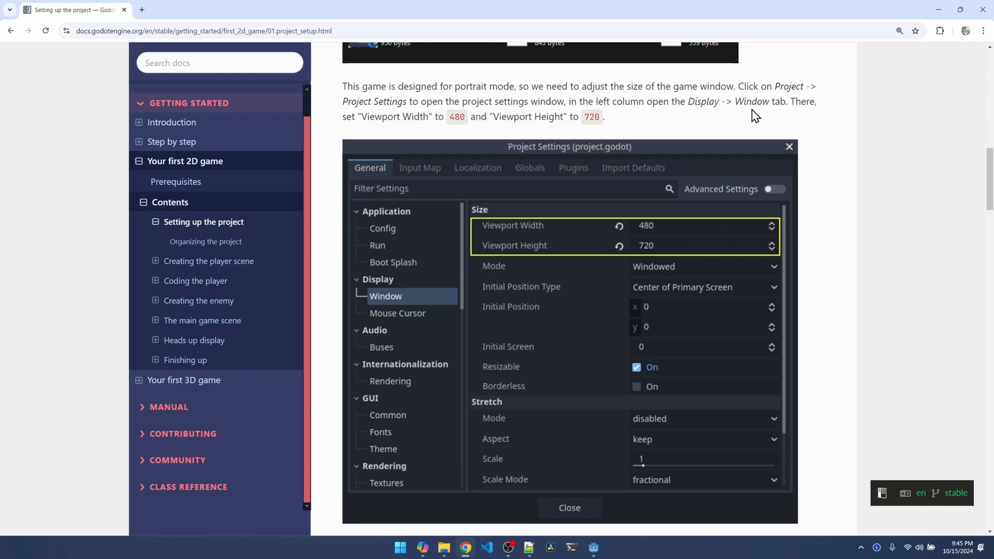
- In Project Settings under Display > Window, set the viewport width to 480
{"action": "left_click", "coordinate": [593, 547]}
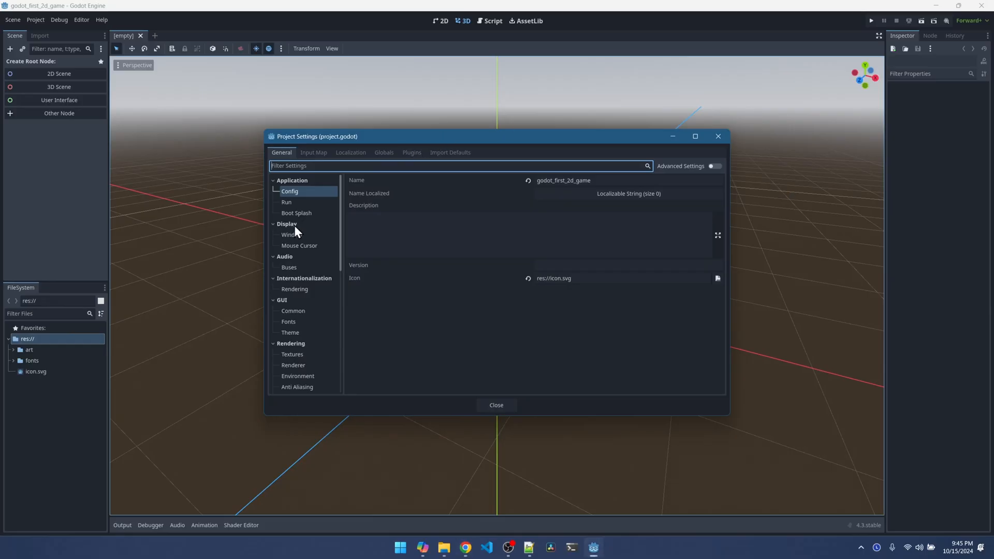
{"action": "left_click", "coordinate": [291, 235]}
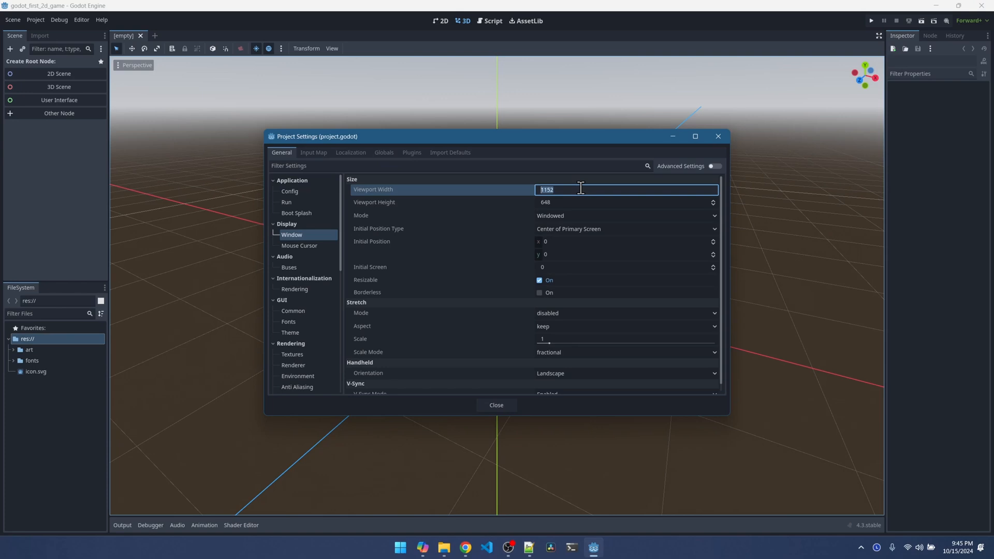
{"action": "type", "text": "480"}
{"action": "left_click", "coordinate": [626, 202]}
{"action": "type", "text": "72"}
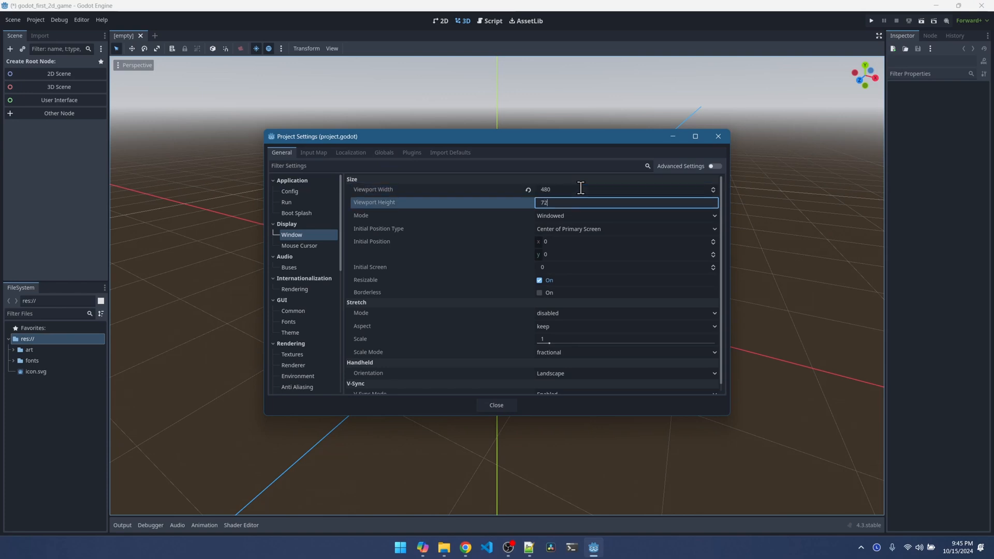
{"action": "left_click", "coordinate": [465, 547]}
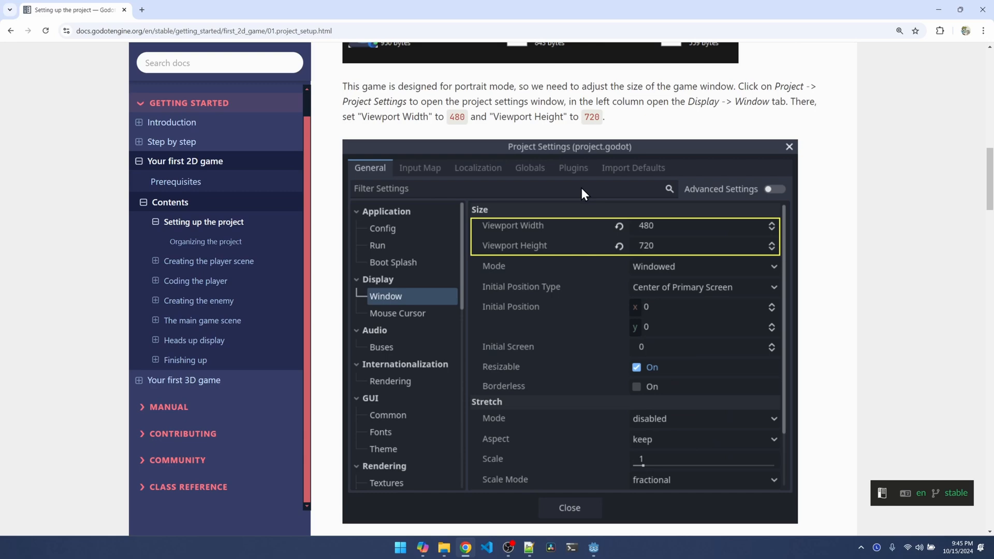
- Scroll the docs to the stretch mode canvas_items and aspect keep instructions
{"action": "scroll", "scroll_direction": "down", "scroll_amount": 3}
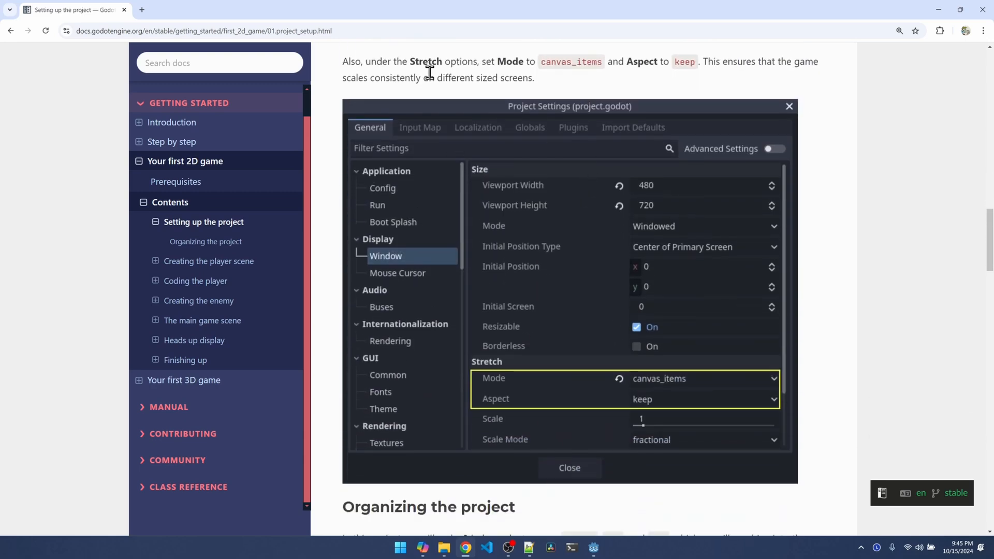
{"action": "mouse_move", "coordinate": [539, 81]}
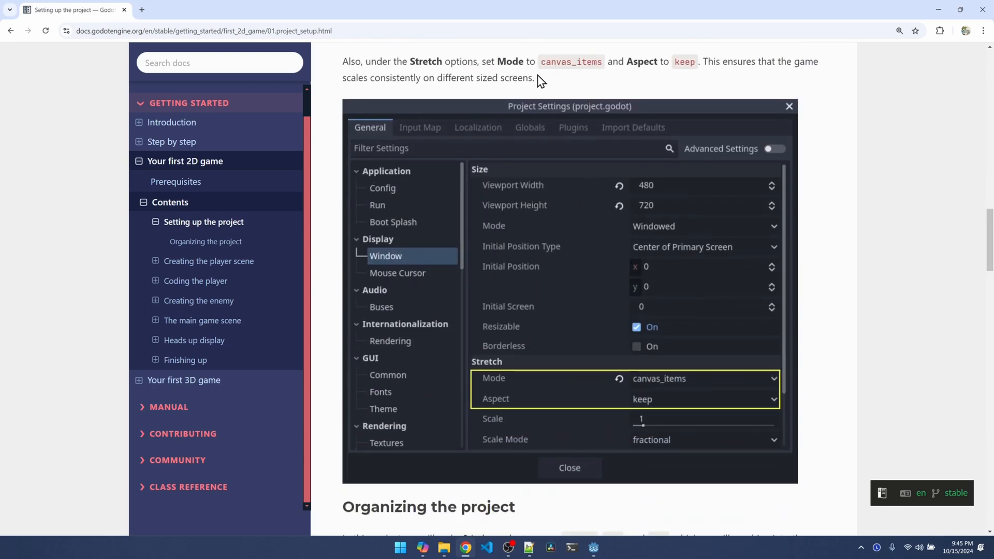
{"action": "mouse_move", "coordinate": [656, 77]}
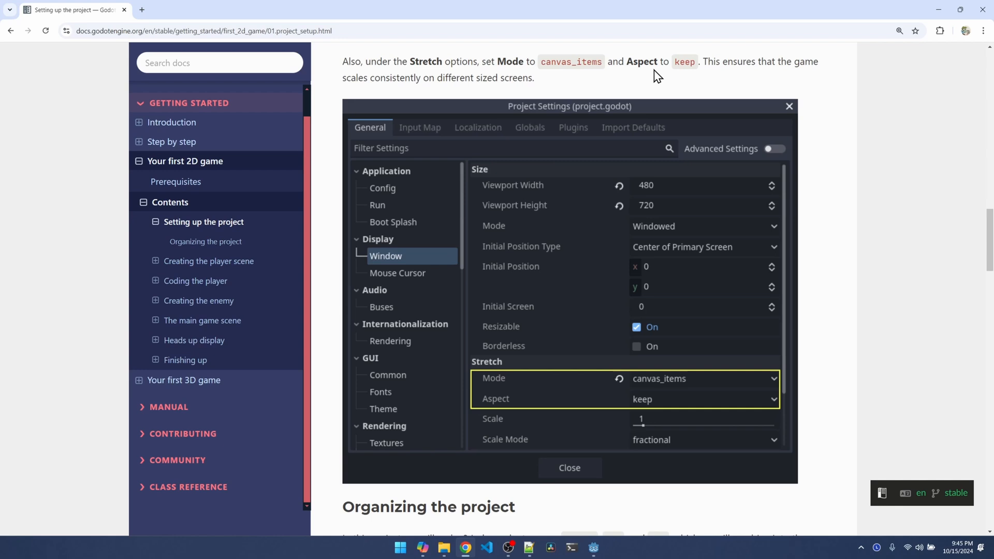
{"action": "mouse_move", "coordinate": [774, 75]}
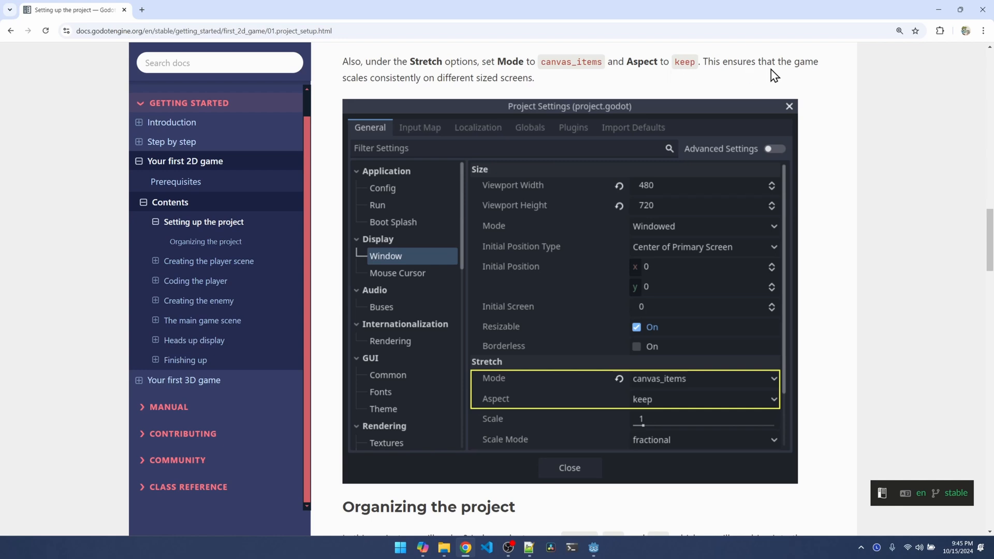
{"action": "mouse_move", "coordinate": [406, 95]}
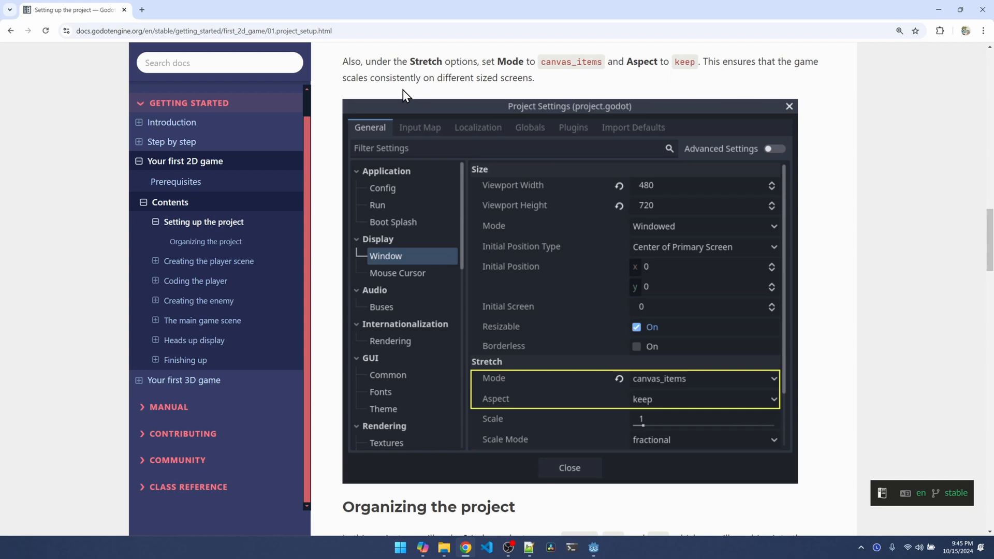
{"action": "mouse_move", "coordinate": [500, 92]}
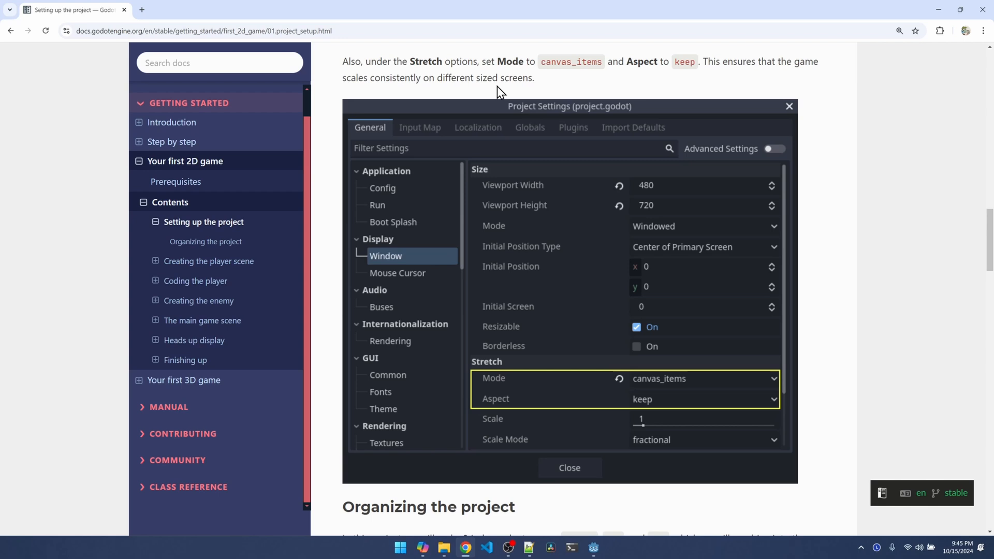
- Set viewport height 720 and stretch mode canvas_items, then close Project Settings
{"action": "left_click", "coordinate": [593, 547]}
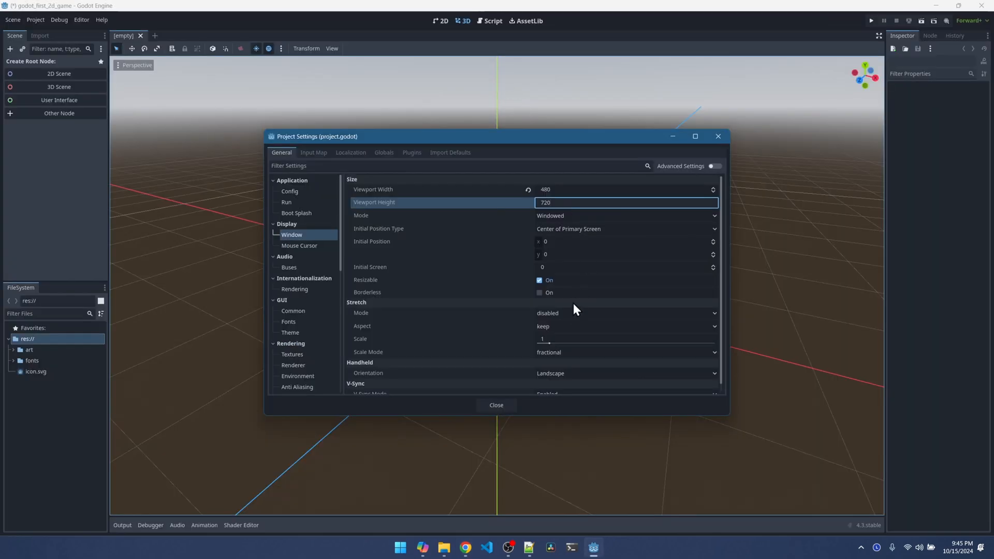
{"action": "left_click", "coordinate": [624, 312]}
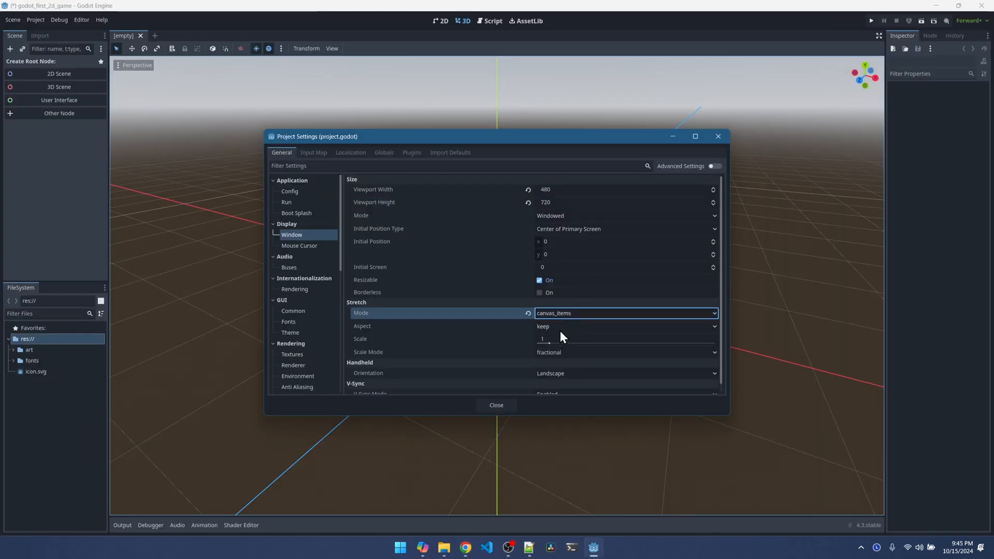
{"action": "mouse_move", "coordinate": [496, 405]}
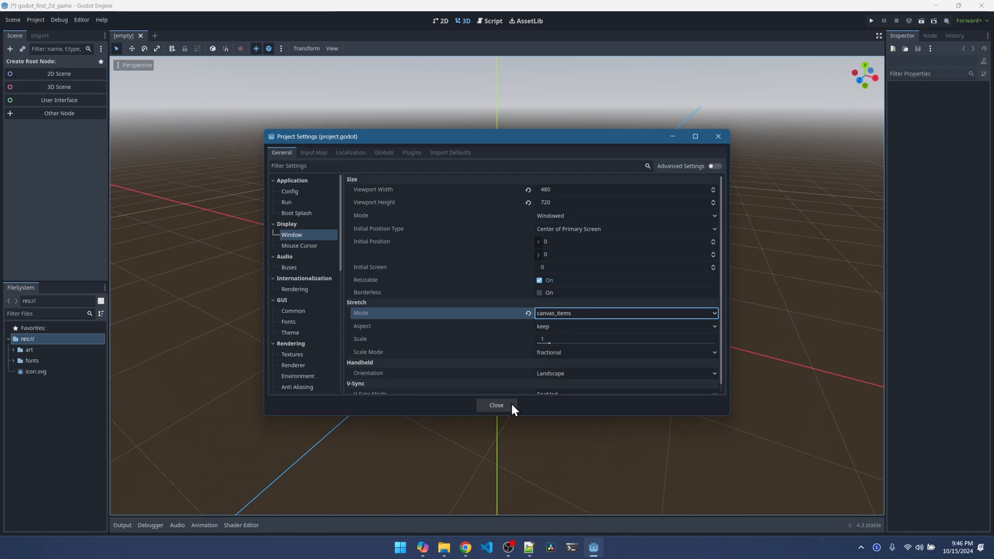
{"action": "left_click", "coordinate": [465, 547]}
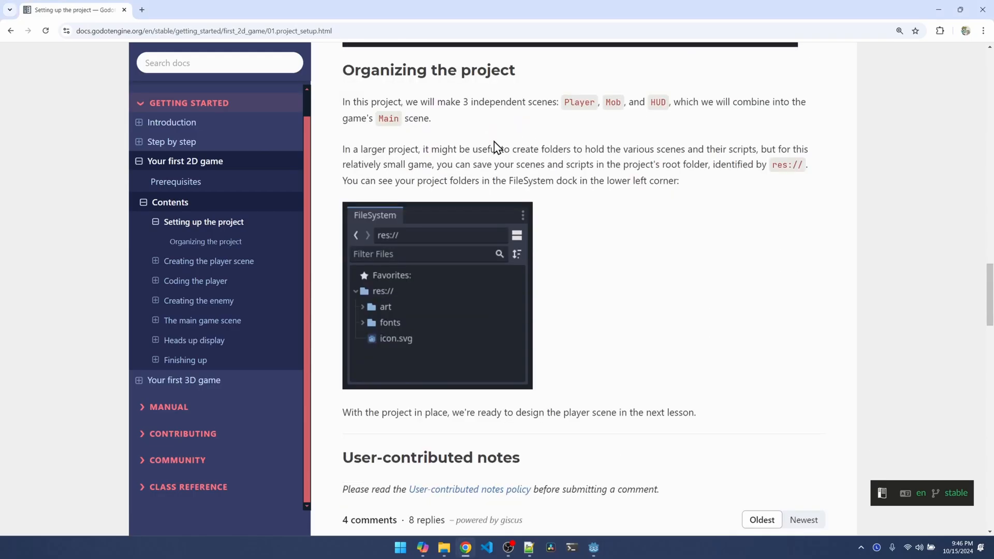
{"action": "mouse_move", "coordinate": [607, 119]}
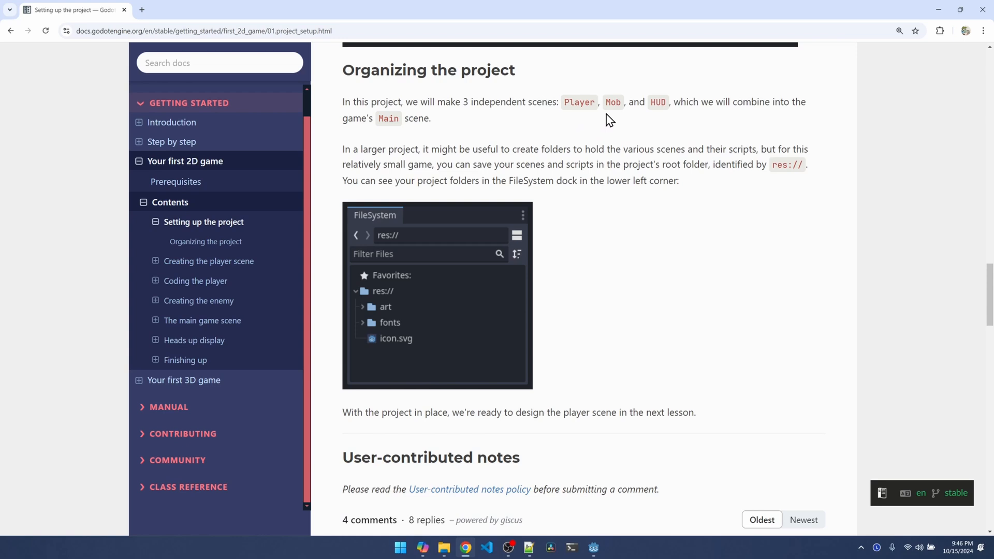
{"action": "mouse_move", "coordinate": [621, 121]}
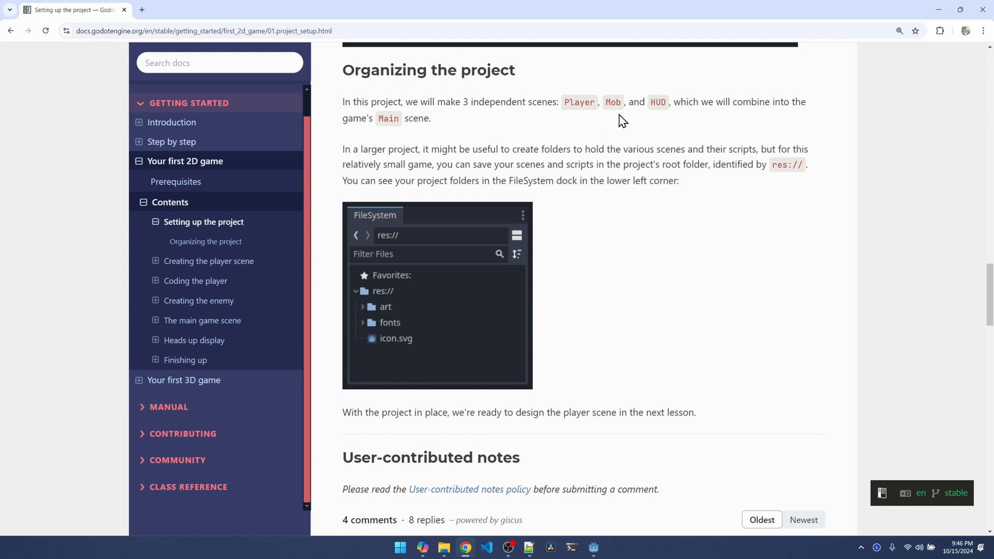
{"action": "mouse_move", "coordinate": [661, 117]}
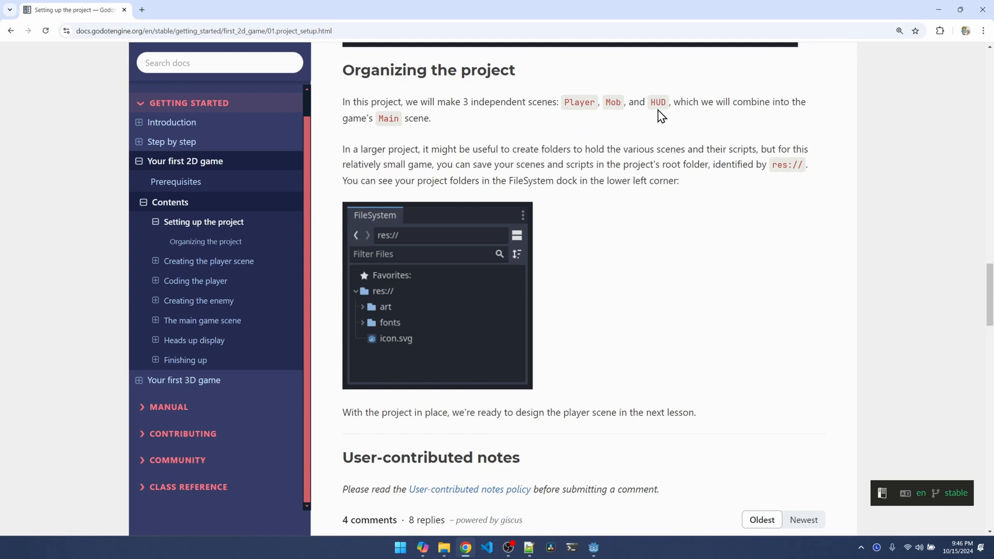
{"action": "mouse_move", "coordinate": [393, 135]}
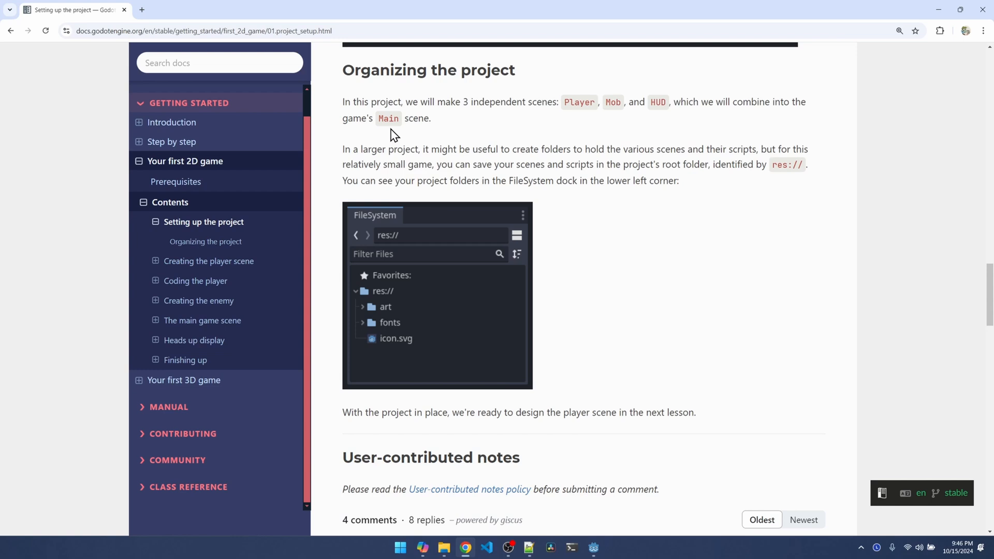
{"action": "mouse_move", "coordinate": [557, 131]}
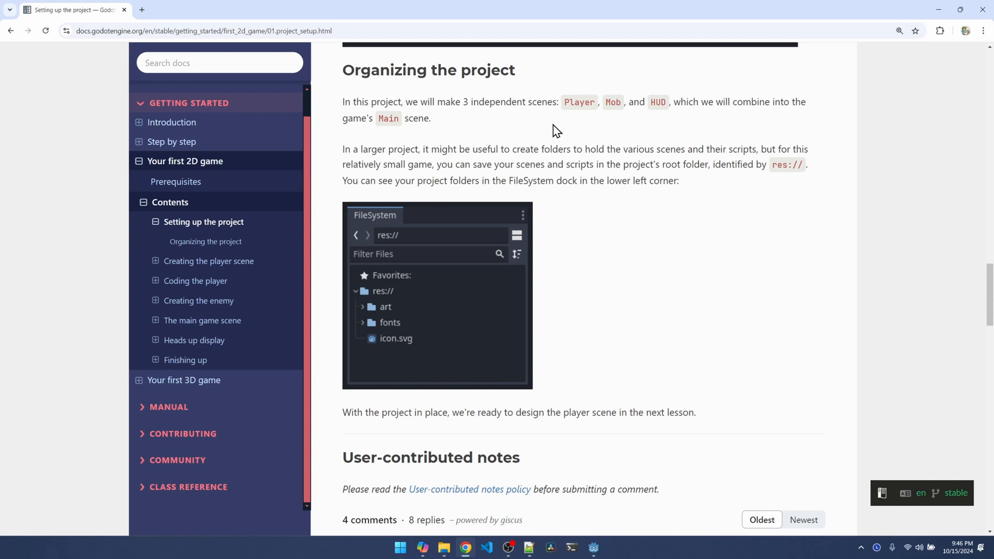
{"action": "mouse_move", "coordinate": [586, 116]}
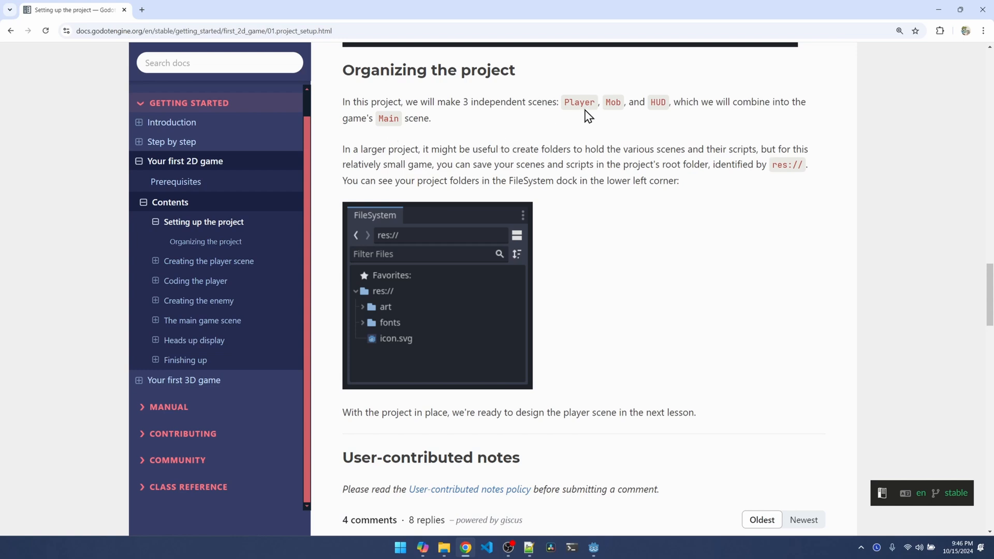
{"action": "mouse_move", "coordinate": [575, 126]}
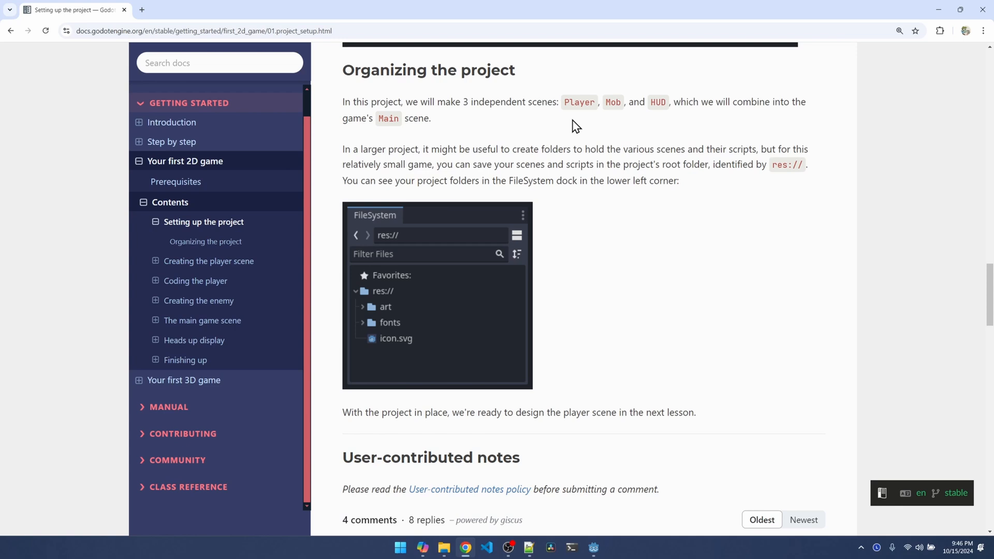
{"action": "mouse_move", "coordinate": [650, 124]}
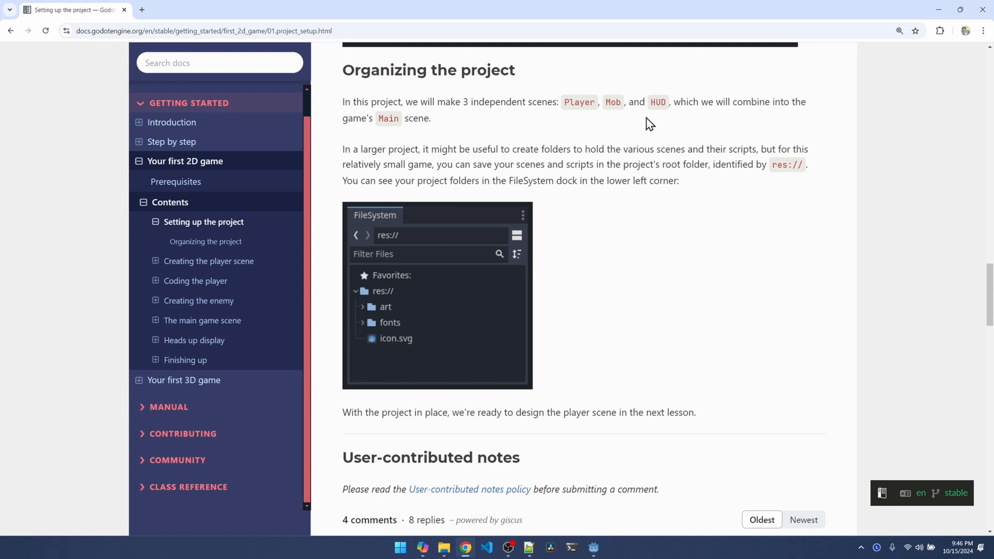
{"action": "mouse_move", "coordinate": [195, 281]}
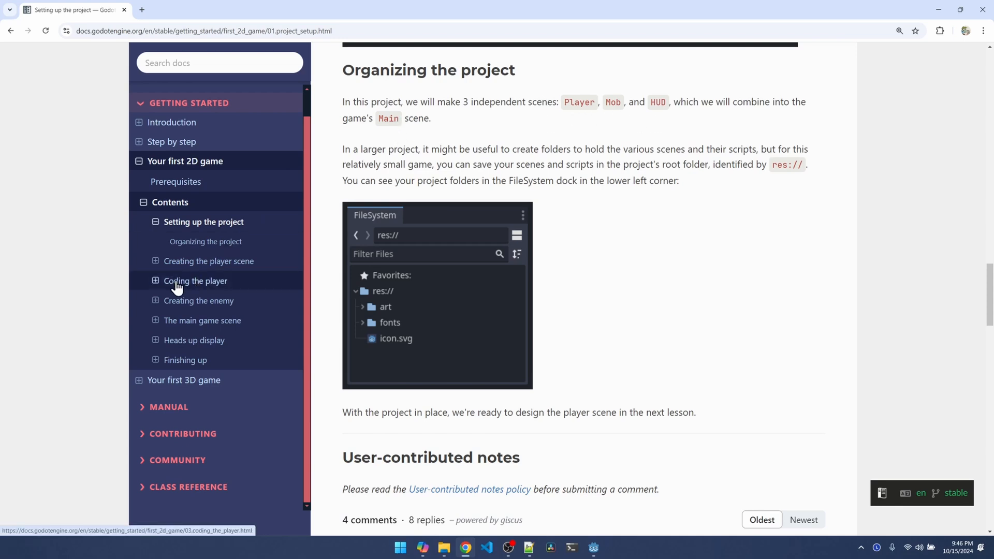
{"action": "mouse_move", "coordinate": [209, 261]}
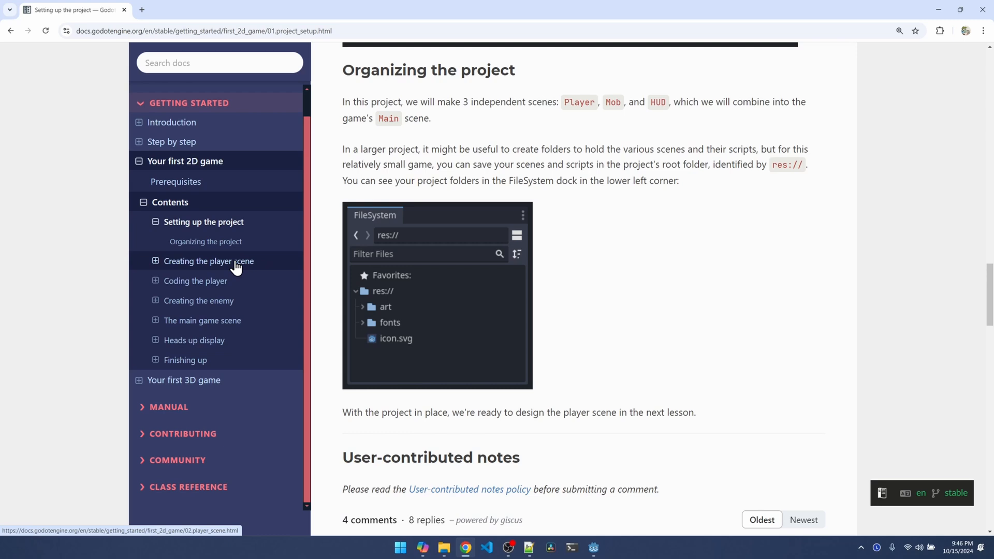
- Open the 'Creating the player scene' lesson from the docs sidebar
{"action": "left_click", "coordinate": [208, 260]}
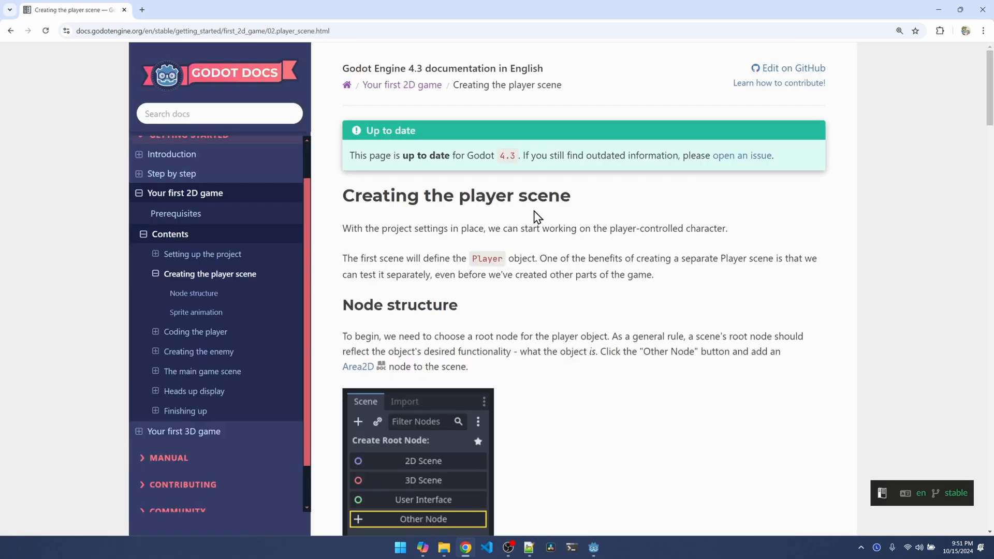
{"action": "mouse_move", "coordinate": [542, 212]}
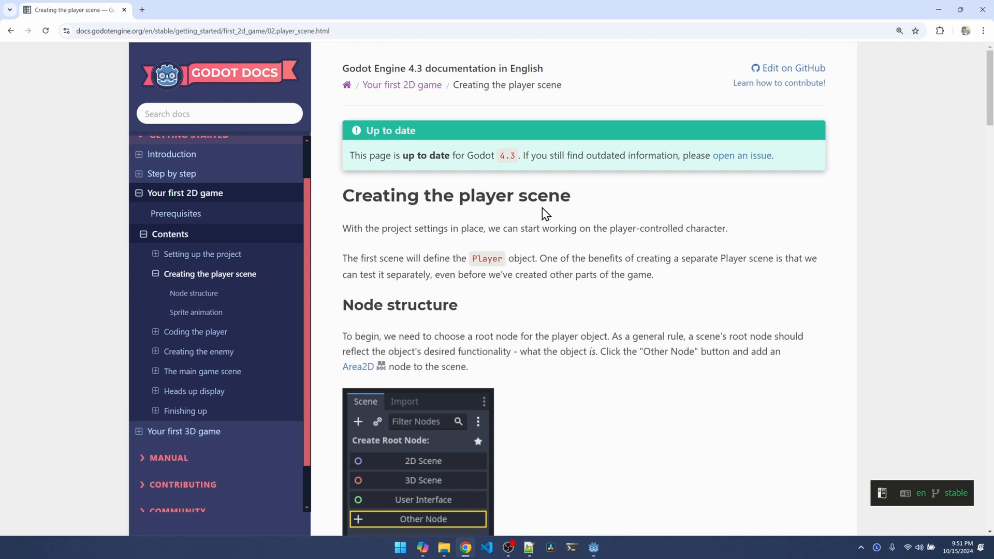
{"action": "mouse_move", "coordinate": [497, 273]}
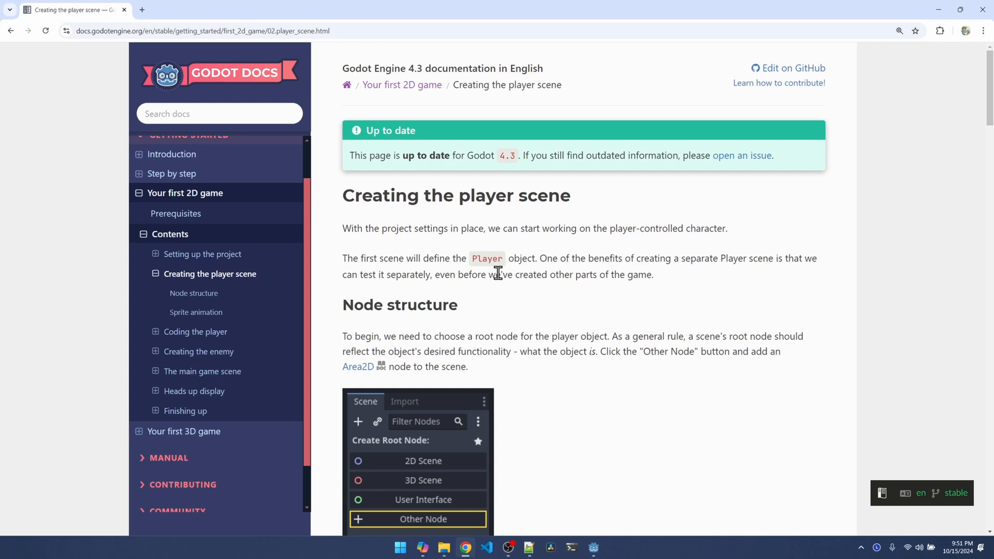
{"action": "mouse_move", "coordinate": [501, 269]}
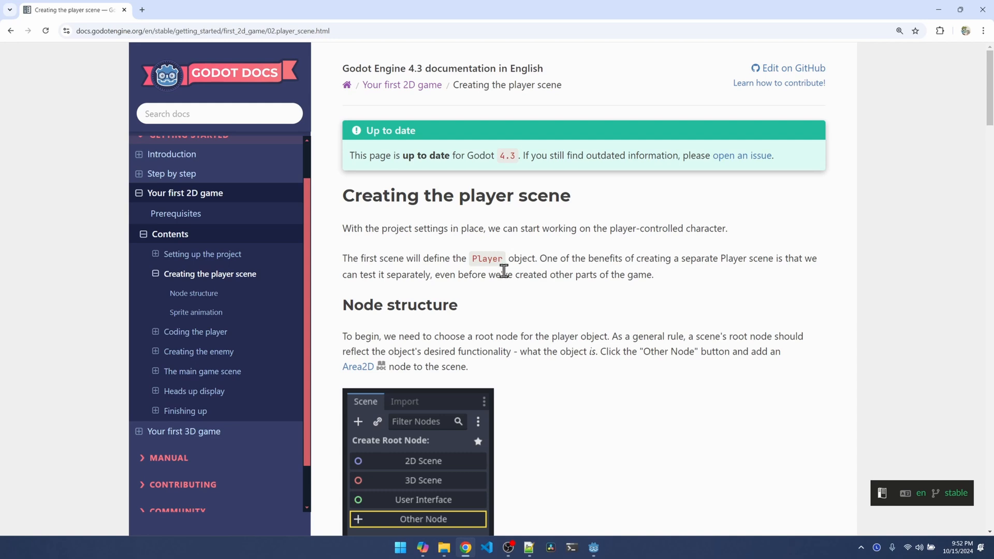
{"action": "mouse_move", "coordinate": [443, 293]}
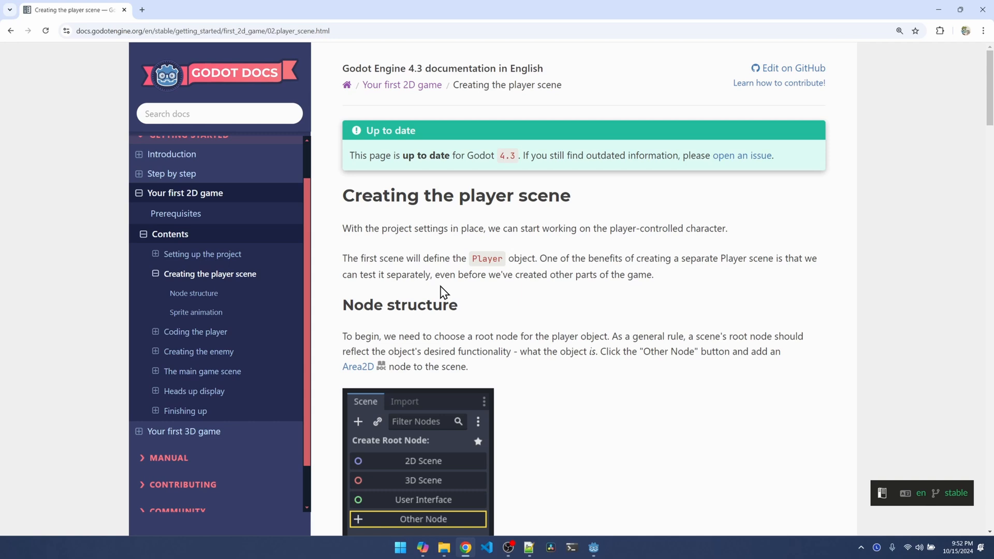
{"action": "mouse_move", "coordinate": [387, 328]}
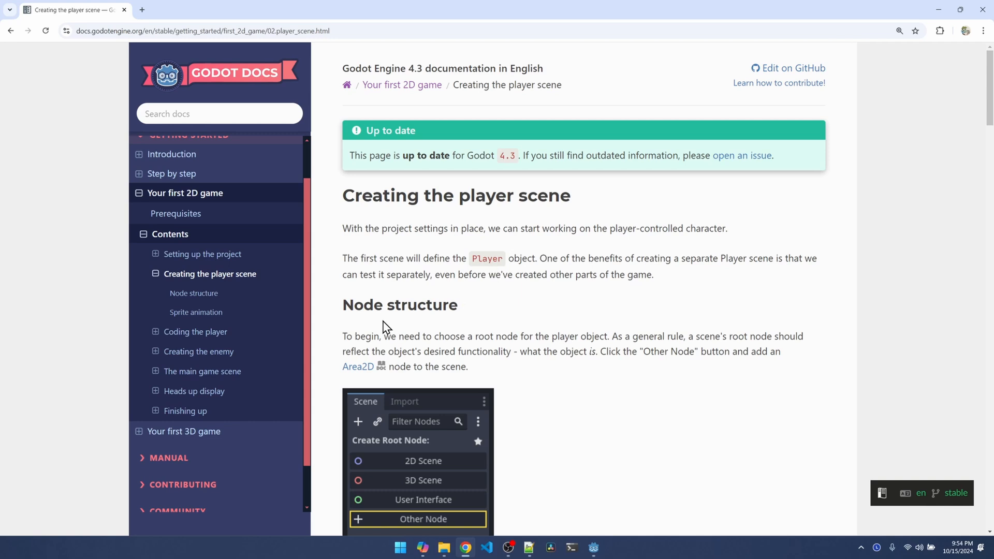
{"action": "mouse_move", "coordinate": [359, 327]}
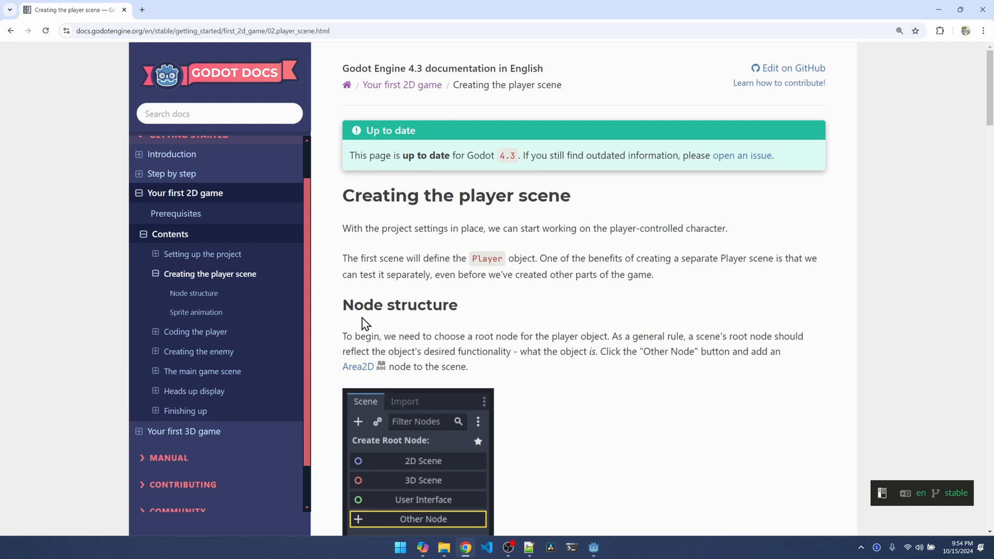
{"action": "mouse_move", "coordinate": [495, 293]}
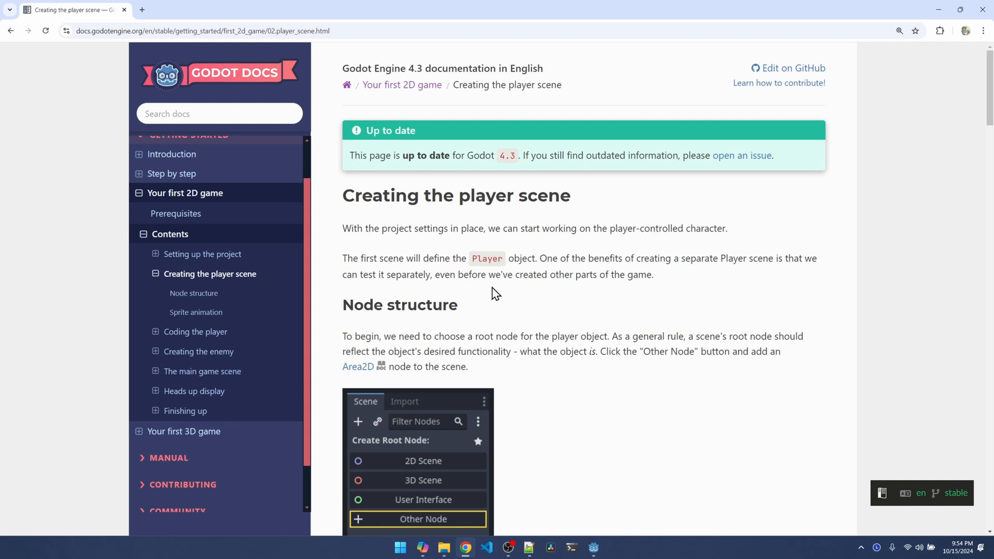
{"action": "mouse_move", "coordinate": [500, 273]}
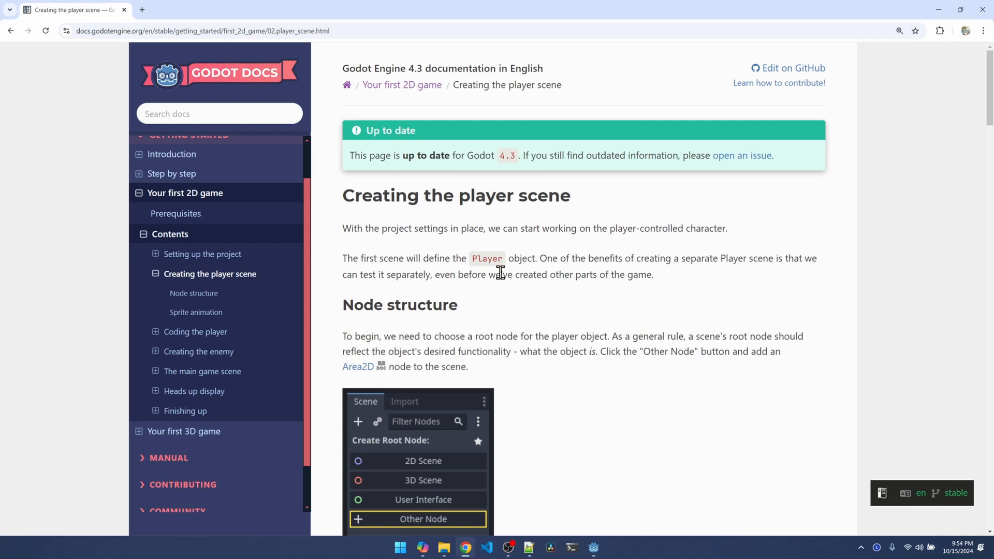
- Scroll the tutorial down to the Node structure steps for an Area2D root named Player
{"action": "scroll", "scroll_direction": "down", "scroll_amount": 3}
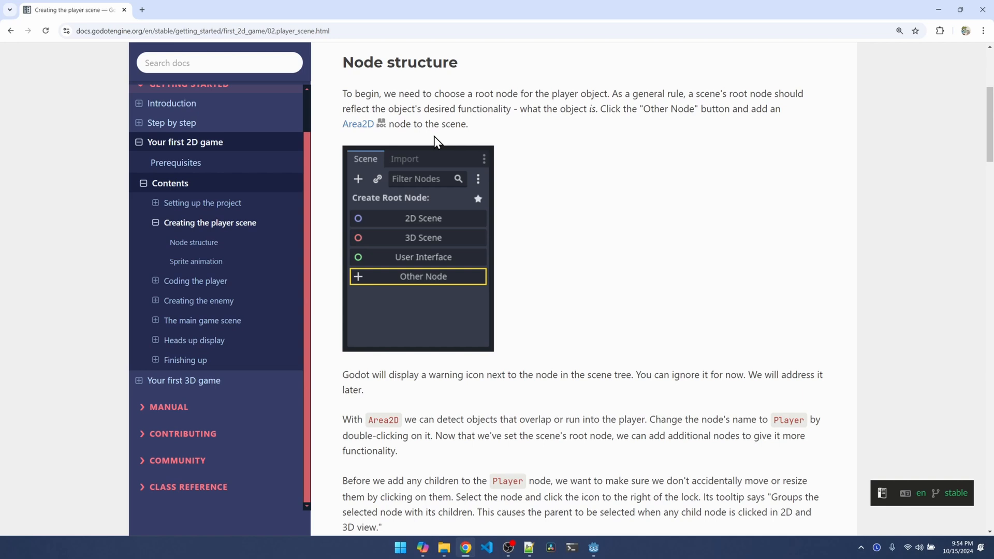
{"action": "mouse_move", "coordinate": [500, 127]}
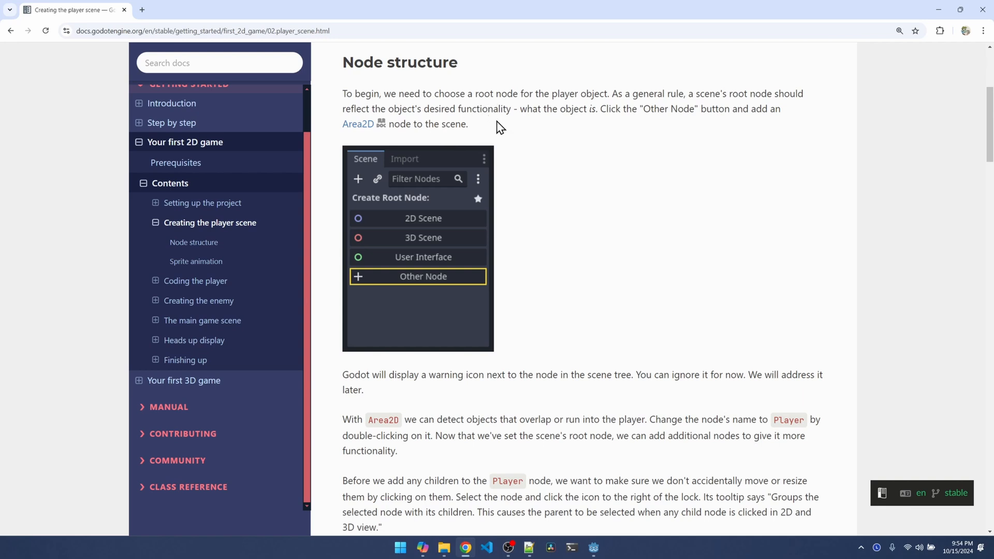
{"action": "mouse_move", "coordinate": [361, 141]}
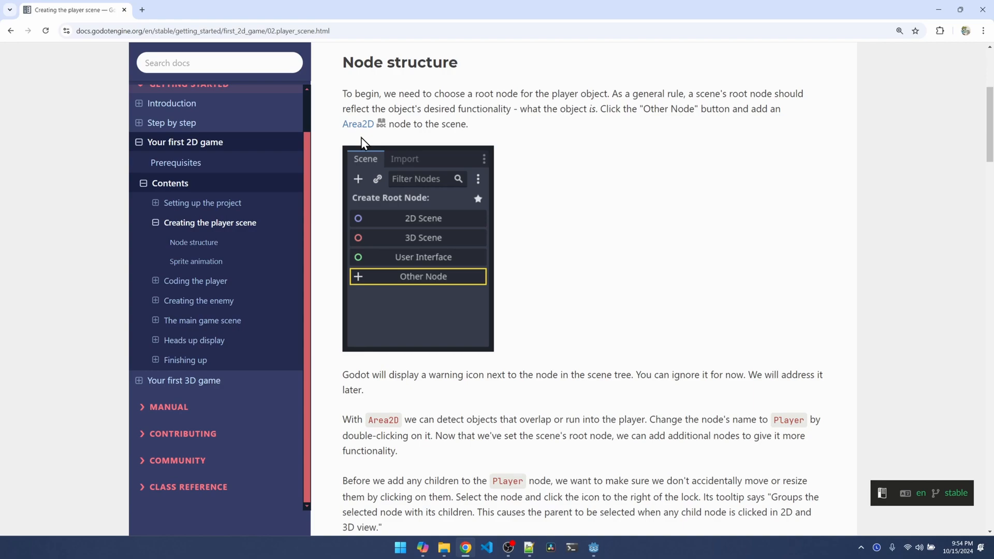
{"action": "mouse_move", "coordinate": [390, 137]}
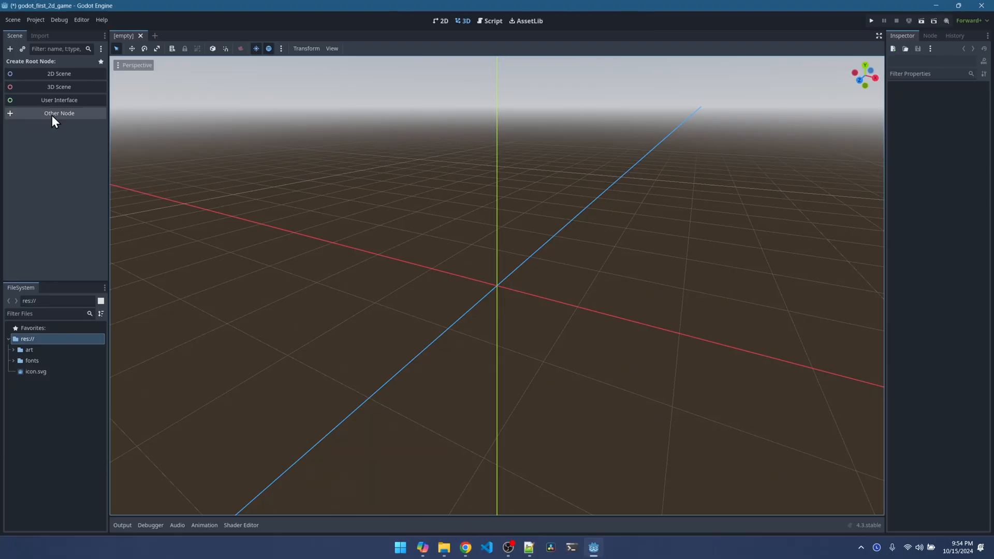
- Create an Area2D root node via the Other Node search and bring up its node menu
{"action": "left_click", "coordinate": [59, 113]}
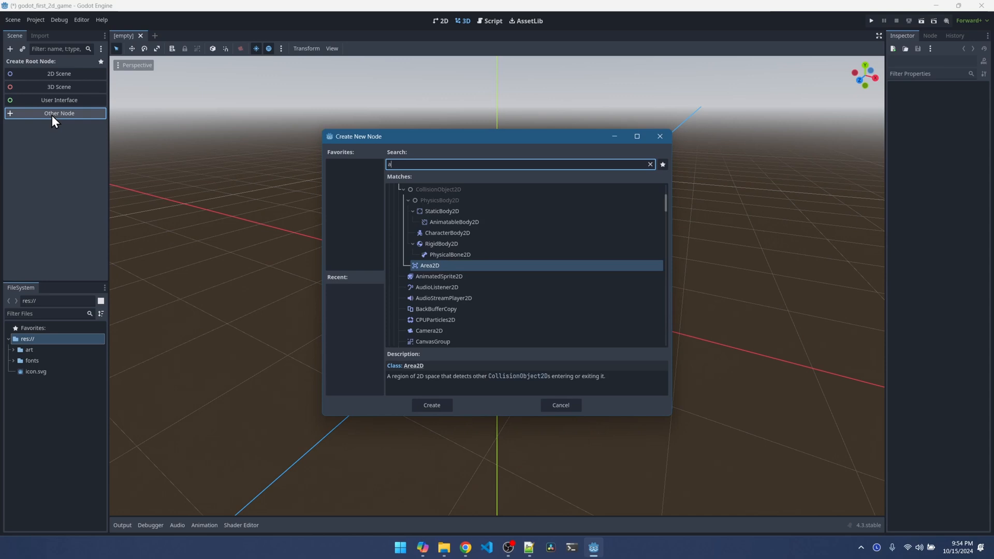
{"action": "type", "text": "rea"}
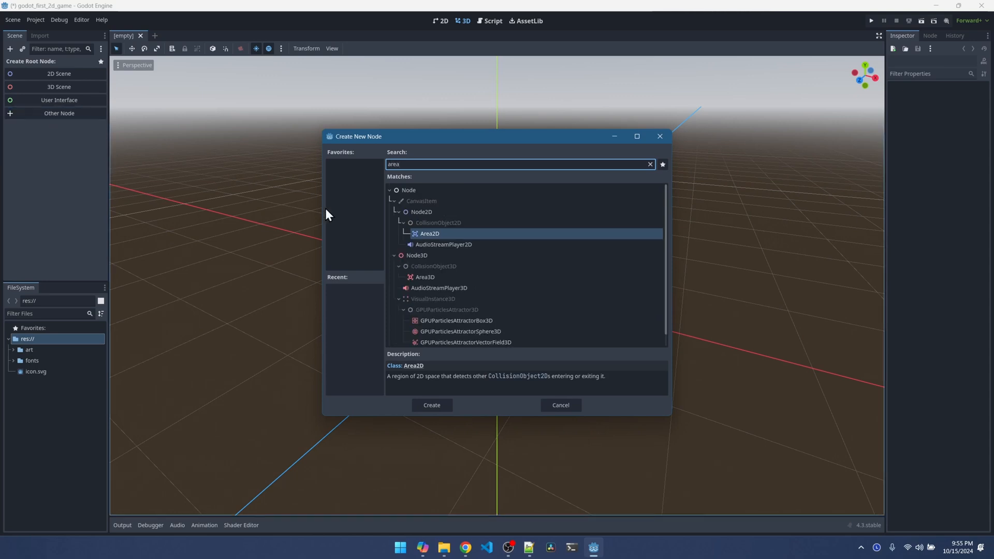
{"action": "mouse_move", "coordinate": [445, 238]}
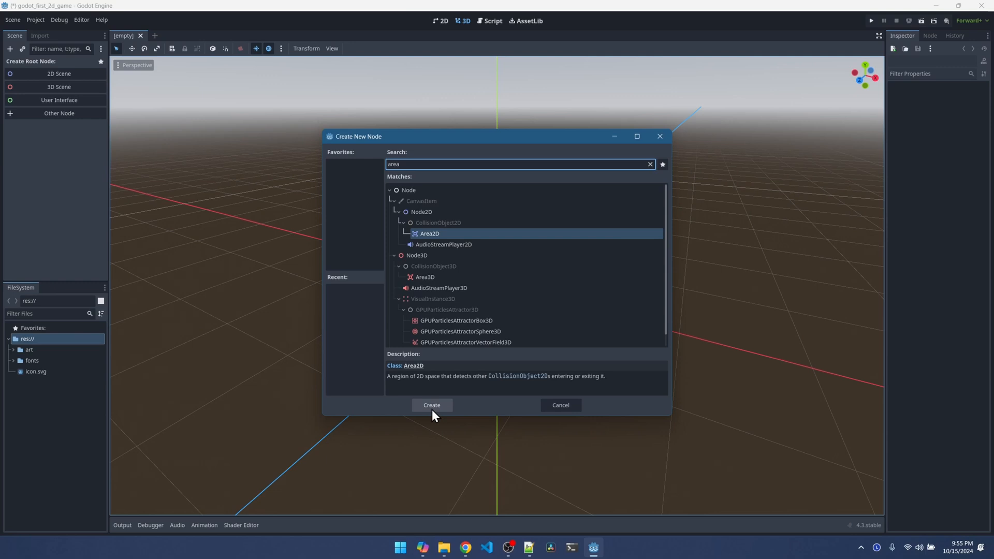
{"action": "left_click", "coordinate": [431, 405]}
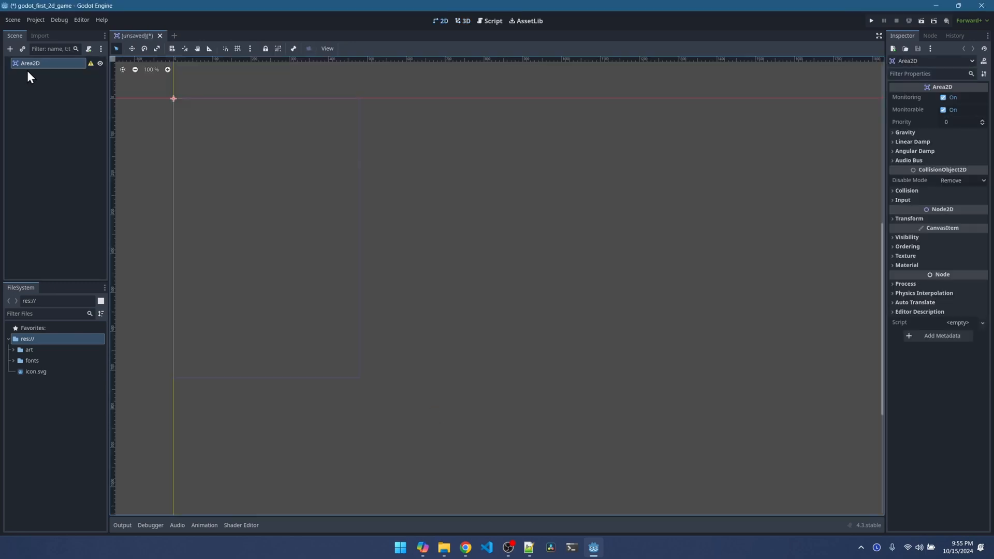
{"action": "mouse_move", "coordinate": [42, 68]}
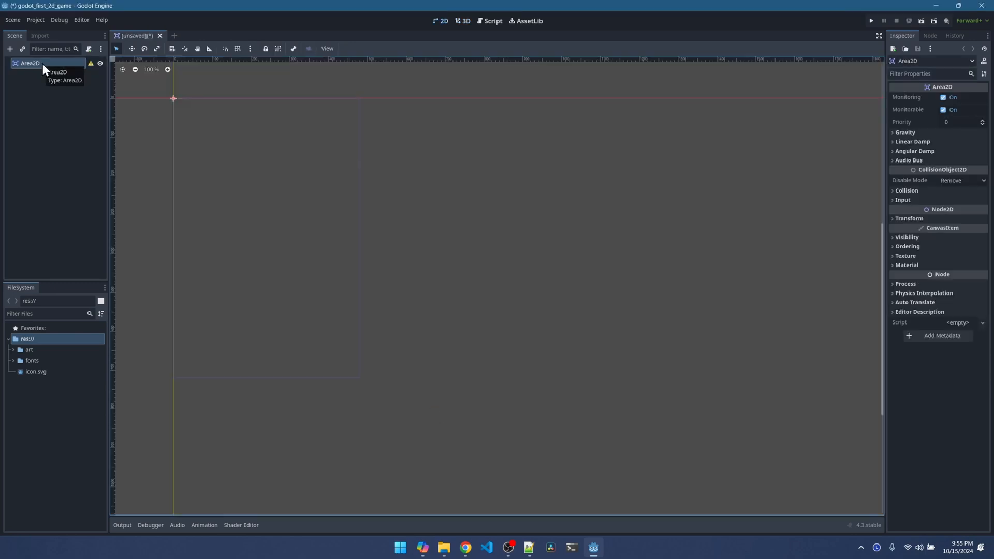
{"action": "right_click", "coordinate": [29, 63]}
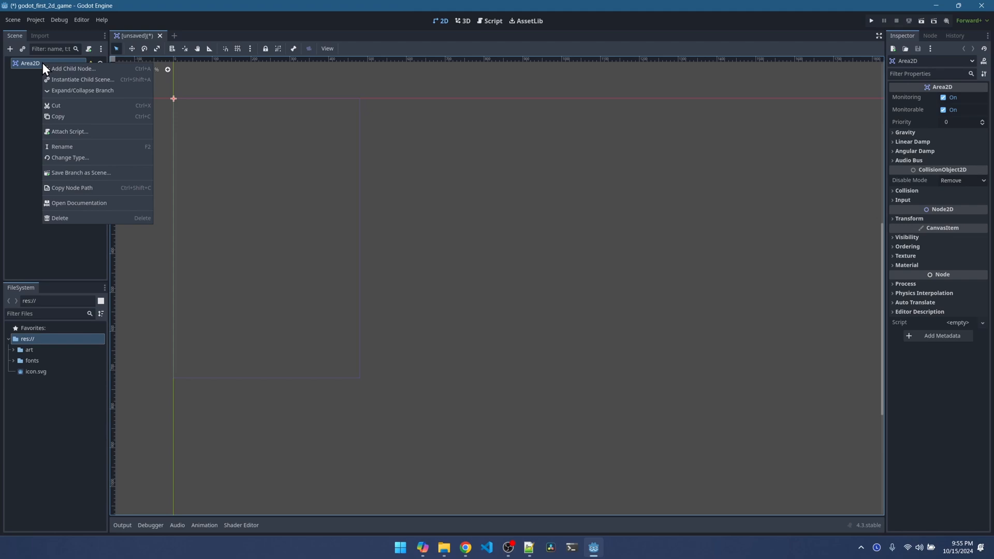
{"action": "mouse_move", "coordinate": [79, 203]}
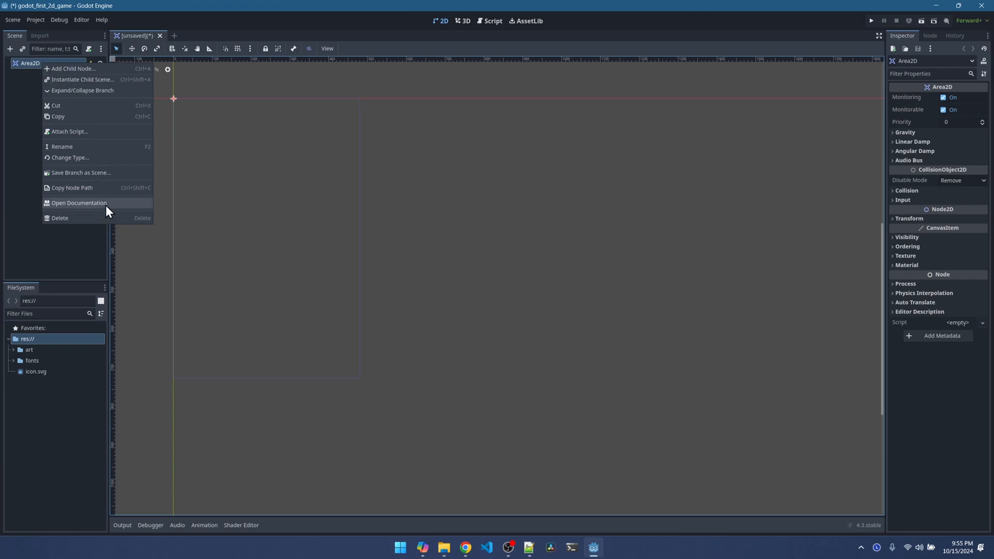
- View the built-in Area2D class reference, then go back to the browser tutorial
{"action": "left_click", "coordinate": [78, 203]}
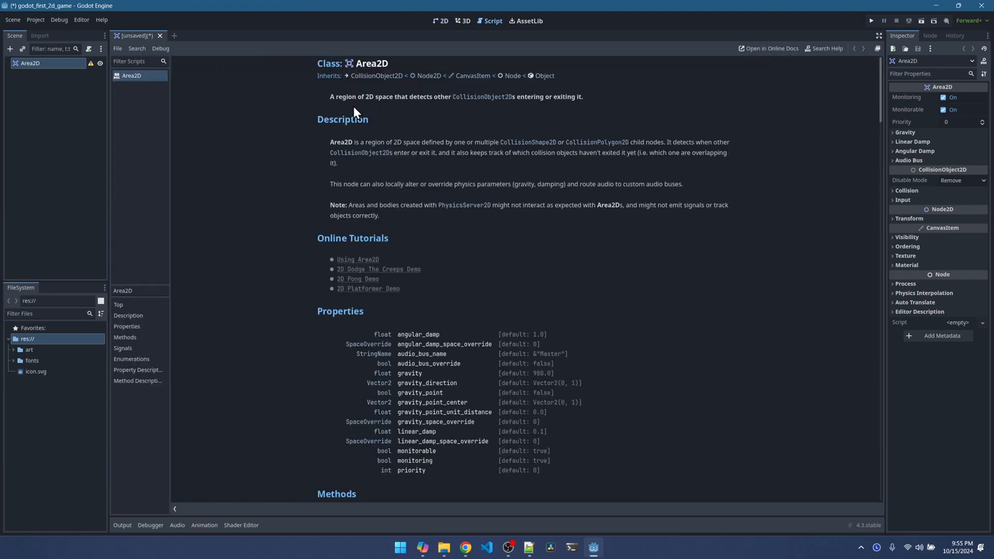
{"action": "mouse_move", "coordinate": [507, 113]}
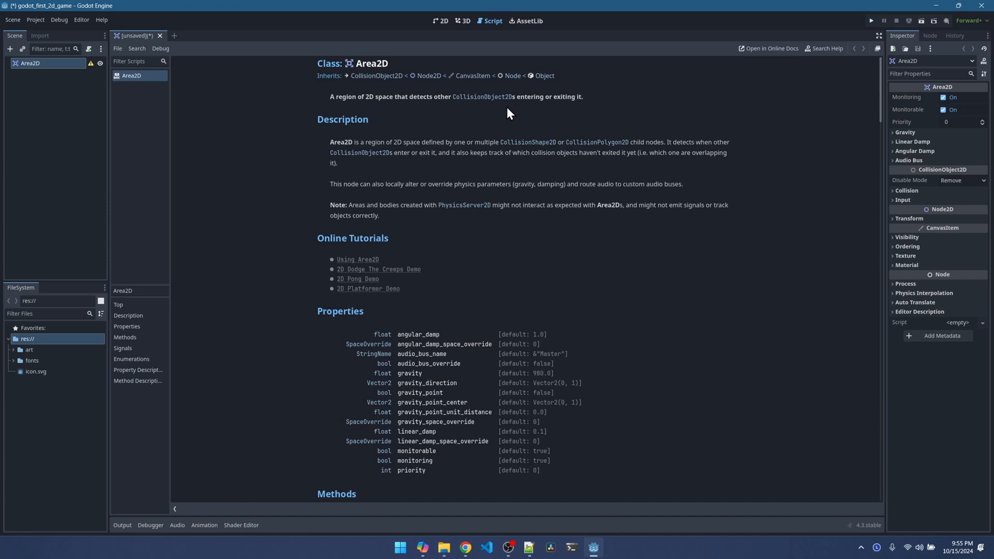
{"action": "mouse_move", "coordinate": [349, 109]}
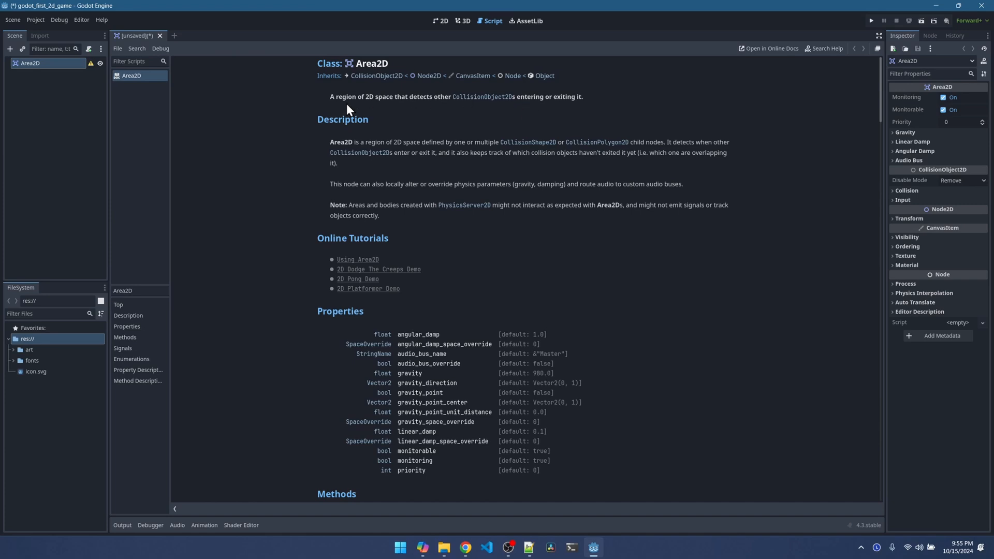
{"action": "mouse_move", "coordinate": [426, 116]}
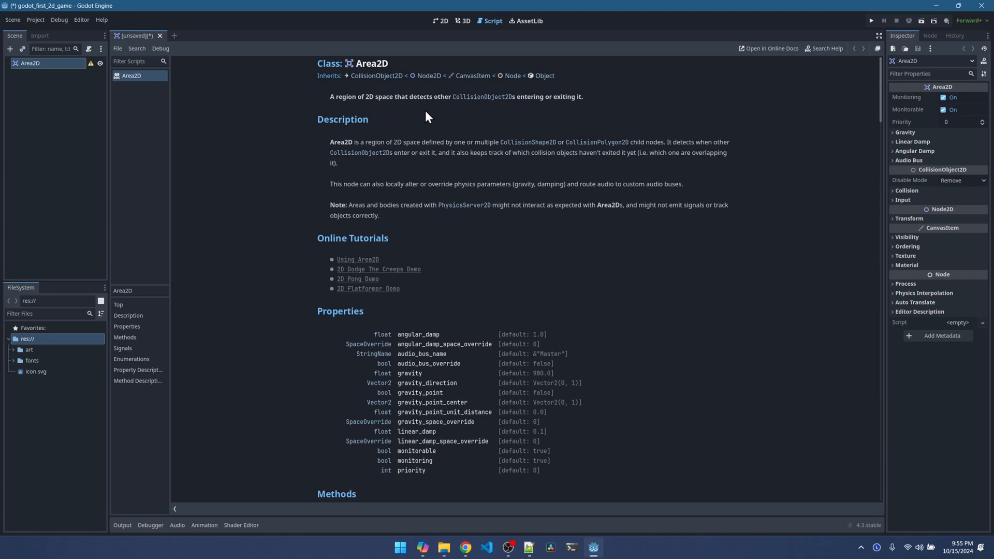
{"action": "mouse_move", "coordinate": [450, 112]}
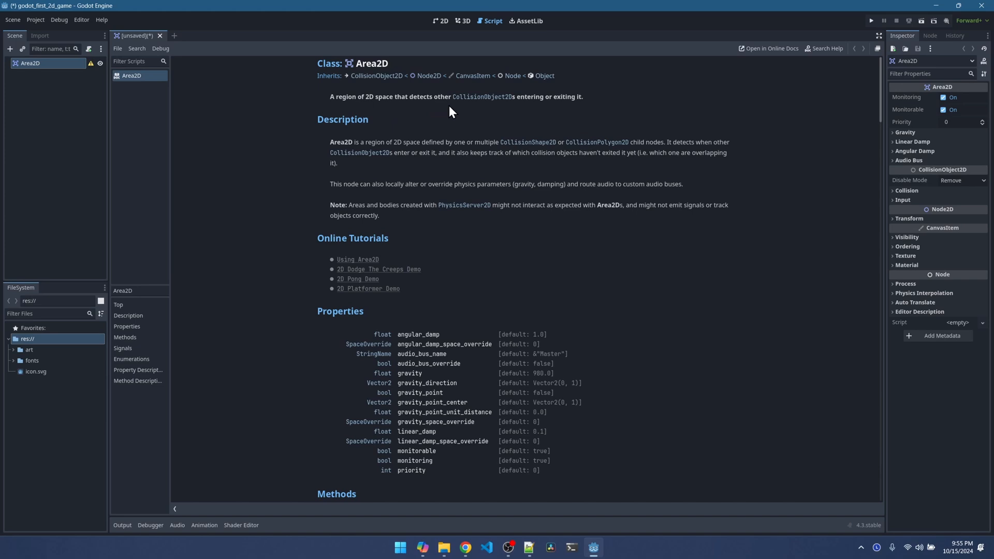
{"action": "mouse_move", "coordinate": [383, 113]}
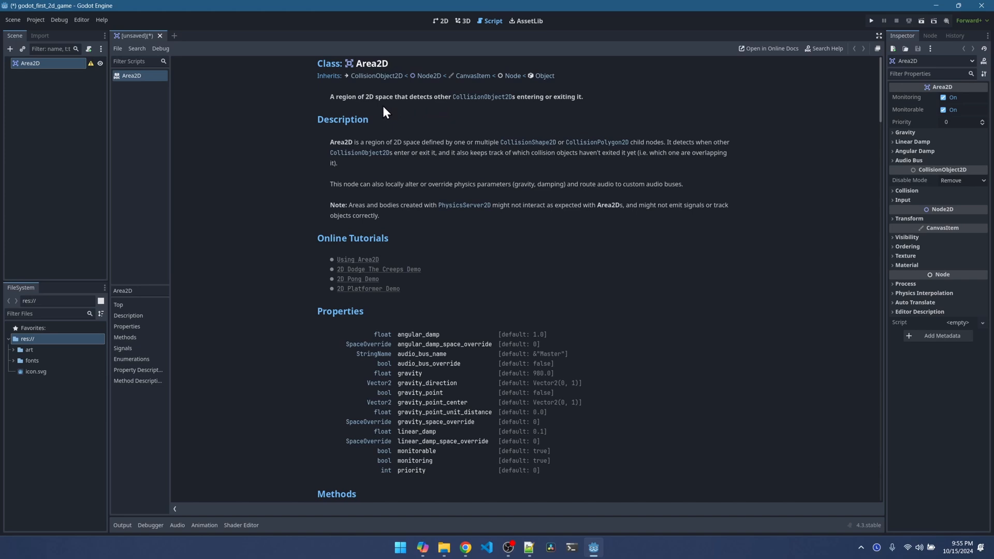
{"action": "left_click", "coordinate": [466, 548]}
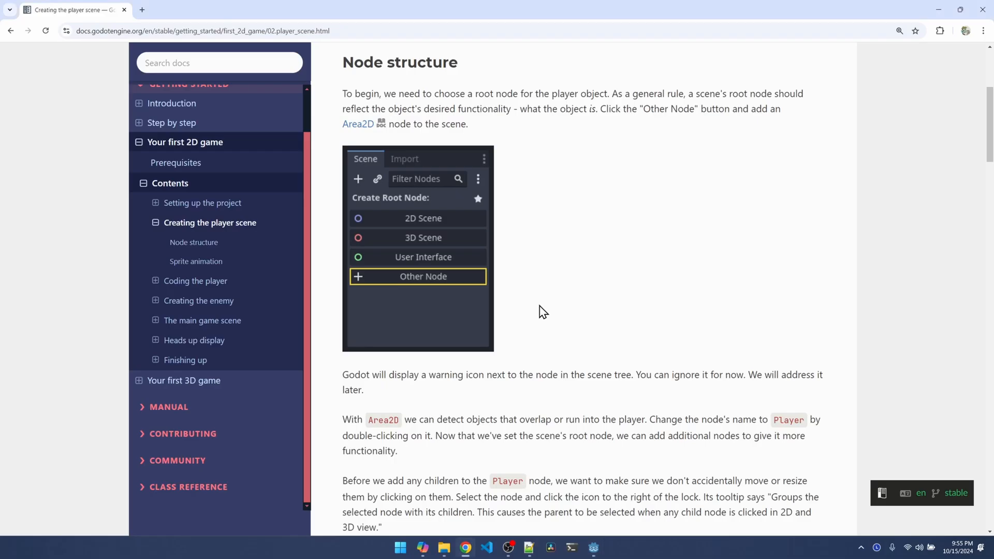
- Scroll the tutorial to the renaming instructions and return to the Godot editor
{"action": "scroll", "scroll_direction": "down", "scroll_amount": 3}
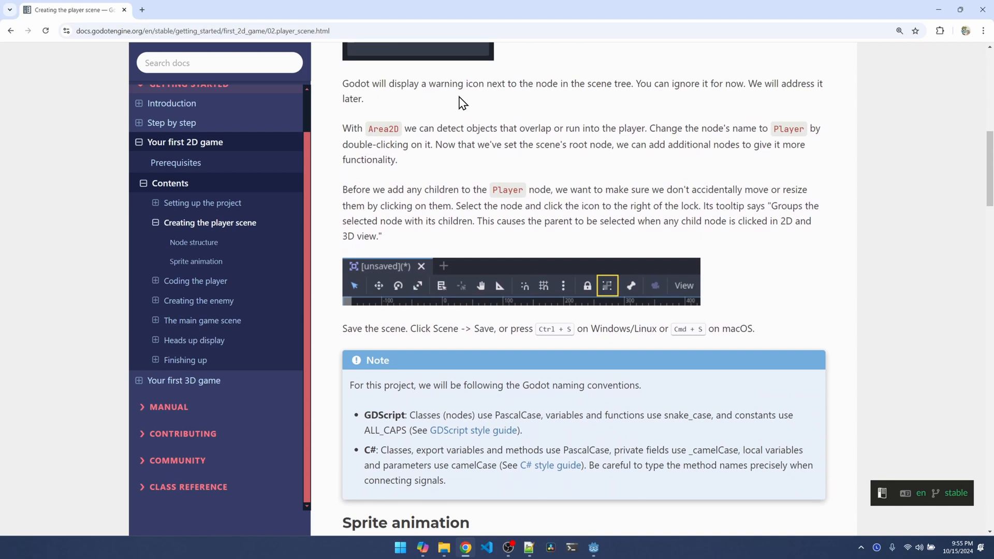
{"action": "mouse_move", "coordinate": [520, 102]}
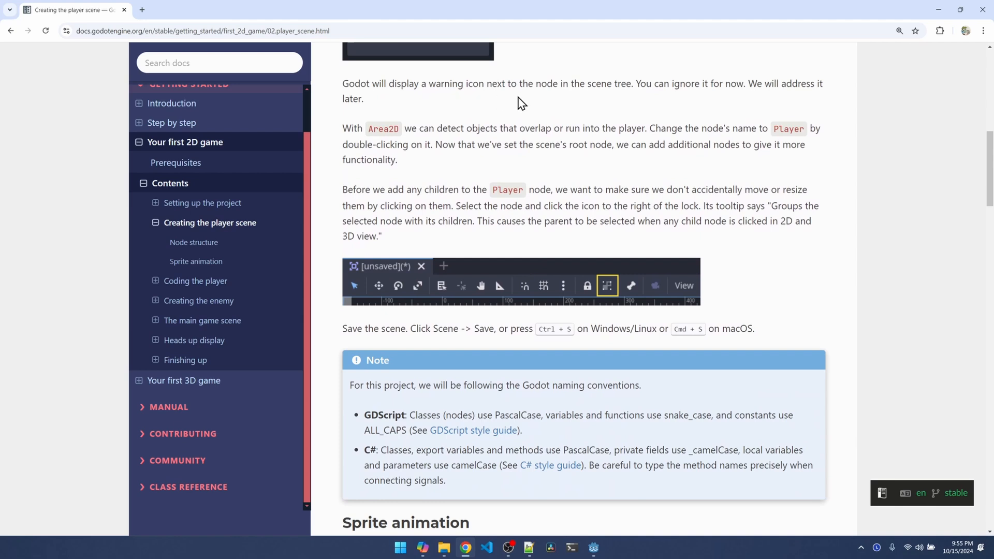
{"action": "mouse_move", "coordinate": [659, 103]}
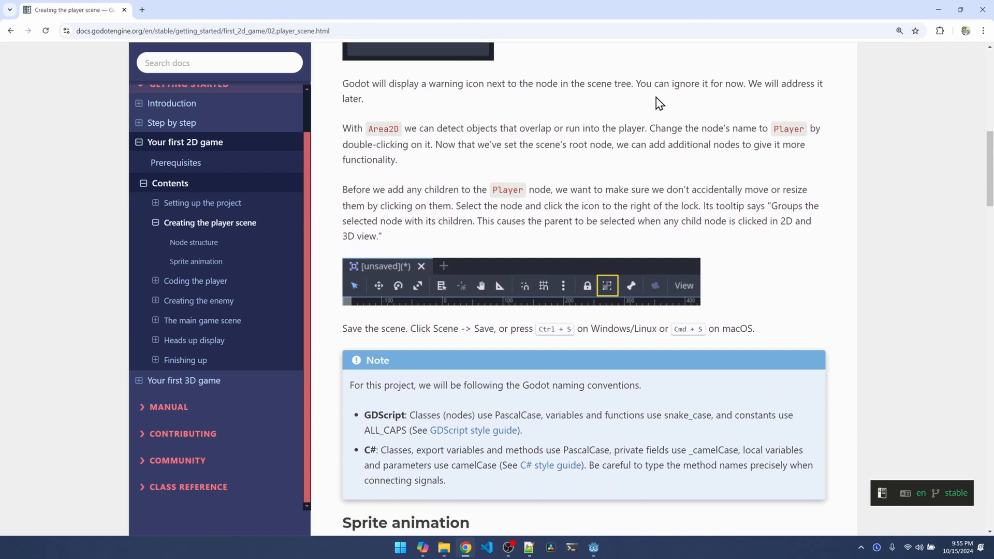
{"action": "left_click", "coordinate": [592, 547]}
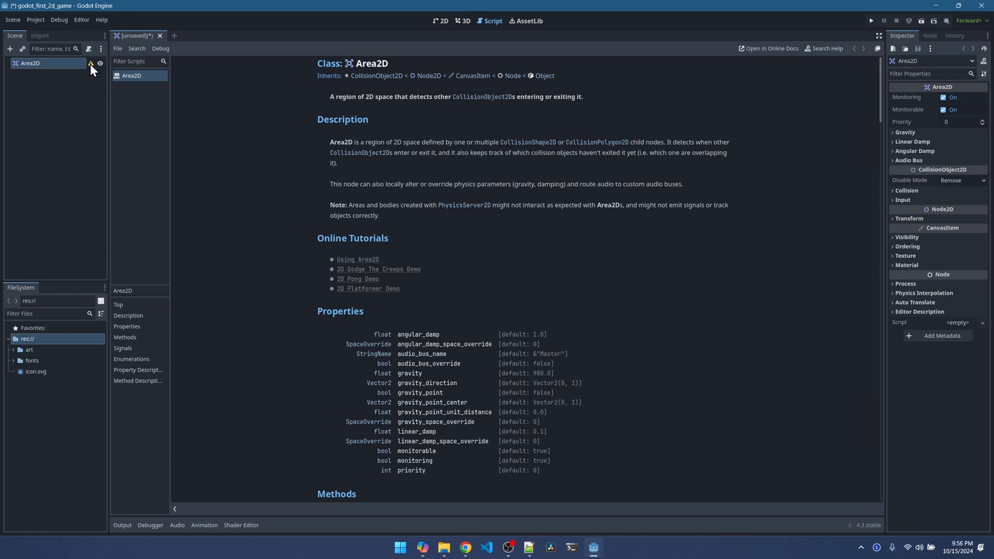
{"action": "mouse_move", "coordinate": [90, 62]}
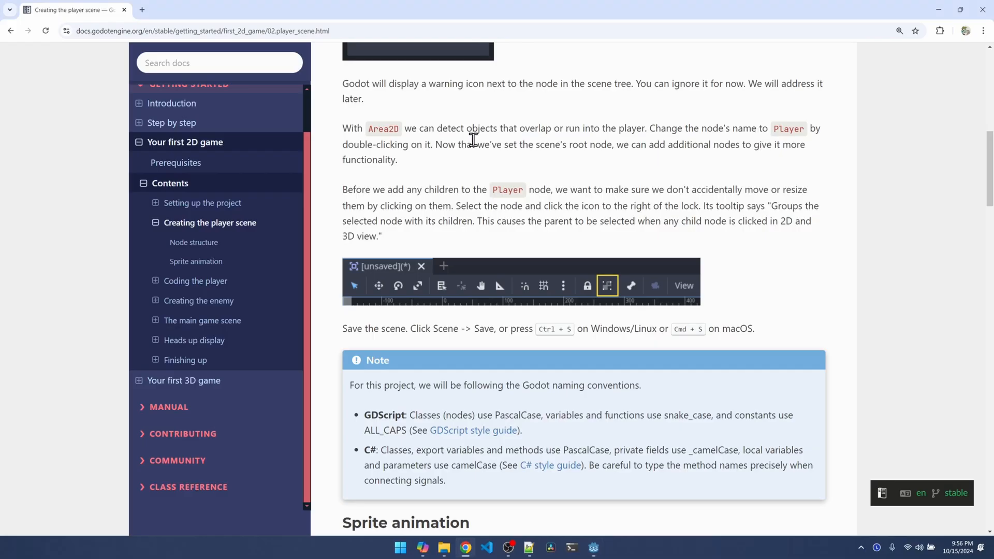
{"action": "mouse_move", "coordinate": [779, 144]}
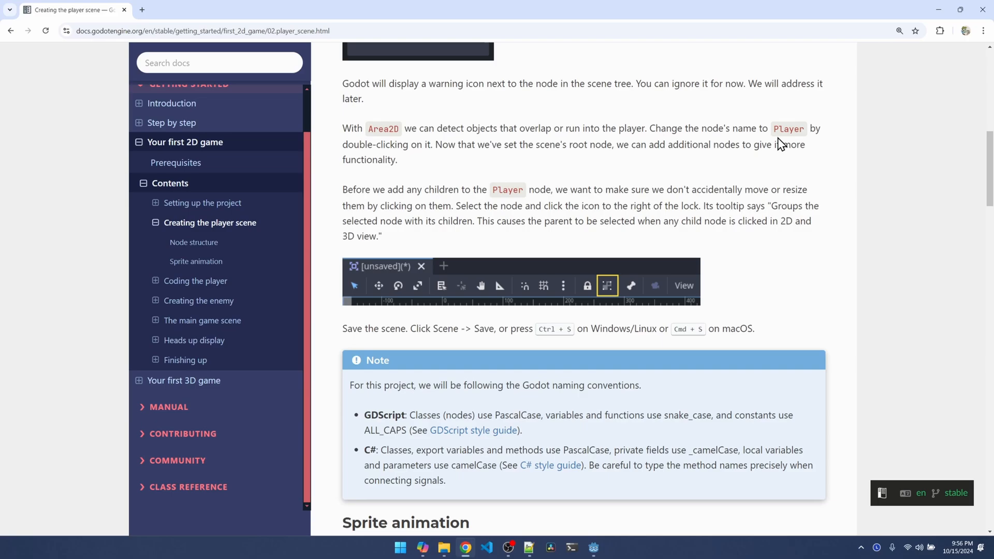
{"action": "left_click", "coordinate": [592, 548]}
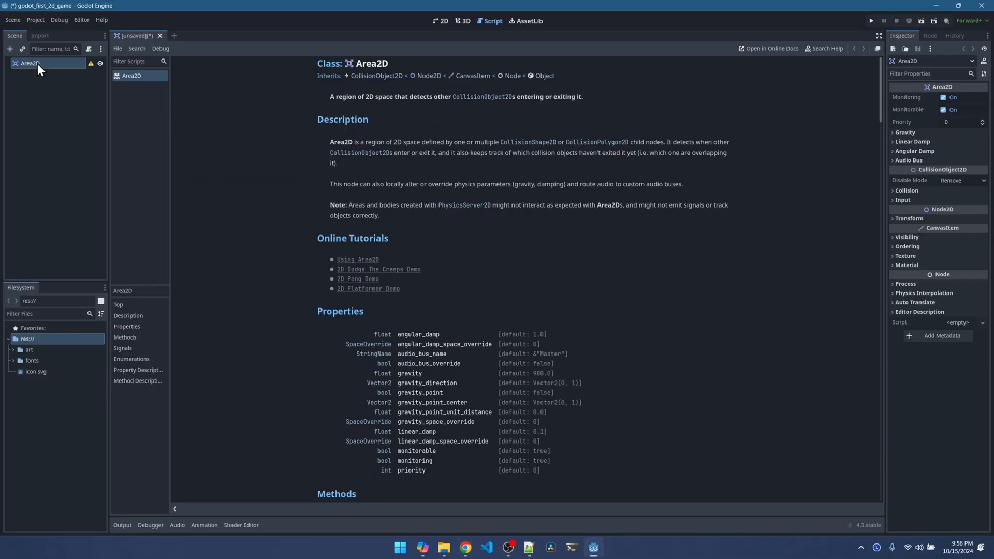
- Rename the Area2D root node to Player and switch to the 2D scene view
{"action": "double_click", "coordinate": [30, 63]}
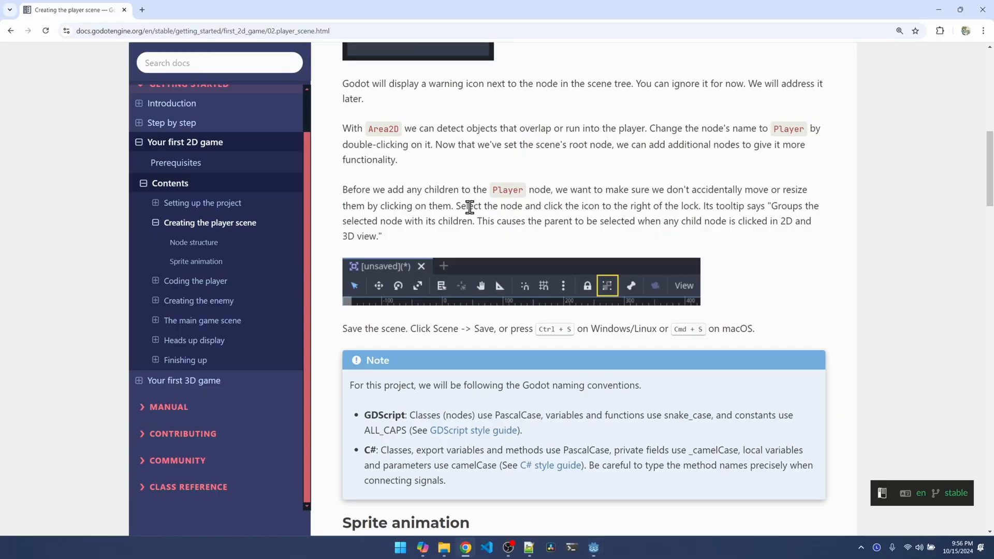
{"action": "mouse_move", "coordinate": [635, 206]}
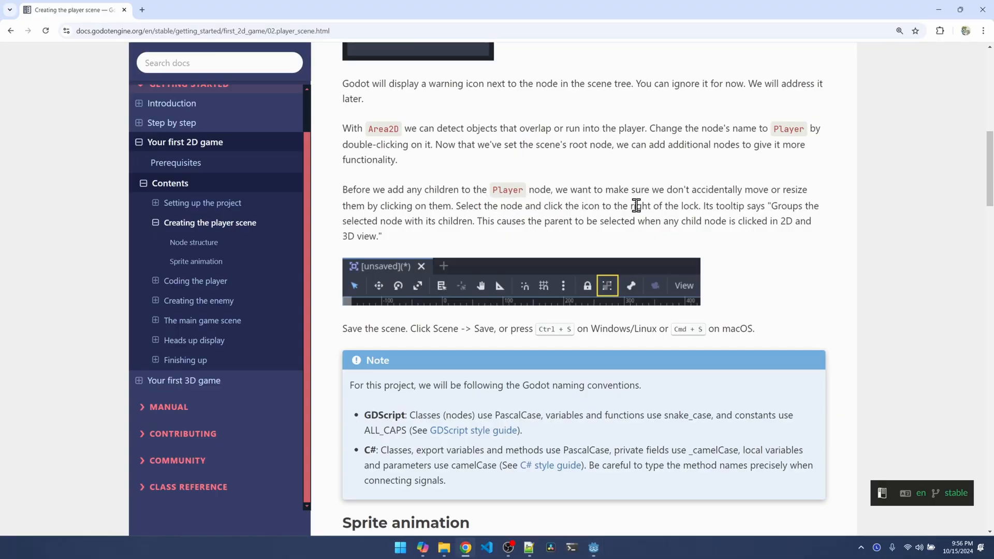
{"action": "mouse_move", "coordinate": [796, 200]}
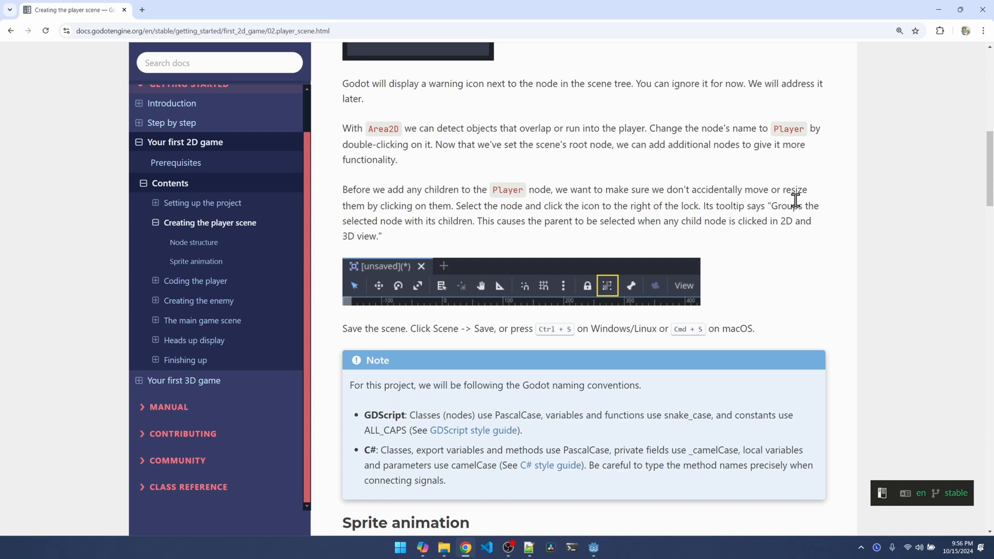
{"action": "mouse_move", "coordinate": [434, 220]}
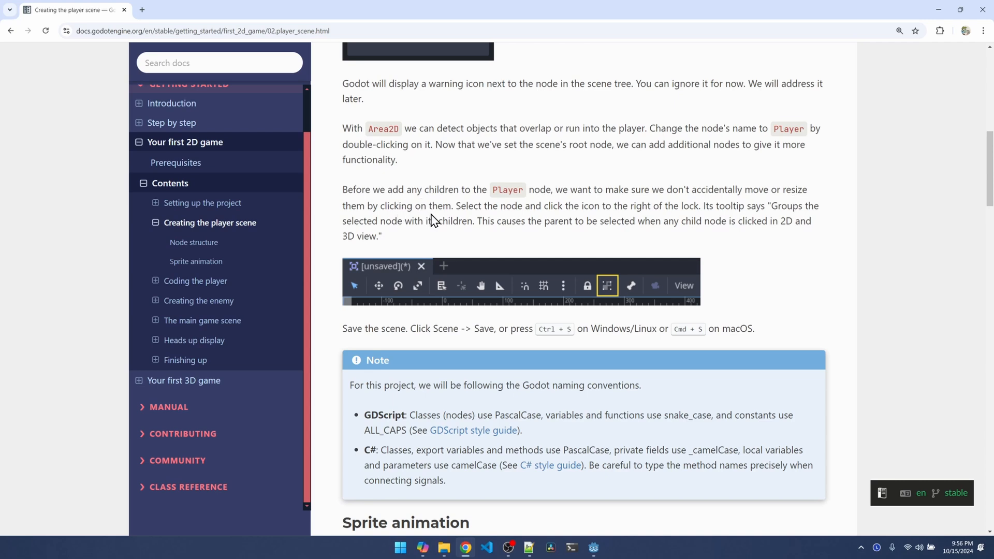
{"action": "mouse_move", "coordinate": [610, 294]}
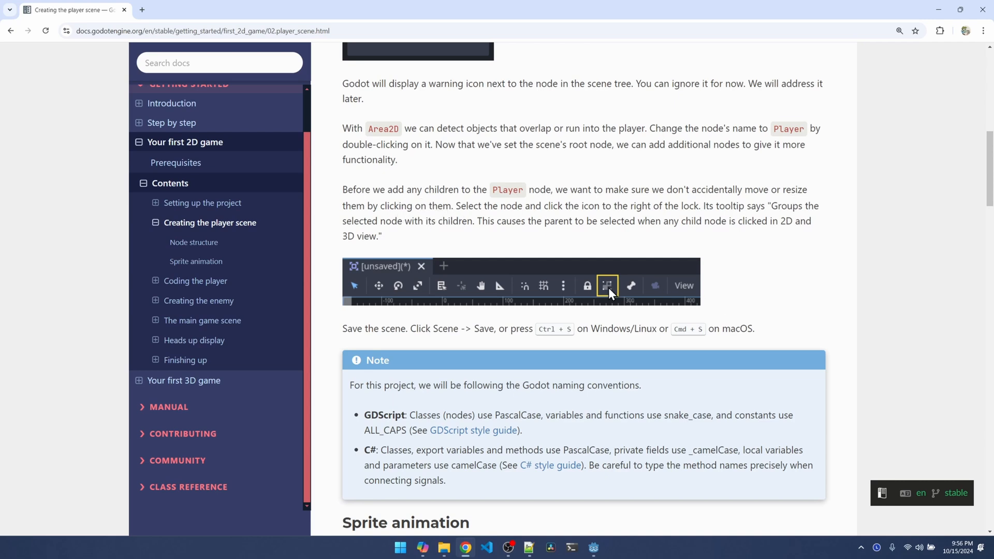
{"action": "mouse_move", "coordinate": [522, 204]}
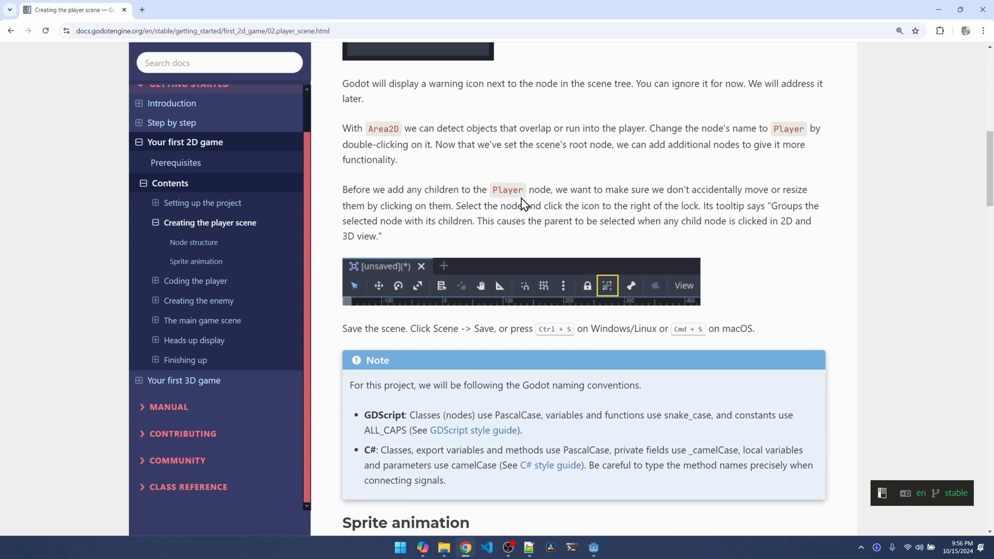
{"action": "mouse_move", "coordinate": [532, 187]}
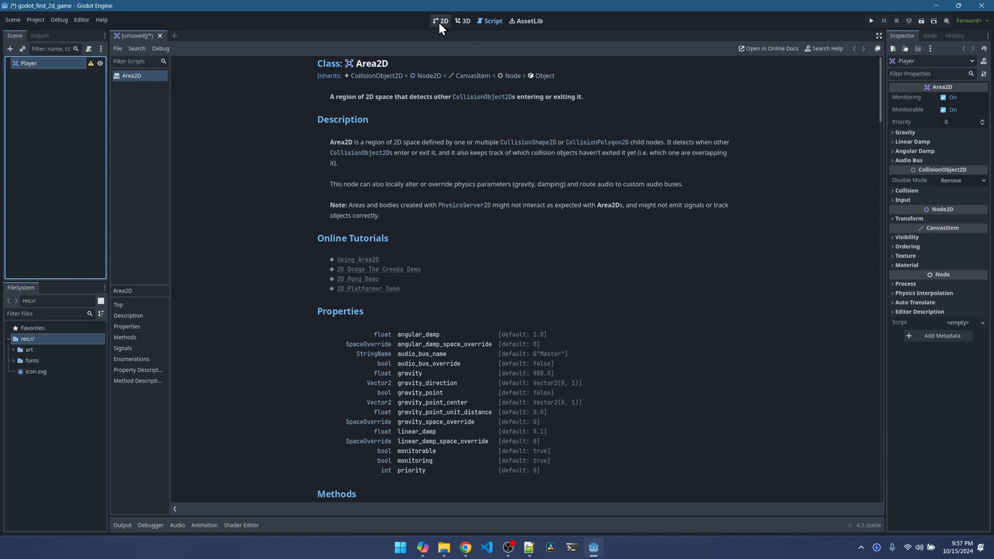
{"action": "left_click", "coordinate": [441, 20]}
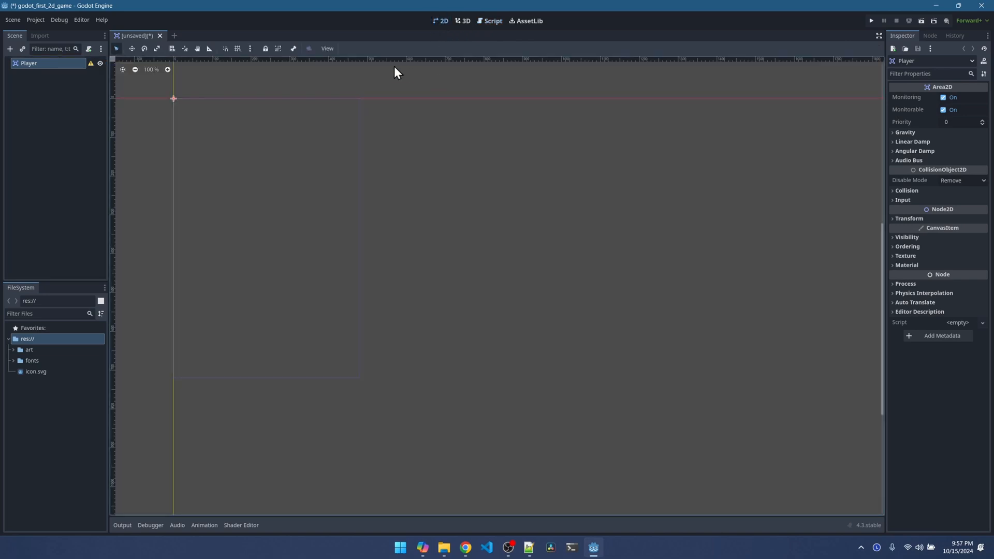
{"action": "mouse_move", "coordinate": [279, 48]}
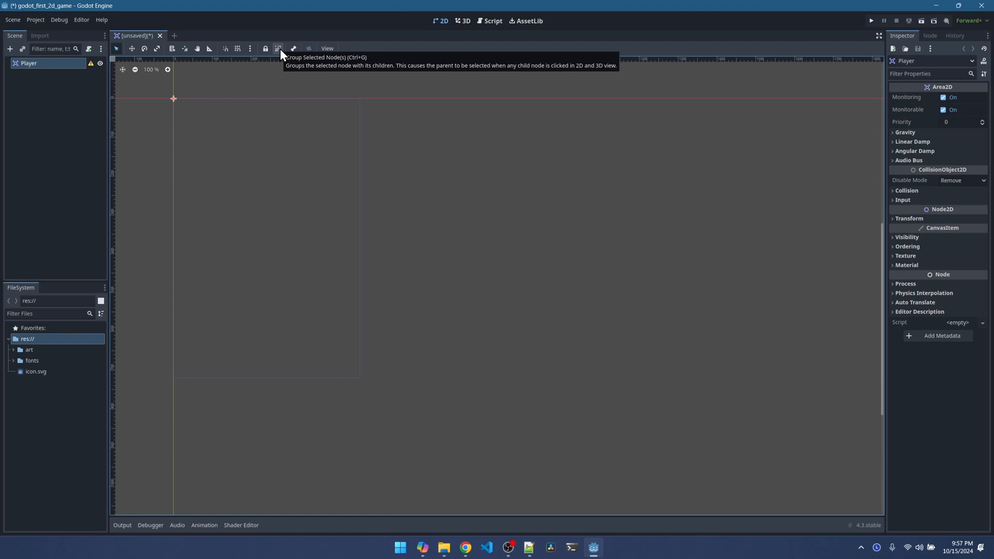
{"action": "mouse_move", "coordinate": [133, 80]}
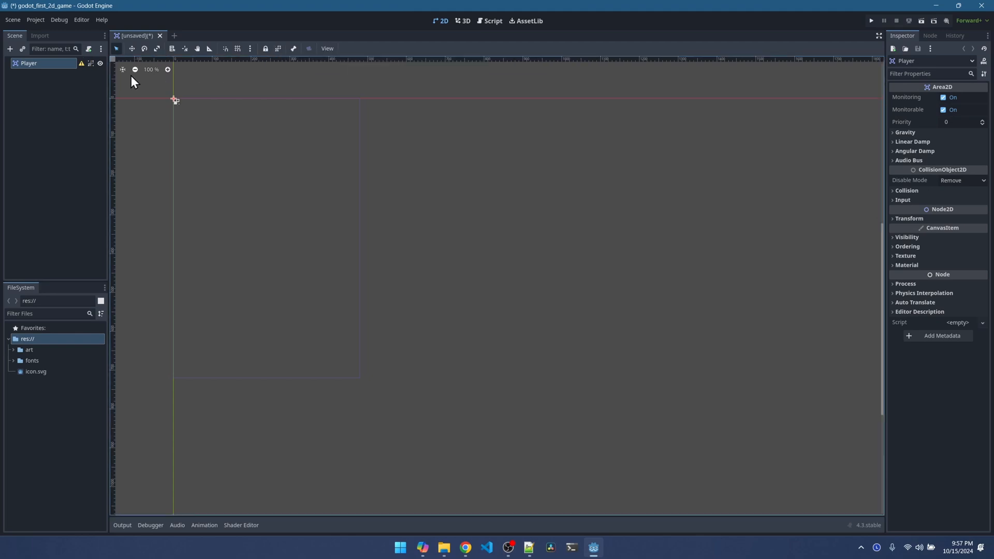
{"action": "mouse_move", "coordinate": [90, 63]}
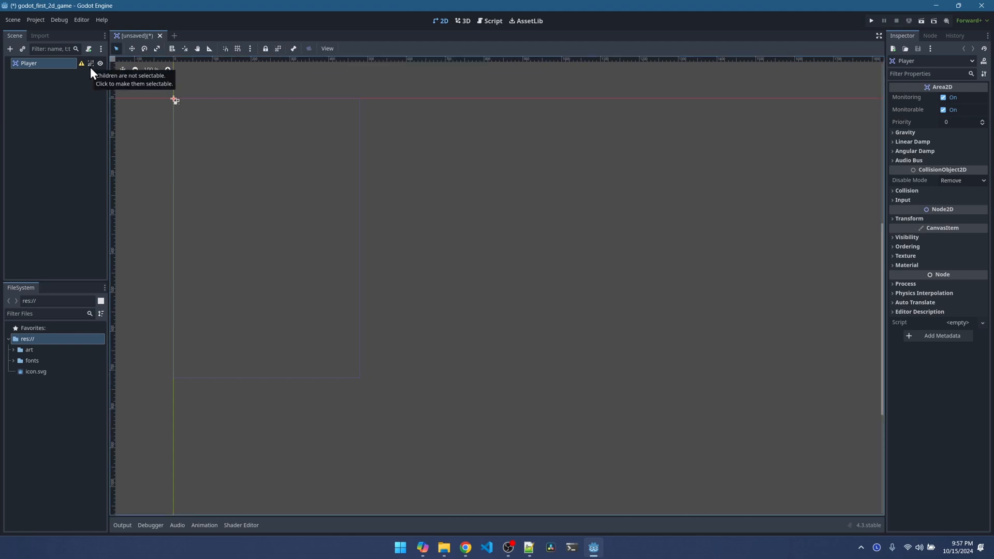
{"action": "mouse_move", "coordinate": [35, 100]}
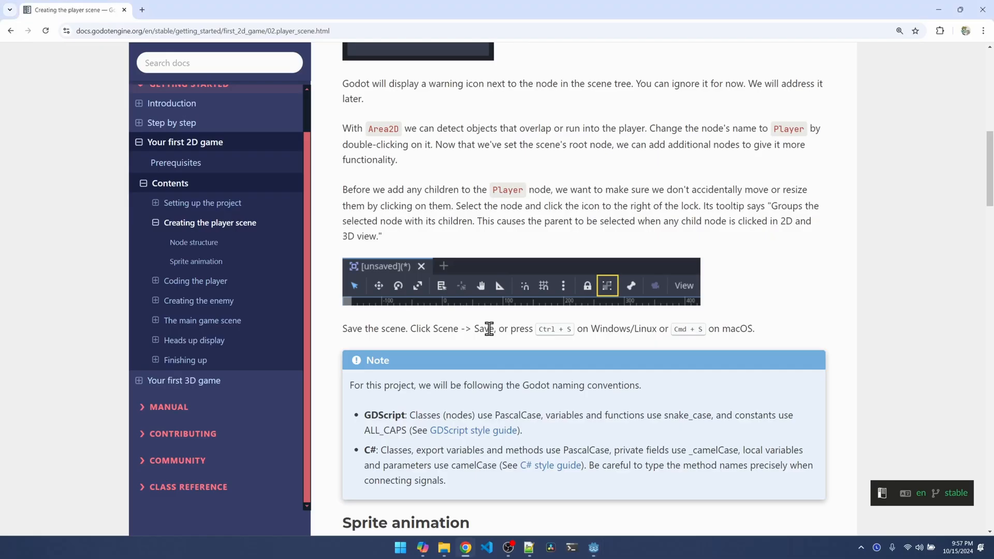
- Scroll the tutorial down to the save step and Sprite animation section
{"action": "scroll", "scroll_direction": "down", "scroll_amount": 3}
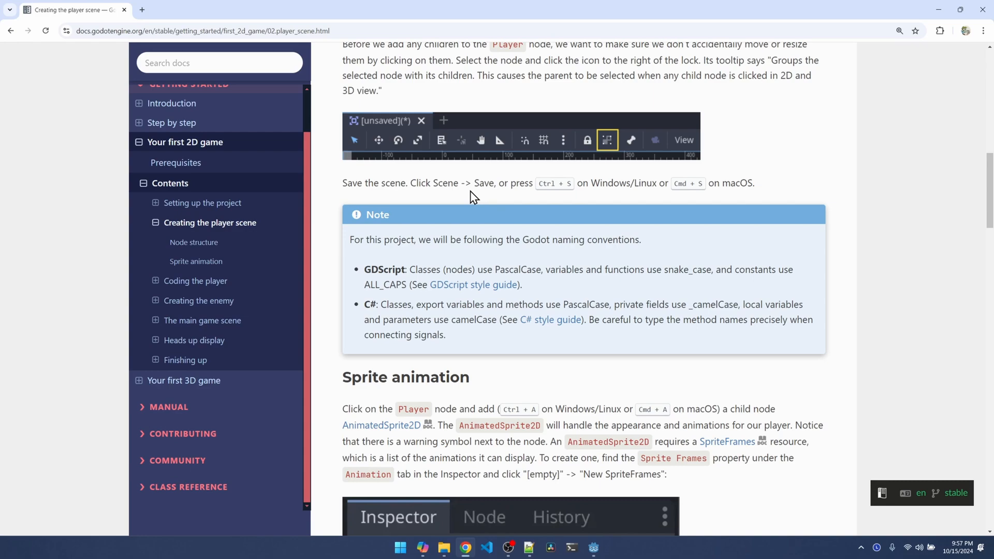
{"action": "mouse_move", "coordinate": [459, 200]}
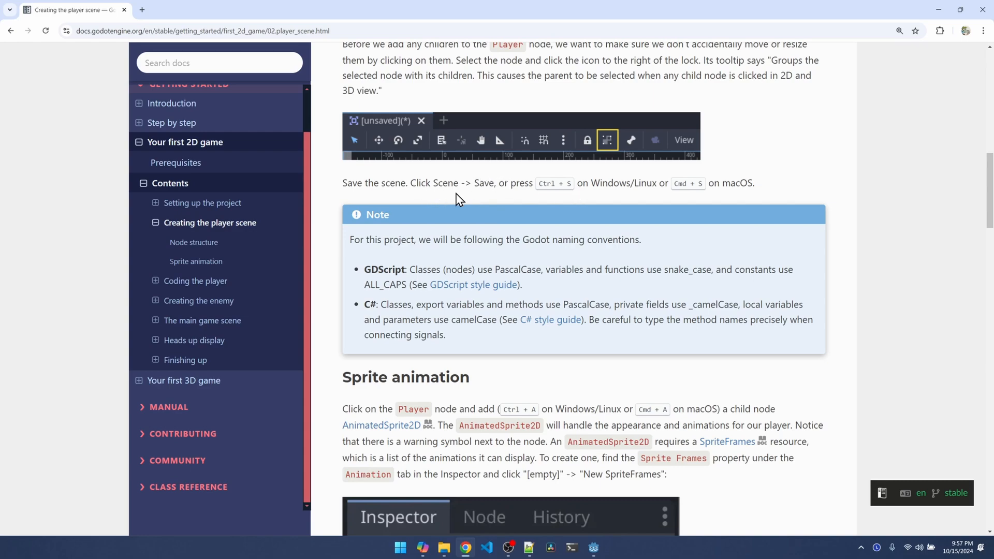
- Back in Godot, begin saving the Player scene by creating a new folder
{"action": "left_click", "coordinate": [592, 548]}
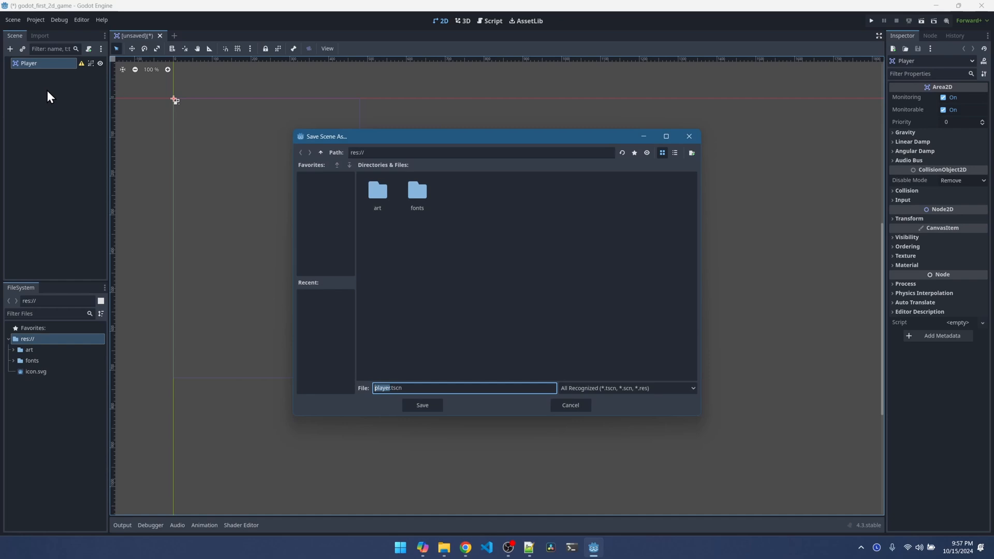
{"action": "mouse_move", "coordinate": [336, 212]}
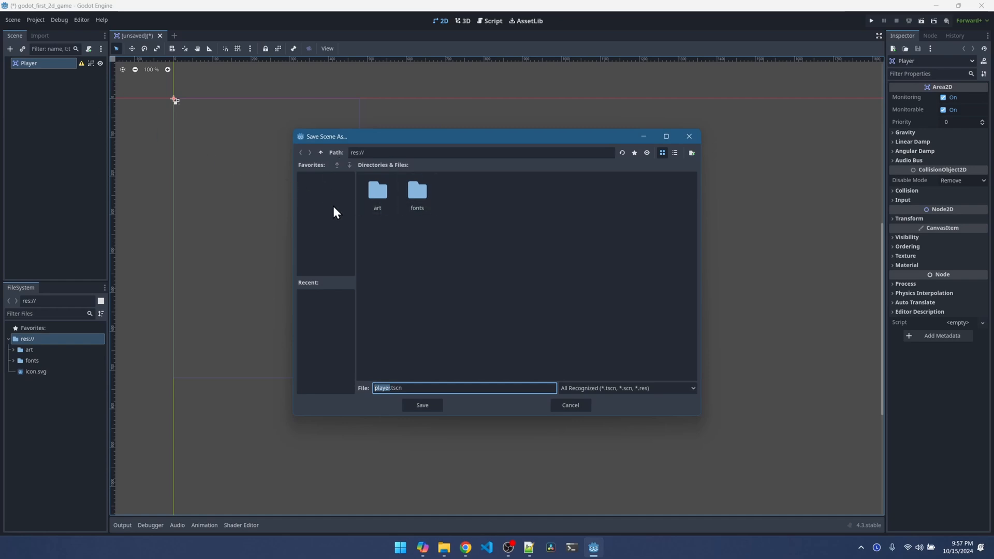
{"action": "mouse_move", "coordinate": [171, 342]}
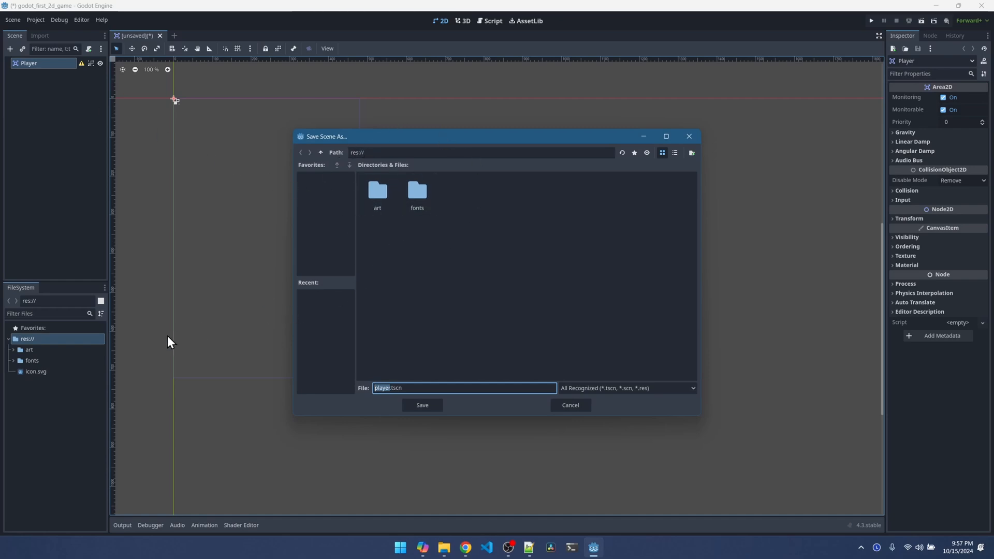
{"action": "mouse_move", "coordinate": [36, 388]}
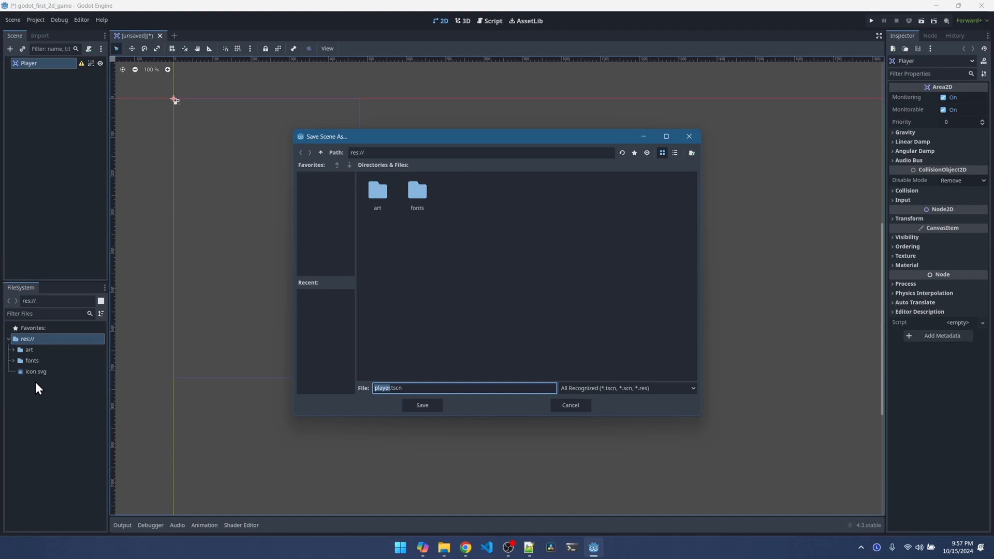
{"action": "mouse_move", "coordinate": [672, 180]}
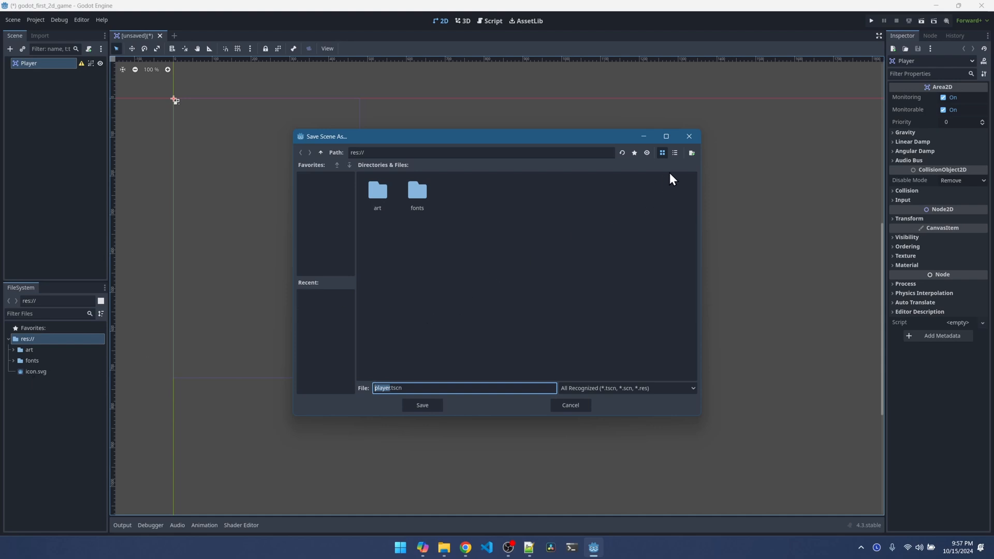
{"action": "left_click", "coordinate": [691, 153]}
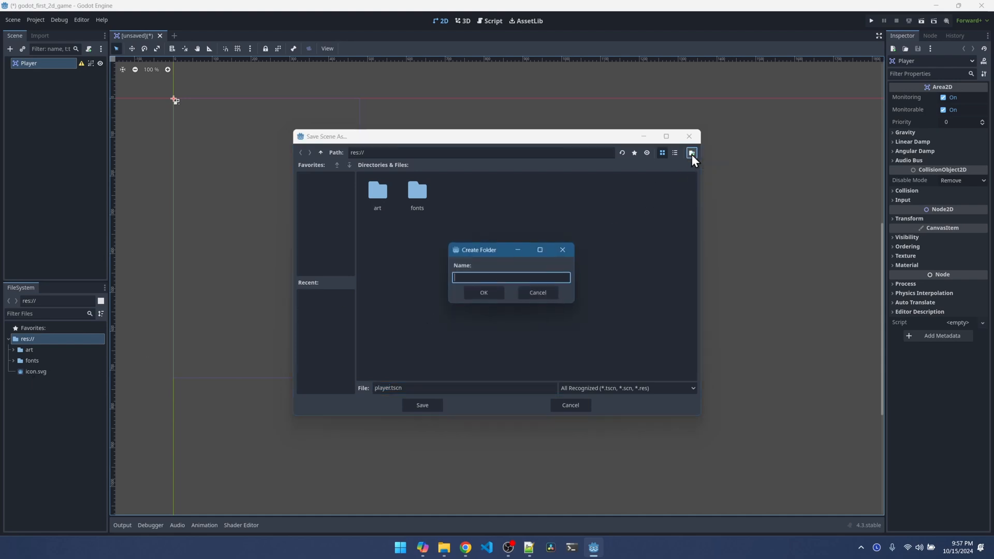
- Create a 'player' folder, save player.tscn into it, and expand it in FileSystem
{"action": "type", "text": "player"}
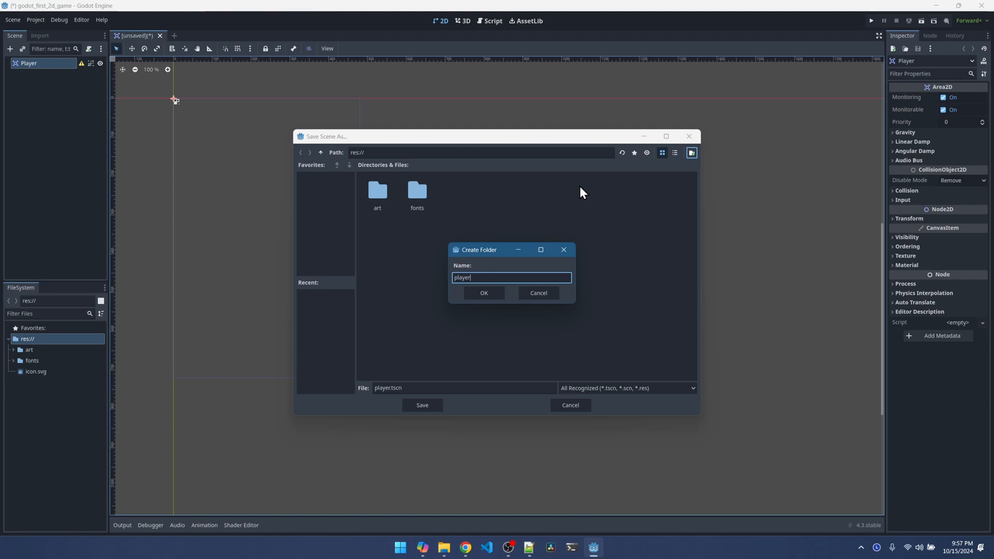
{"action": "left_click", "coordinate": [483, 293]}
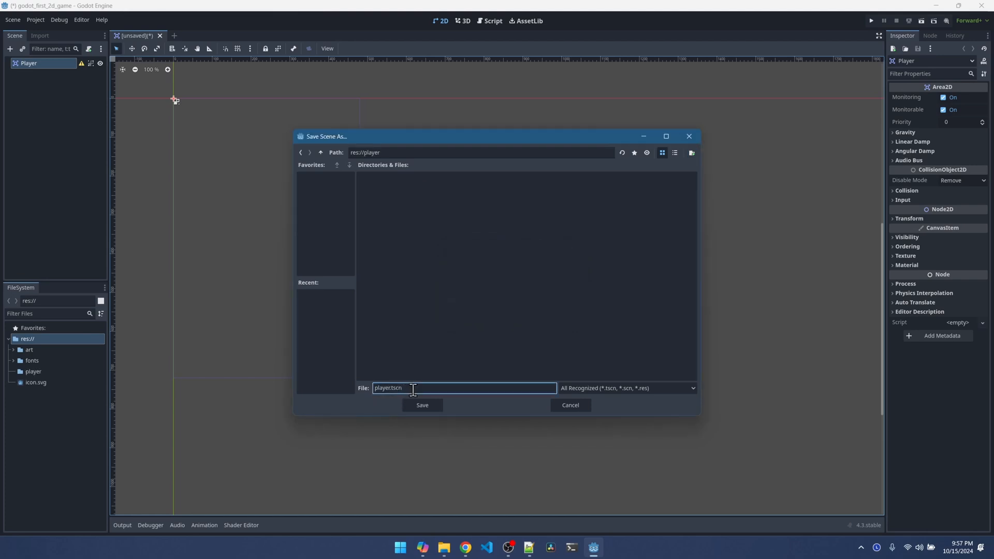
{"action": "left_click", "coordinate": [422, 405]}
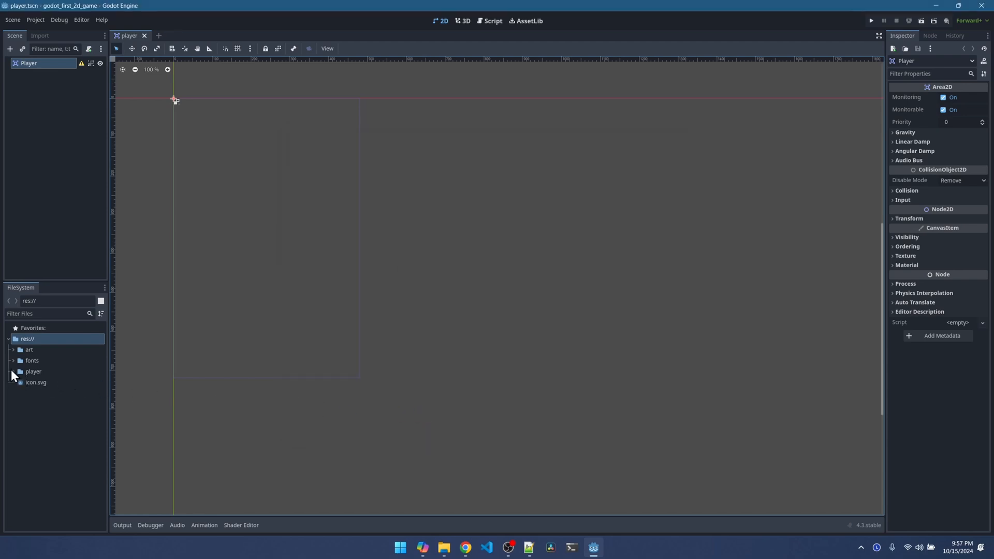
{"action": "left_click", "coordinate": [14, 370]}
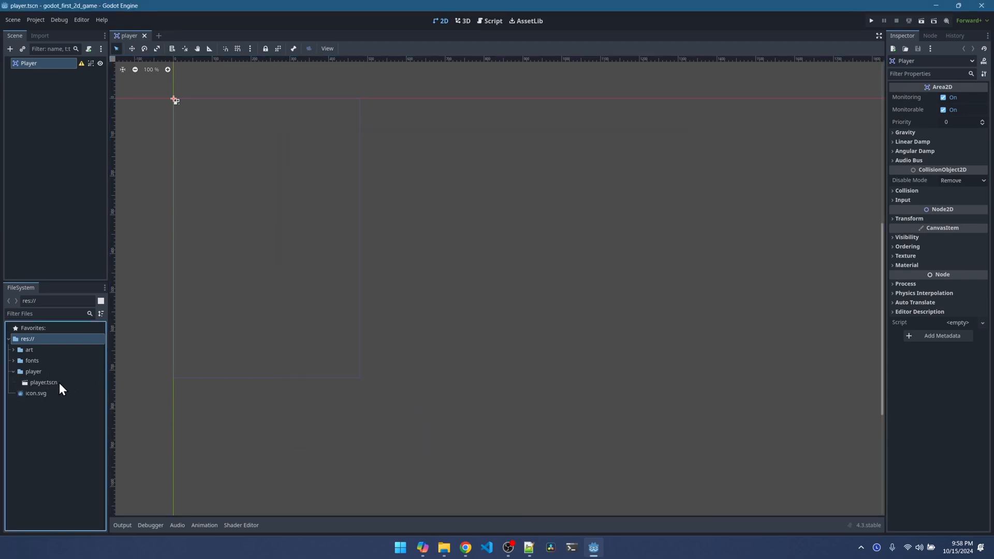
- Read the docs' AnimatedSprite2D child step, then return to the Godot editor
{"action": "left_click", "coordinate": [465, 548]}
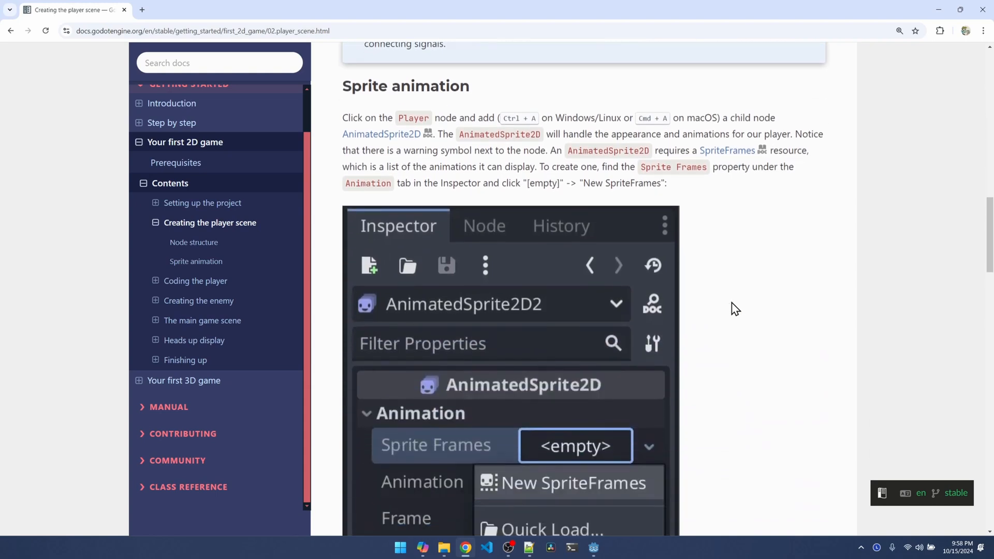
{"action": "mouse_move", "coordinate": [435, 110]}
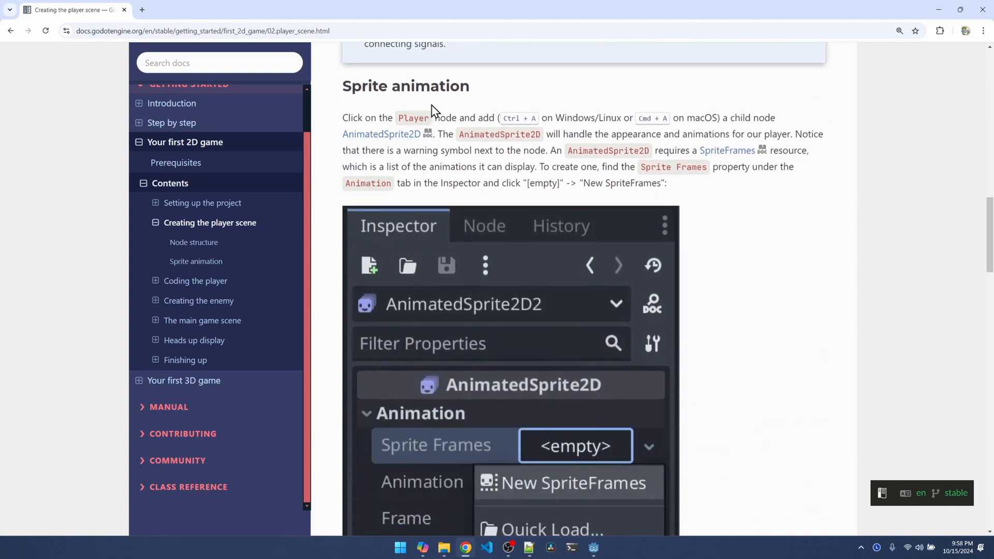
{"action": "mouse_move", "coordinate": [345, 154]}
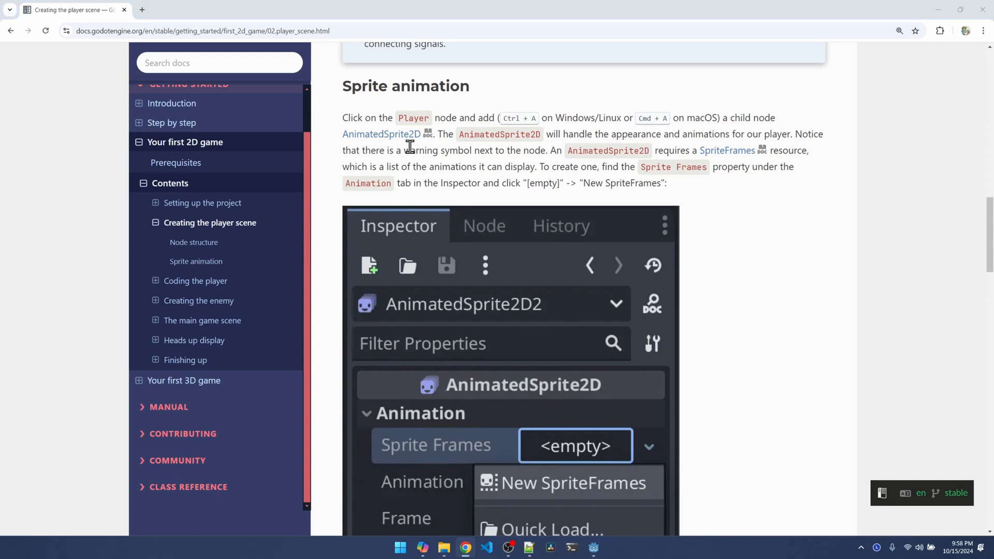
{"action": "left_click", "coordinate": [591, 547]}
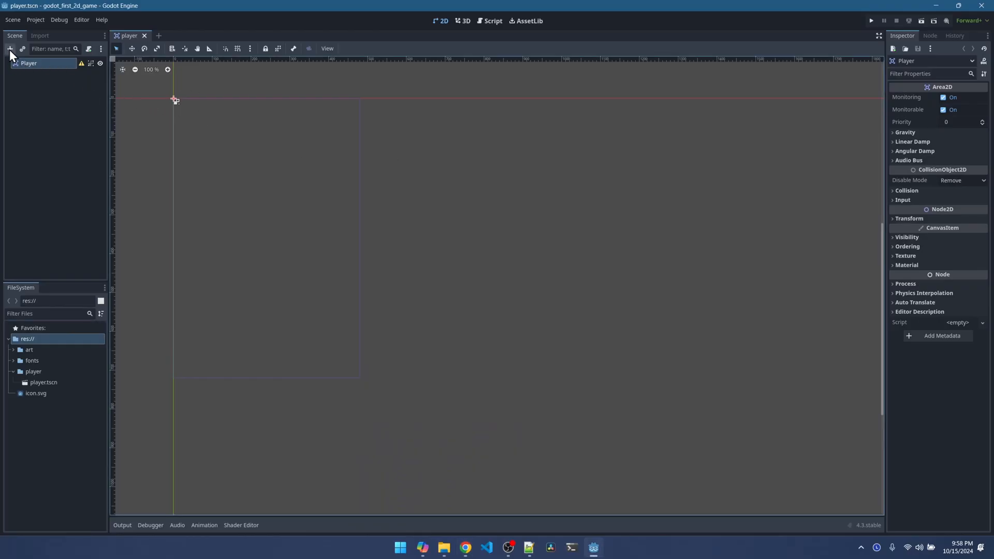
{"action": "mouse_move", "coordinate": [10, 49]}
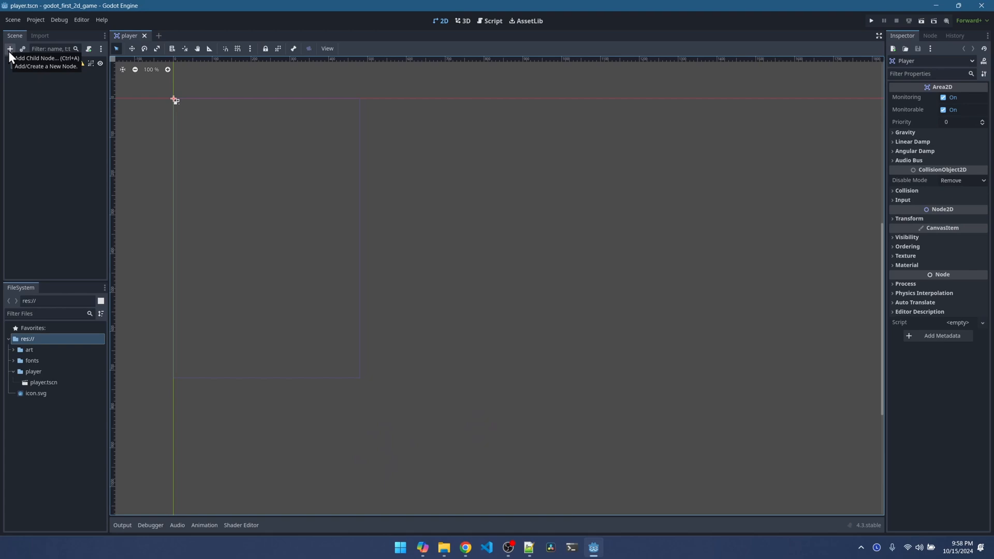
- Add an AnimatedSprite2D child under Player and switch to the SpriteFrames docs in Chrome
{"action": "left_click", "coordinate": [9, 49]}
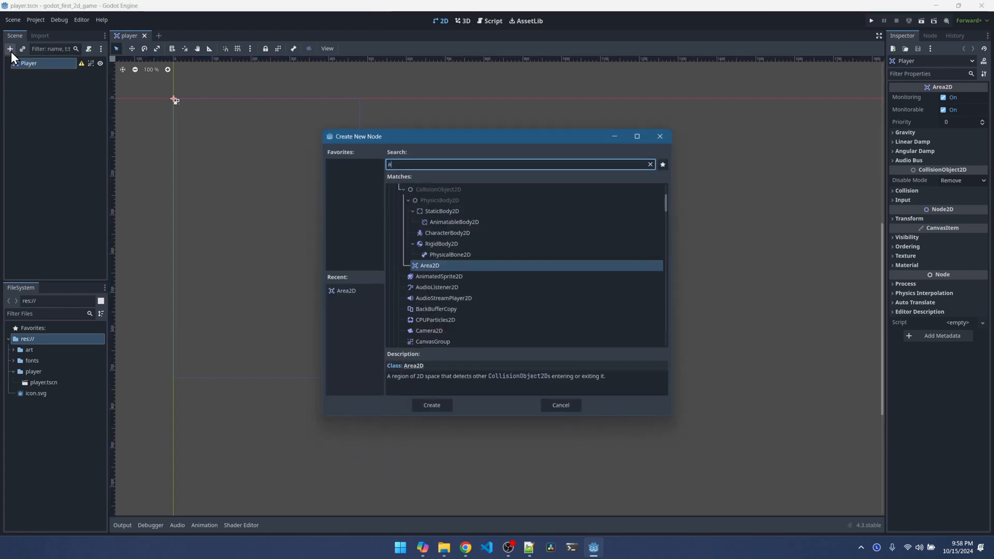
{"action": "type", "text": "nimated"}
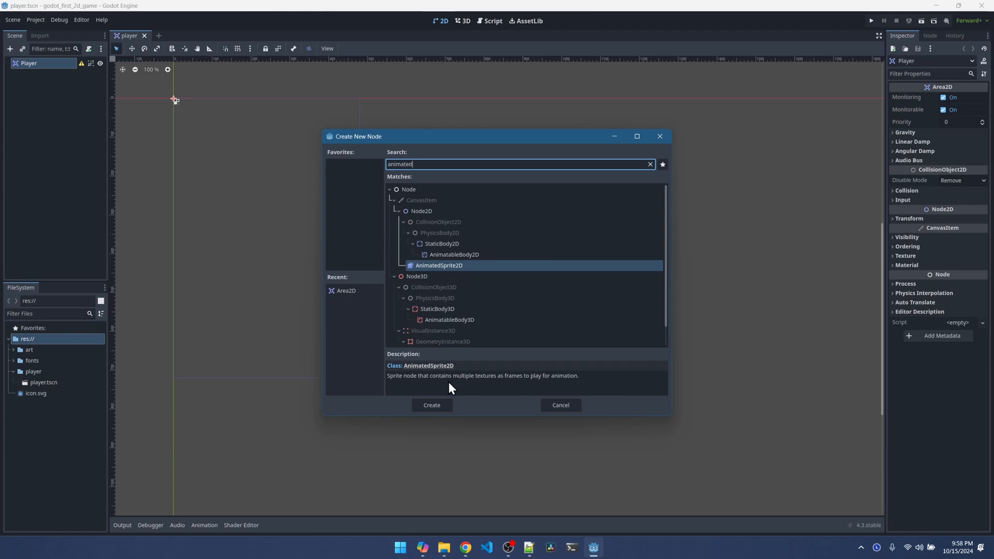
{"action": "left_click", "coordinate": [432, 405]}
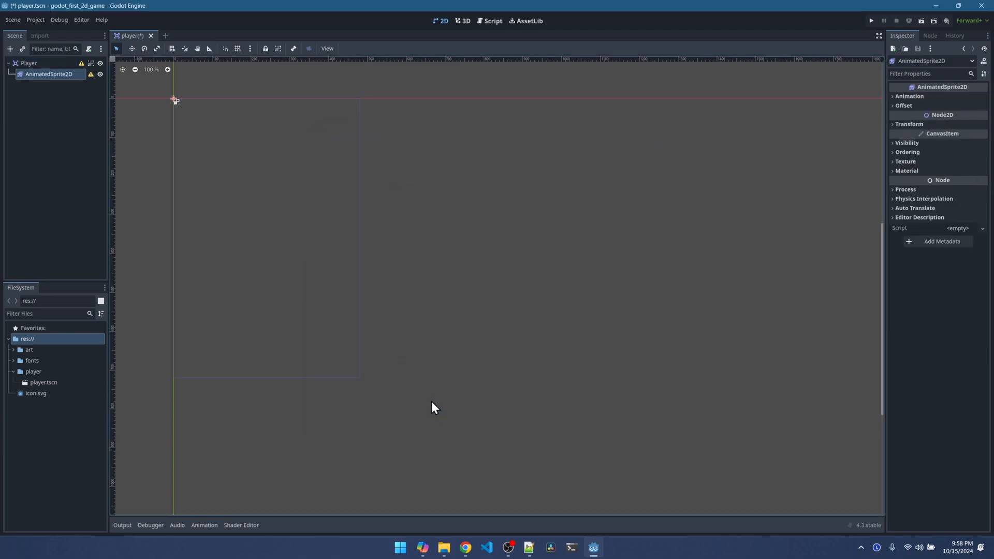
{"action": "left_click", "coordinate": [465, 547]}
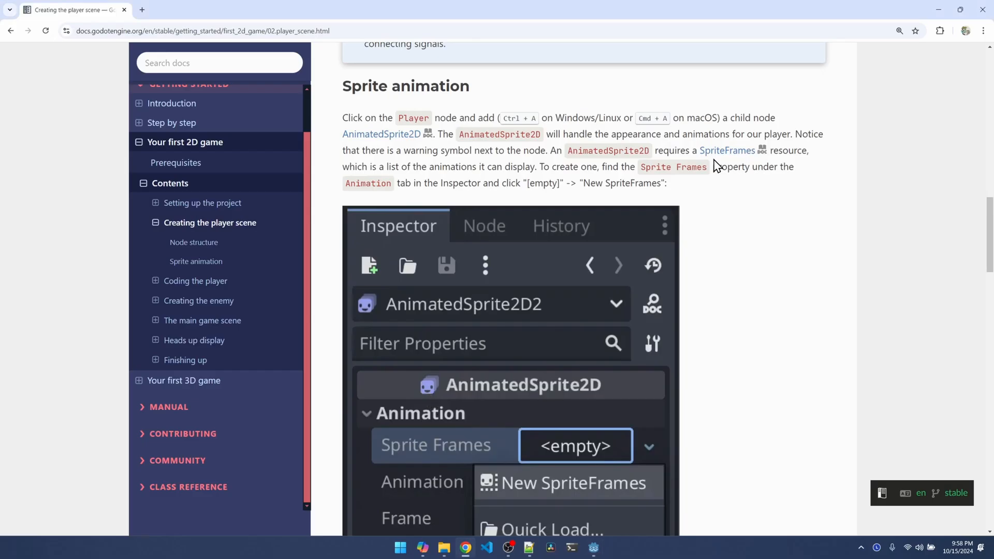
{"action": "mouse_move", "coordinate": [616, 164]}
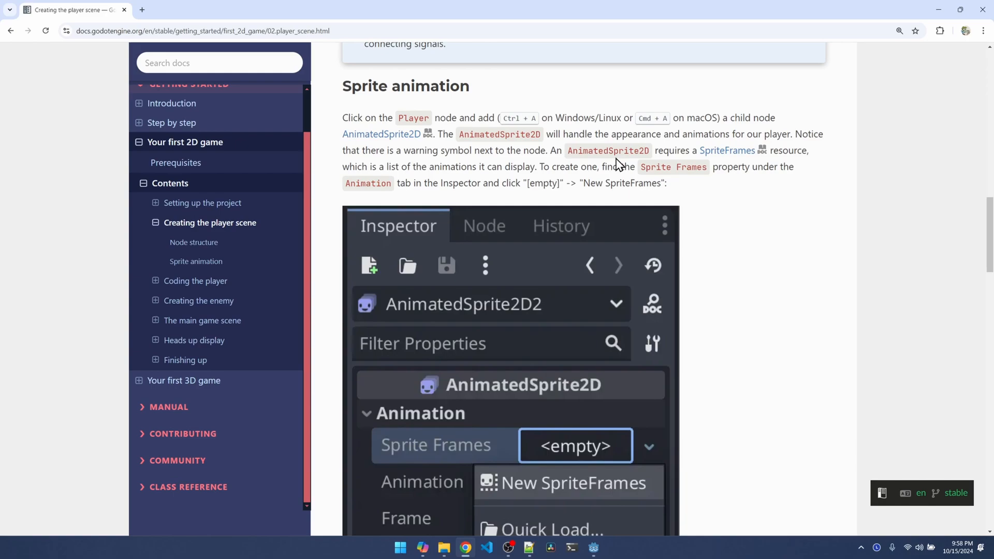
- Back in Godot, expand the sprite's Animation properties and open the AnimatedSprite2D class reference
{"action": "left_click", "coordinate": [593, 547]}
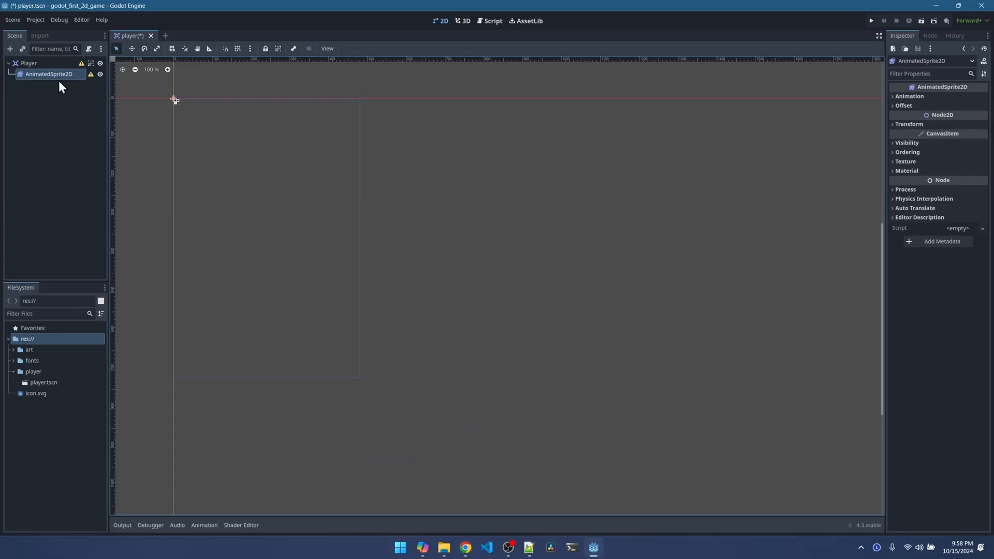
{"action": "mouse_move", "coordinate": [907, 39]}
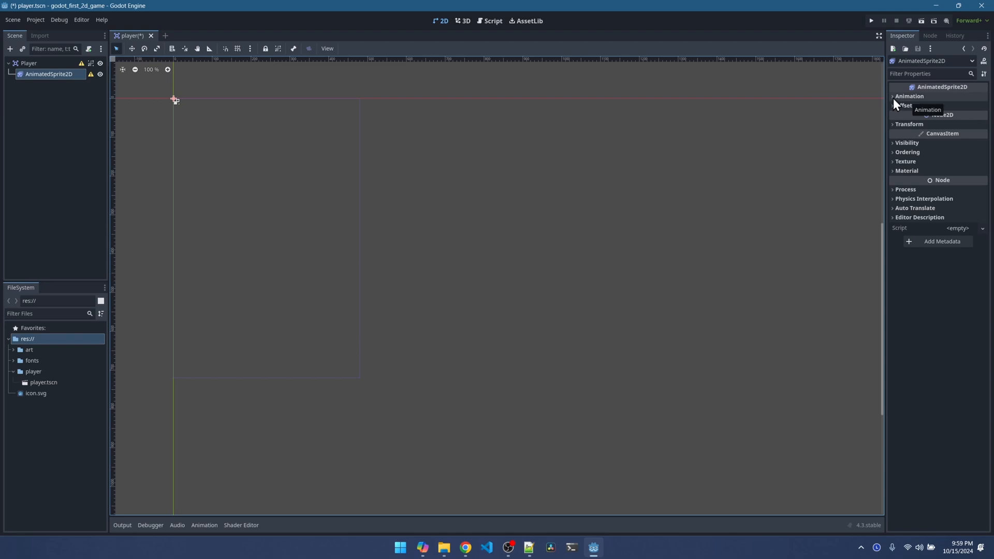
{"action": "left_click", "coordinate": [908, 96]}
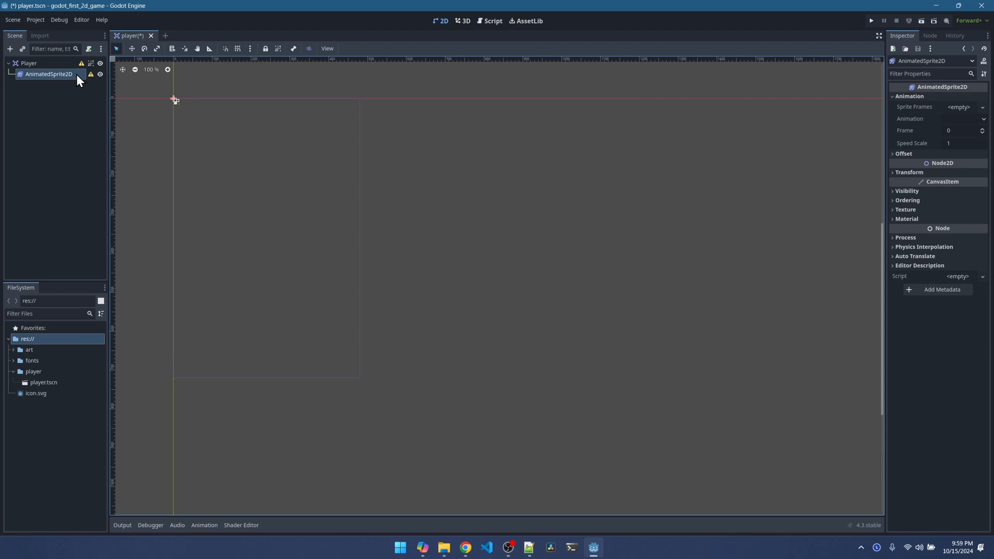
{"action": "left_click", "coordinate": [492, 20]}
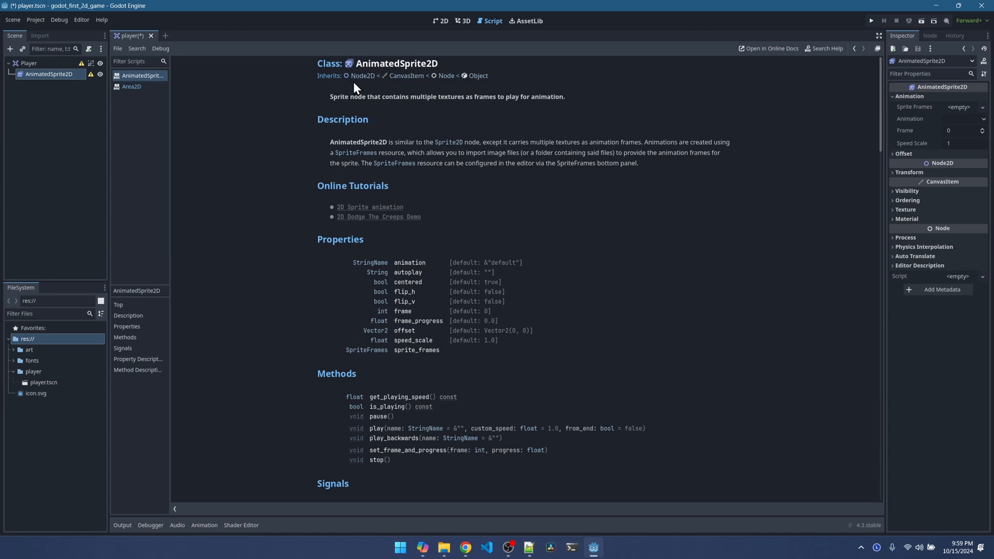
{"action": "mouse_move", "coordinate": [408, 88]}
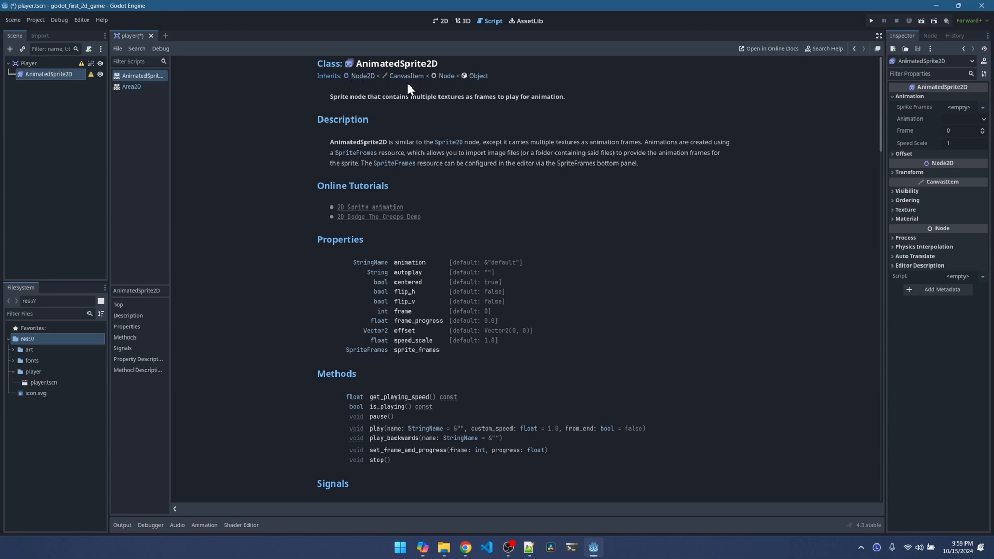
{"action": "mouse_move", "coordinate": [477, 88]}
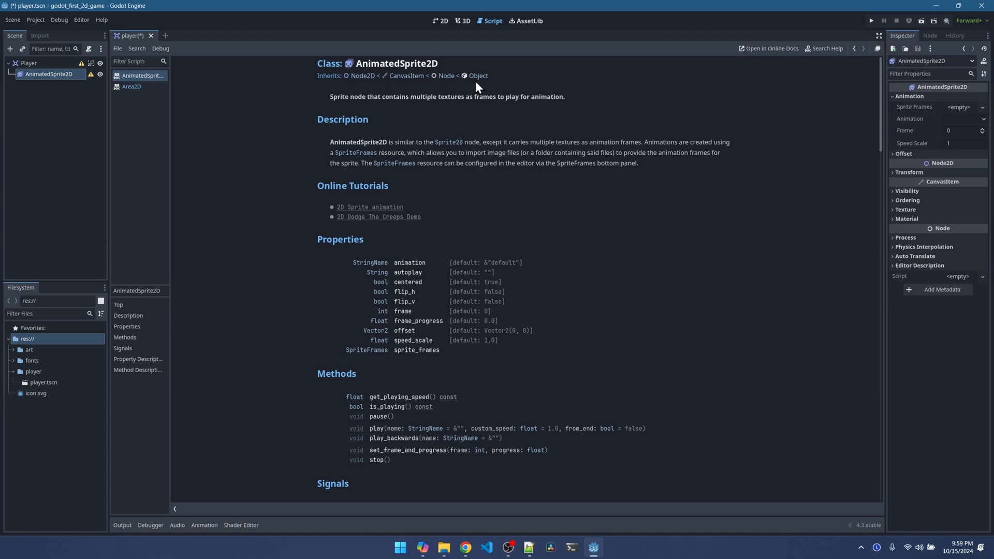
{"action": "mouse_move", "coordinate": [963, 172]}
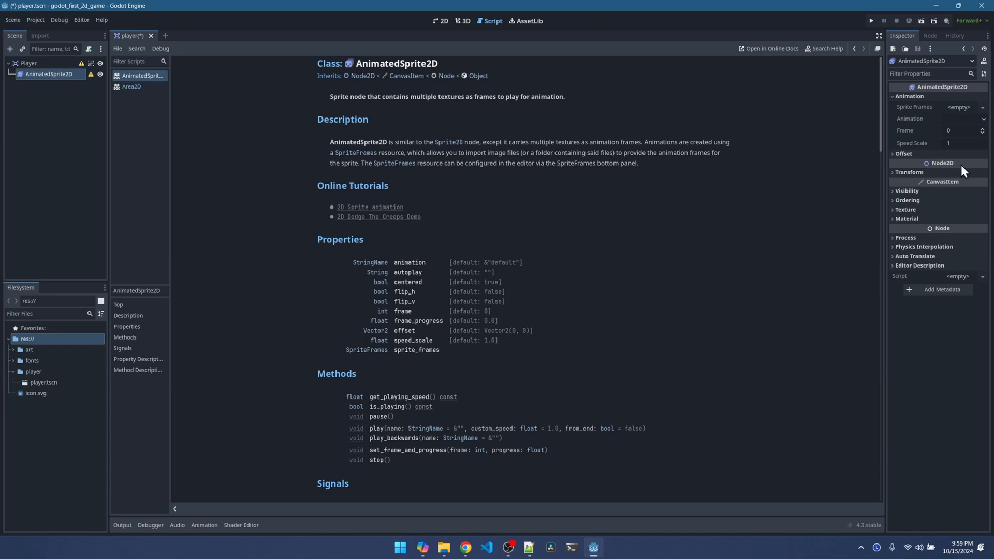
{"action": "mouse_move", "coordinate": [943, 182]}
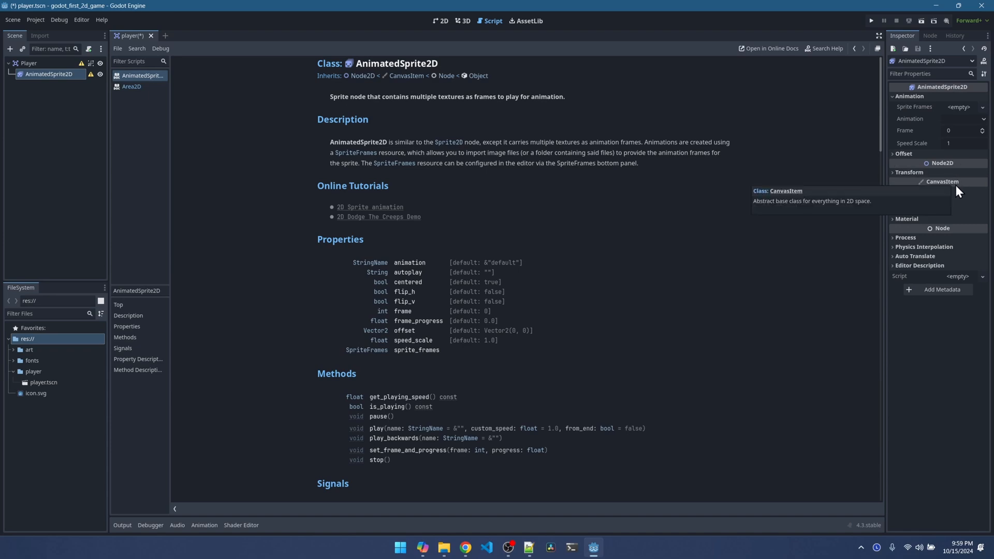
{"action": "left_click", "coordinate": [943, 181]}
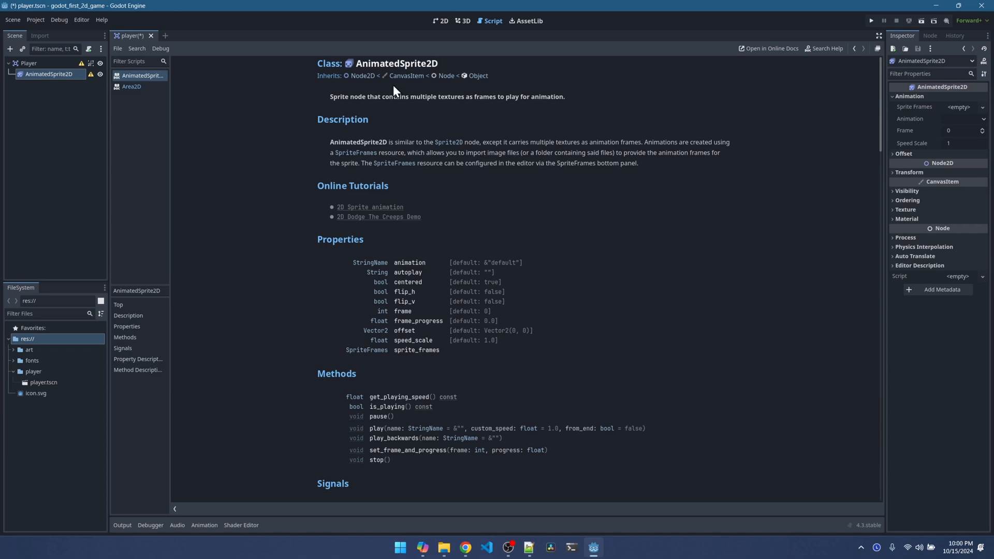
{"action": "mouse_move", "coordinate": [433, 88]}
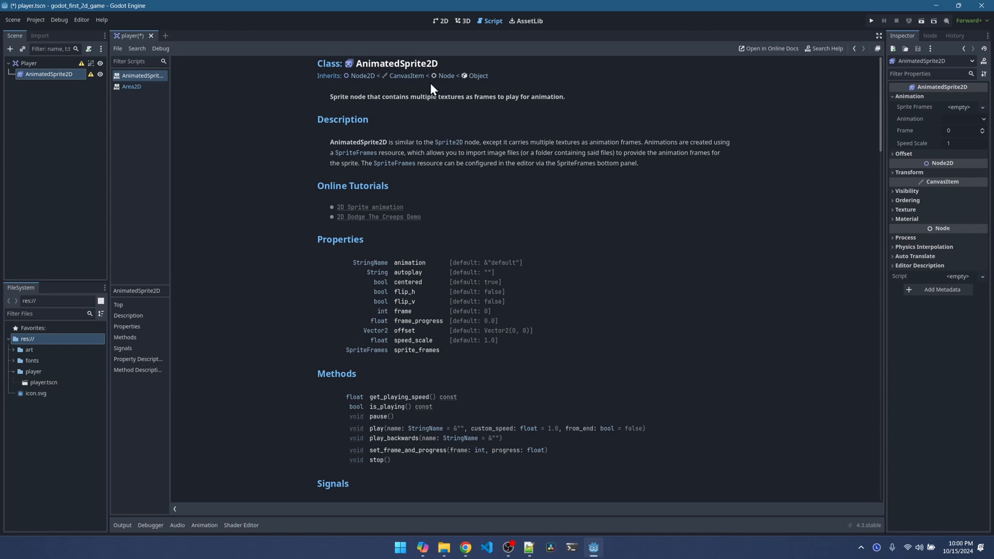
{"action": "mouse_move", "coordinate": [483, 91]}
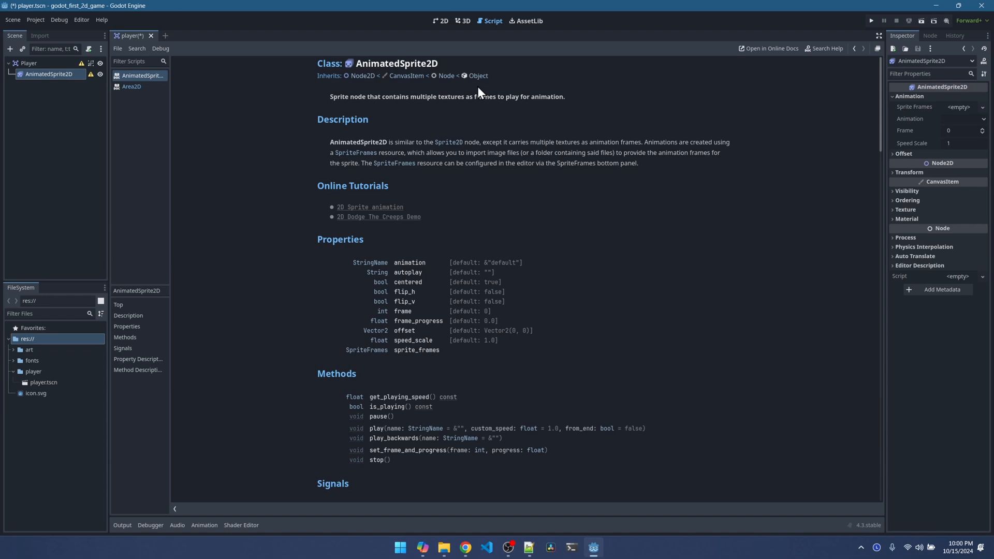
{"action": "mouse_move", "coordinate": [443, 87]}
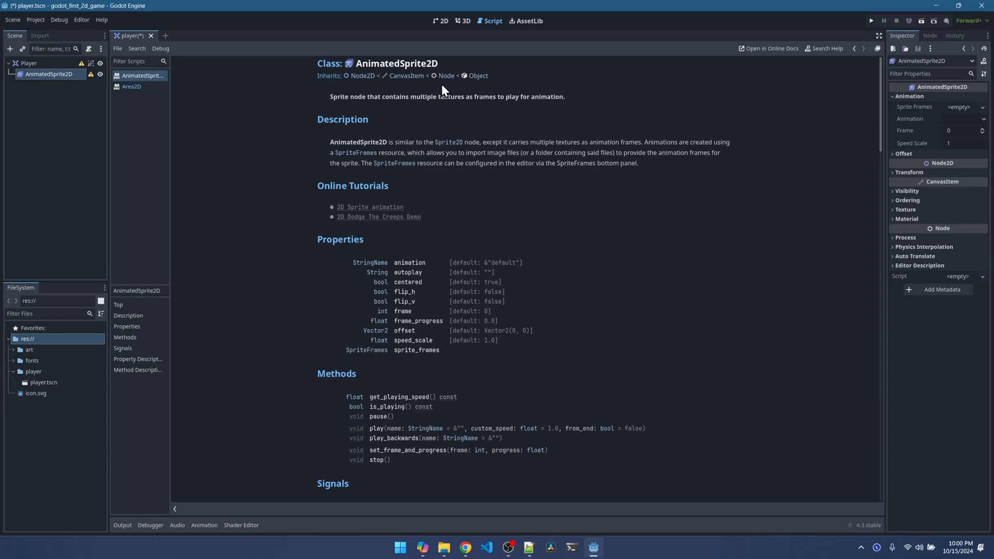
{"action": "mouse_move", "coordinate": [901, 119]}
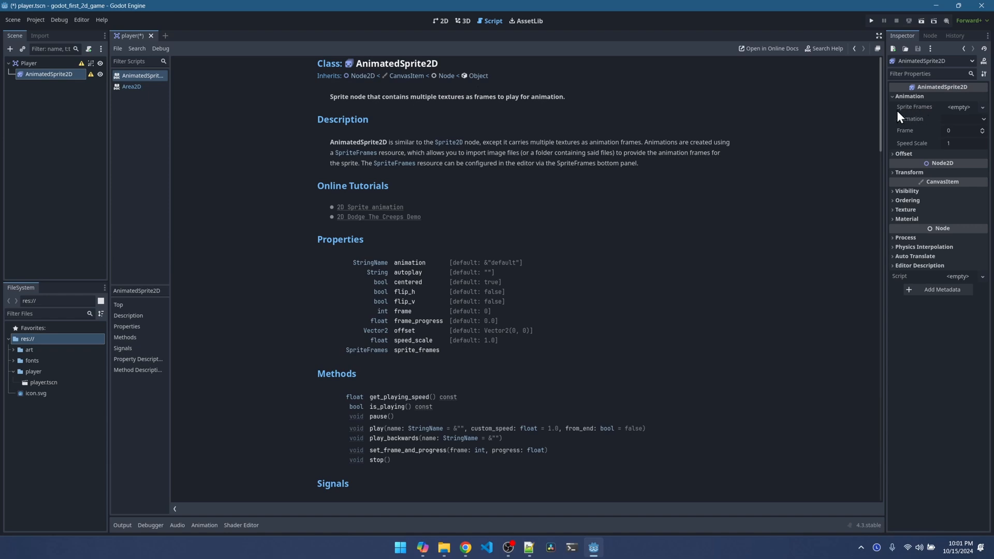
{"action": "mouse_move", "coordinate": [982, 112]}
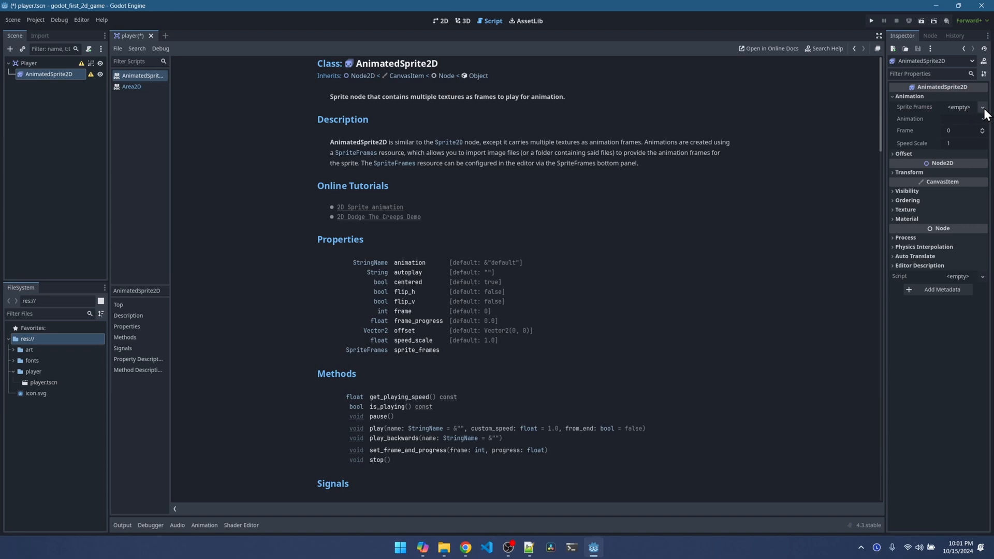
- Assign a New SpriteFrames resource to Sprite Frames and open it in the frames editor
{"action": "left_click", "coordinate": [983, 106]}
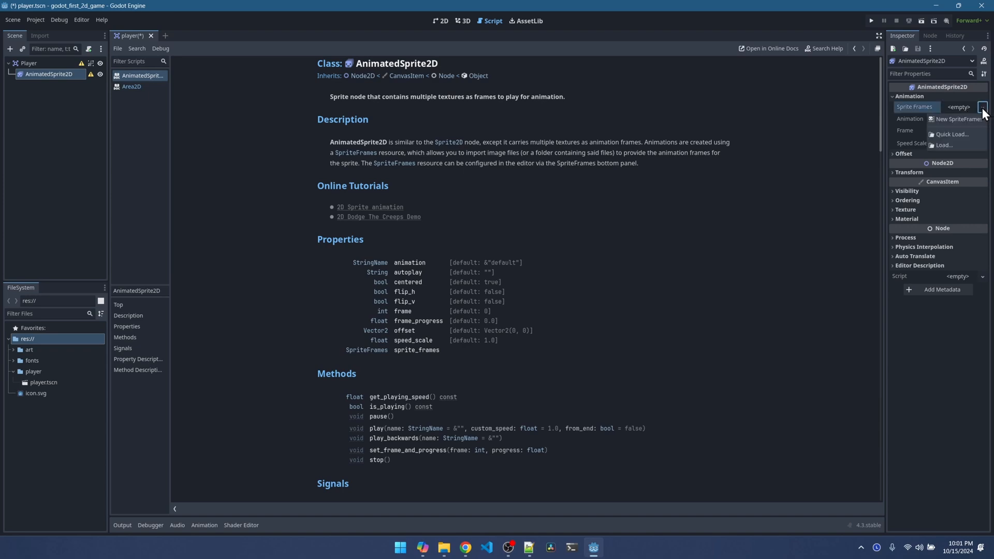
{"action": "left_click", "coordinate": [959, 118]}
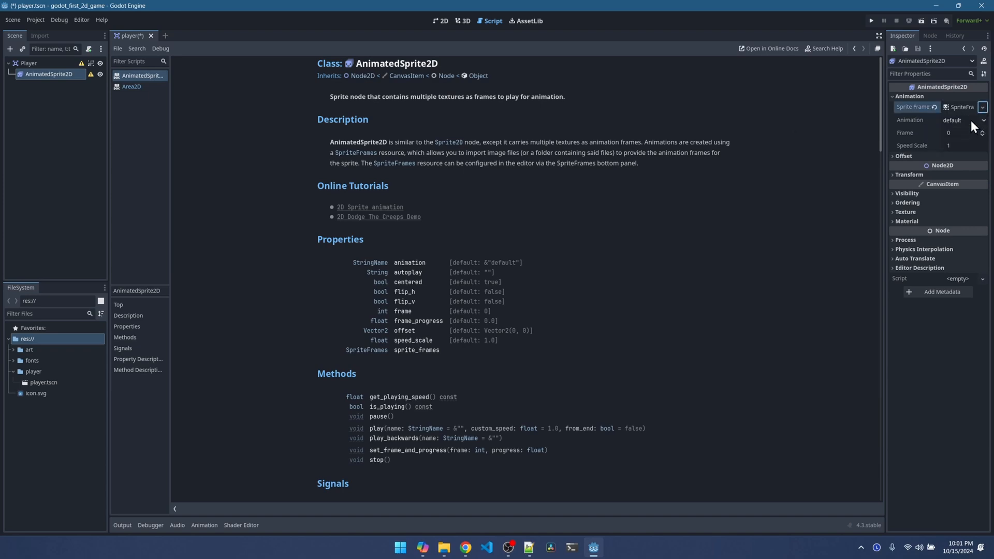
{"action": "left_click", "coordinate": [960, 107]}
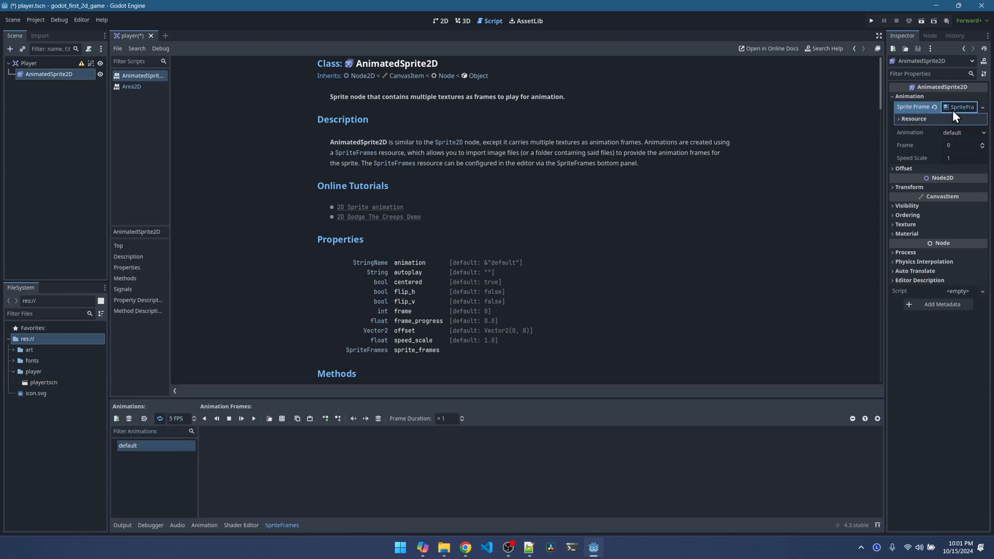
{"action": "mouse_move", "coordinate": [196, 421]}
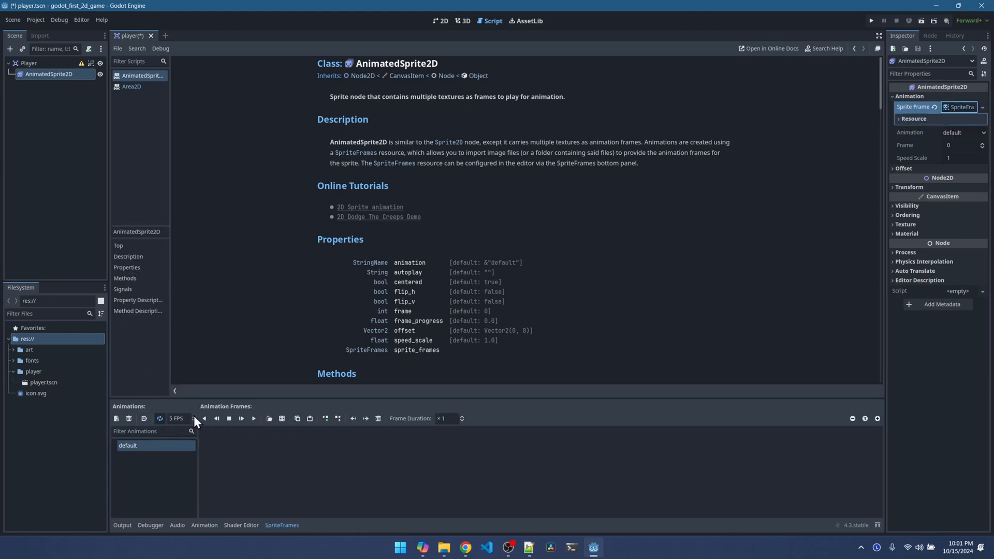
{"action": "mouse_move", "coordinate": [233, 460]}
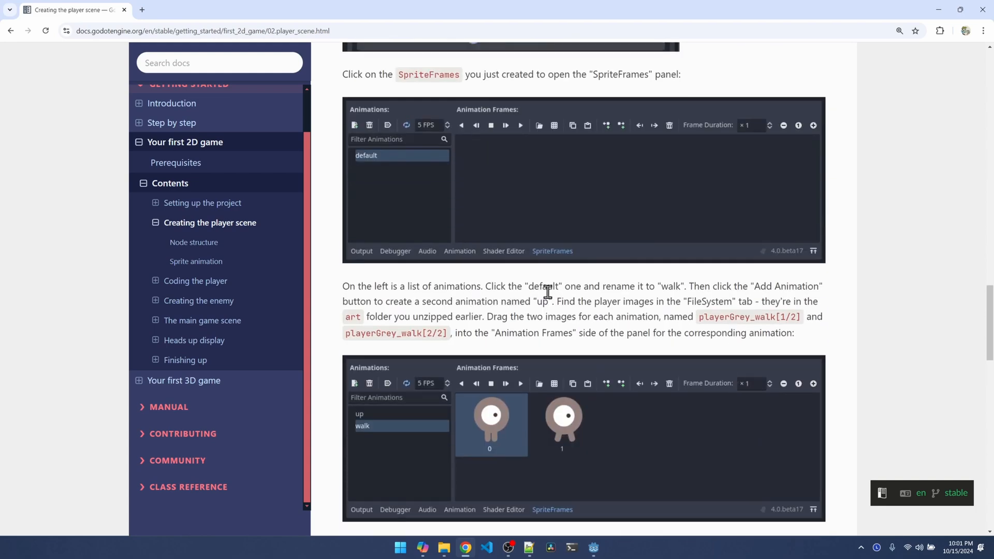
{"action": "mouse_move", "coordinate": [785, 297]}
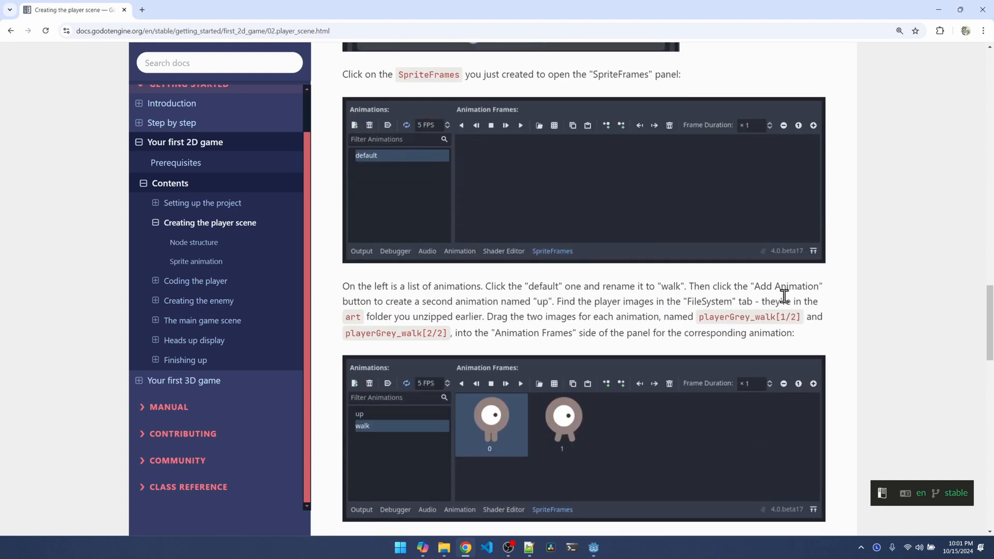
{"action": "mouse_move", "coordinate": [542, 305]}
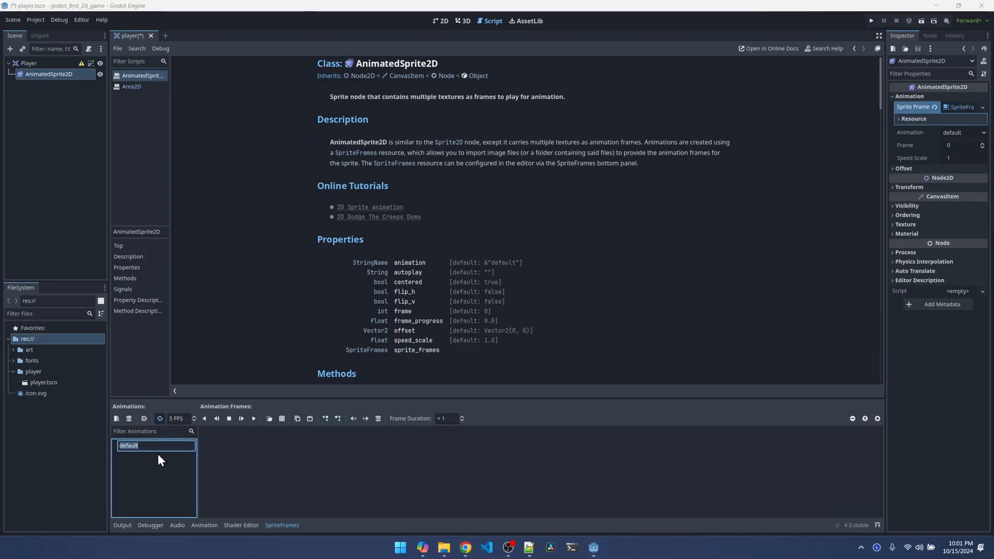
- Rename 'default' to 'walk', then add another animation and name it 'up'
{"action": "type", "text": "walk"}
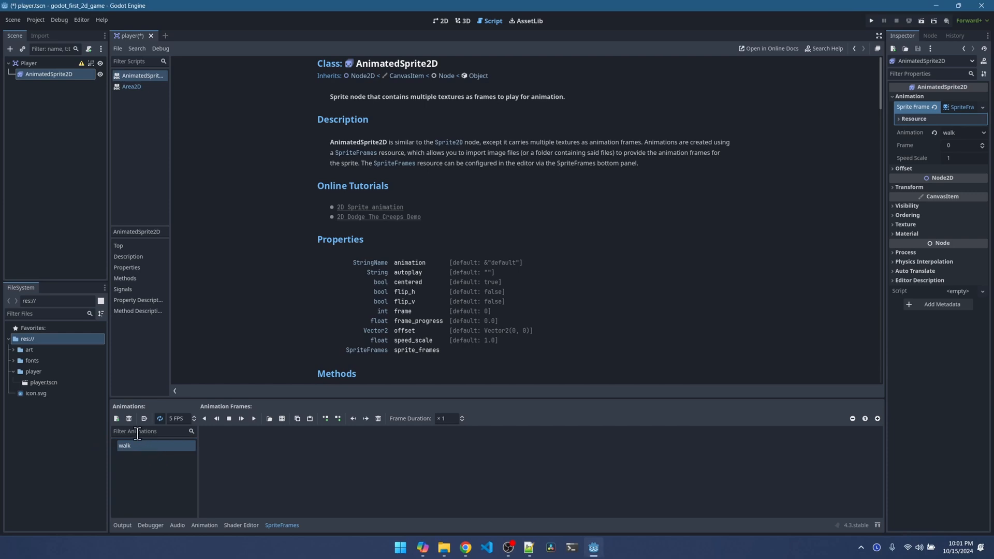
{"action": "left_click", "coordinate": [116, 417]}
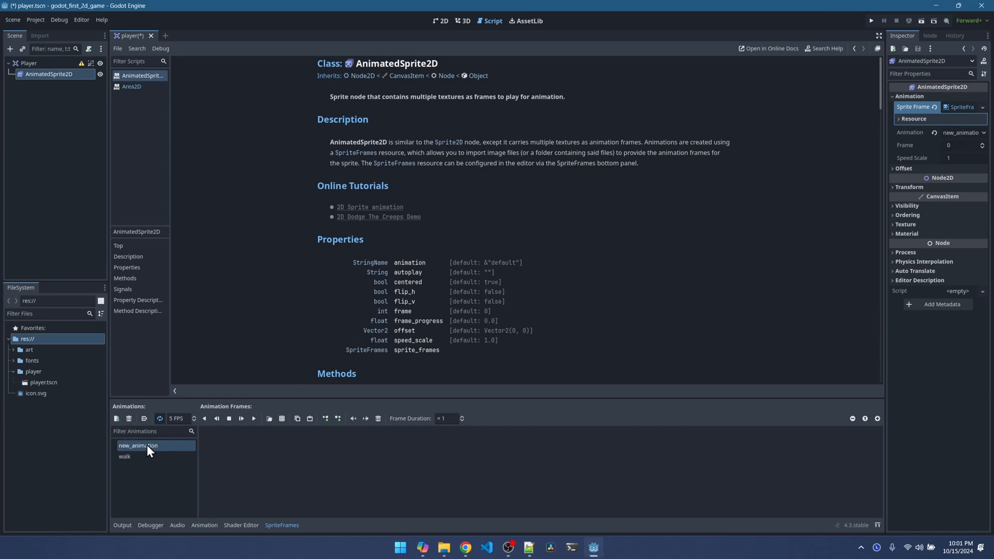
{"action": "double_click", "coordinate": [136, 446]}
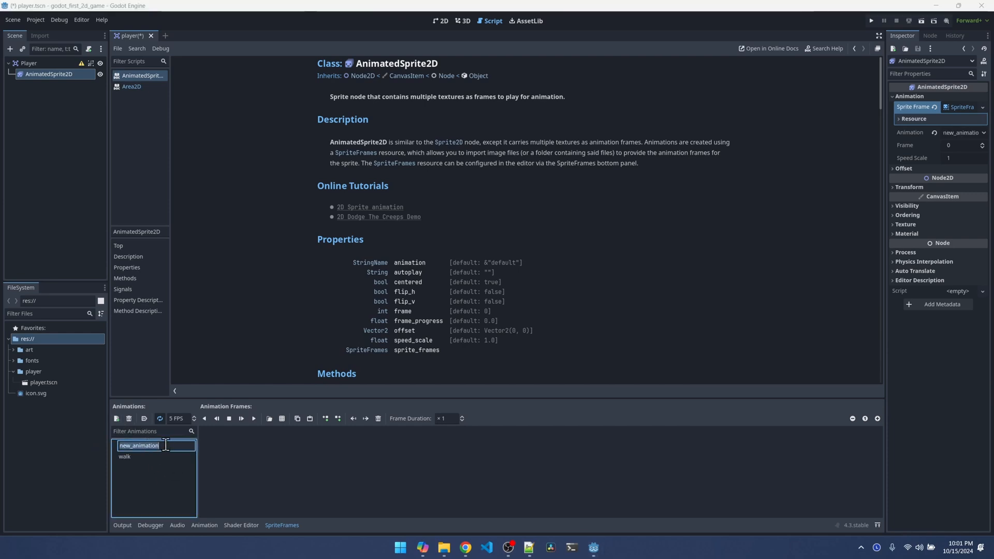
{"action": "type", "text": "up"}
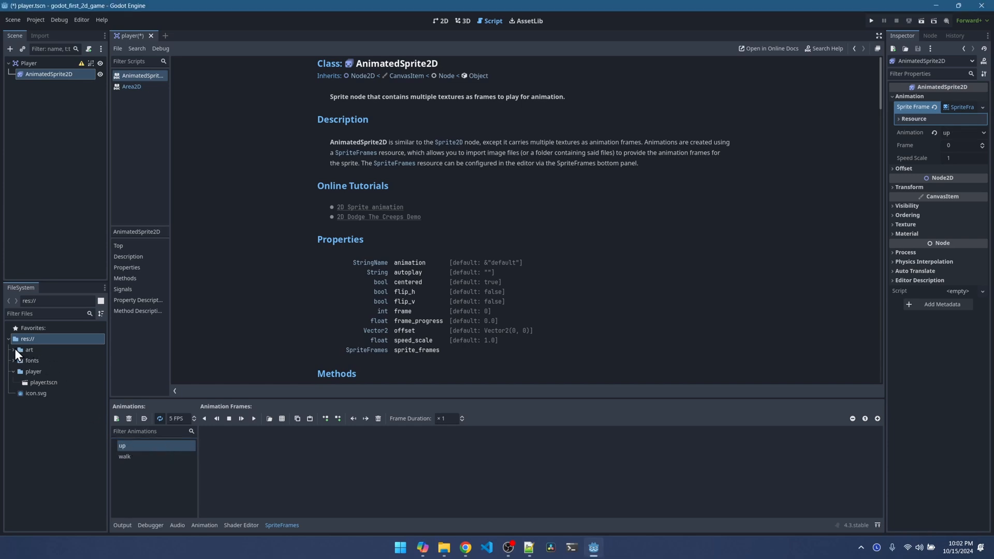
- Load playerGrey_up1/up2 into 'up' and playerGrey_walk1/walk2 into 'walk' from the art folder
{"action": "left_click", "coordinate": [29, 349]}
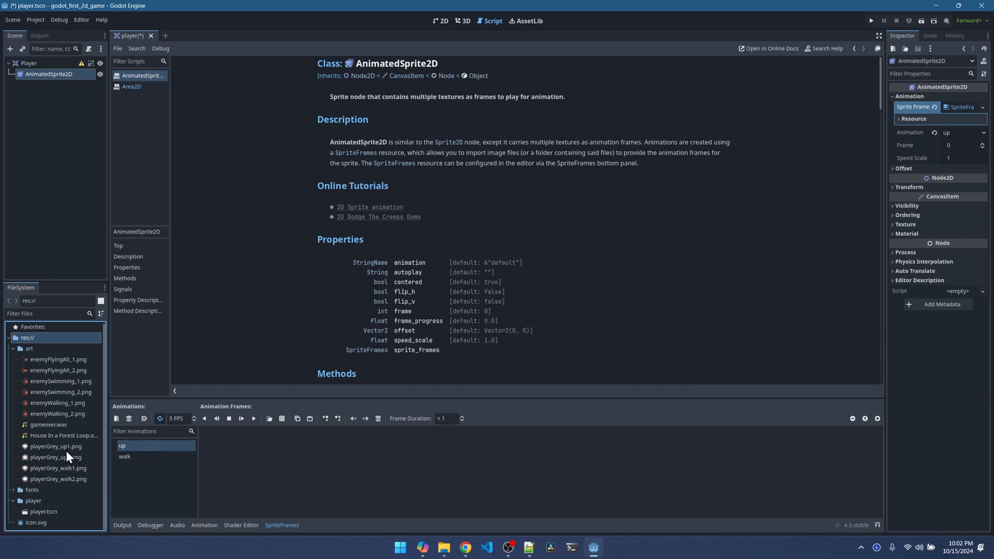
{"action": "left_click", "coordinate": [56, 446]}
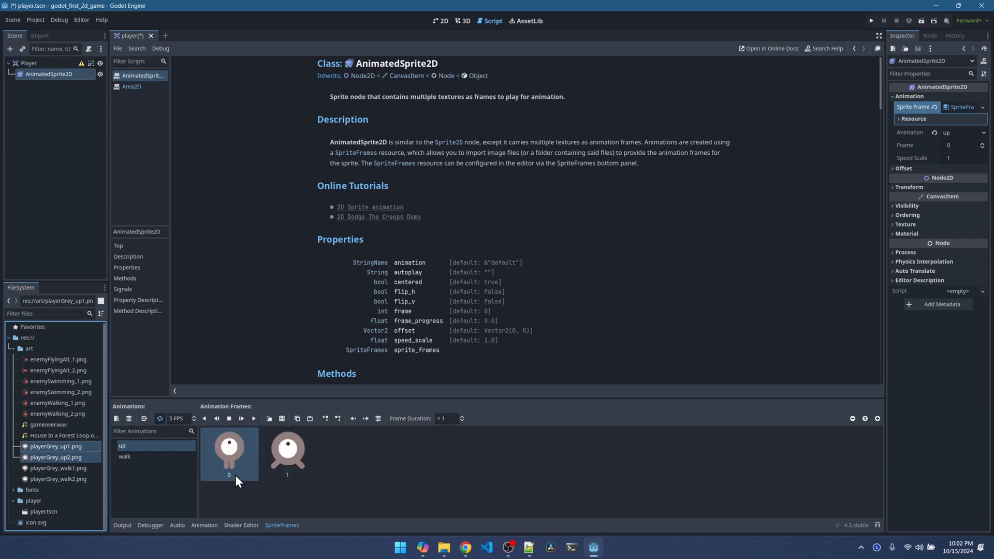
{"action": "mouse_move", "coordinate": [247, 484]}
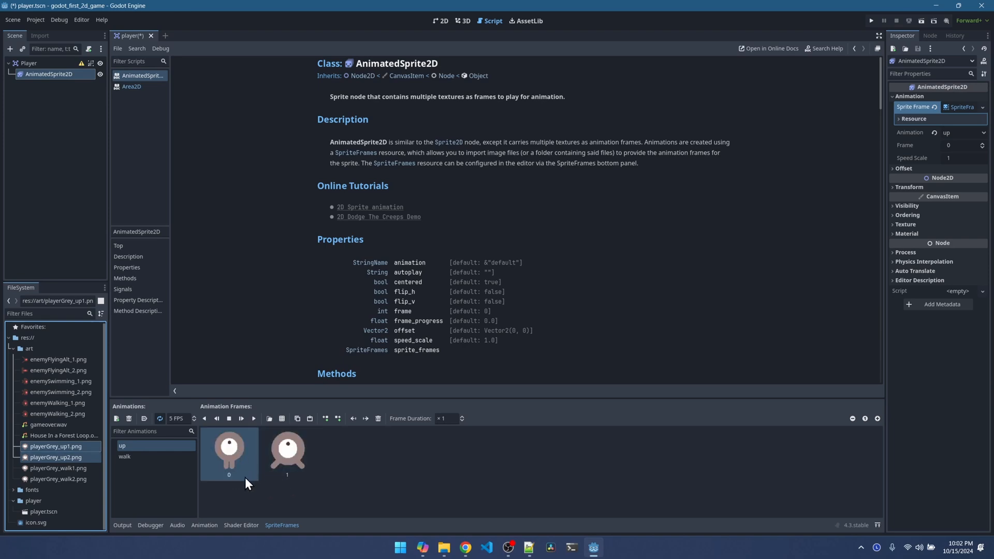
{"action": "mouse_move", "coordinate": [130, 462]}
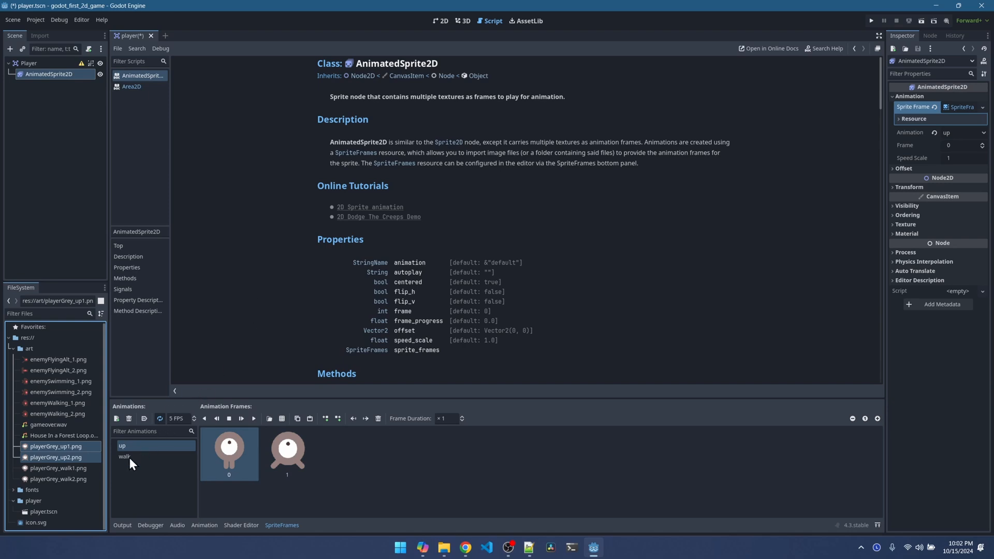
{"action": "left_click", "coordinate": [124, 457]}
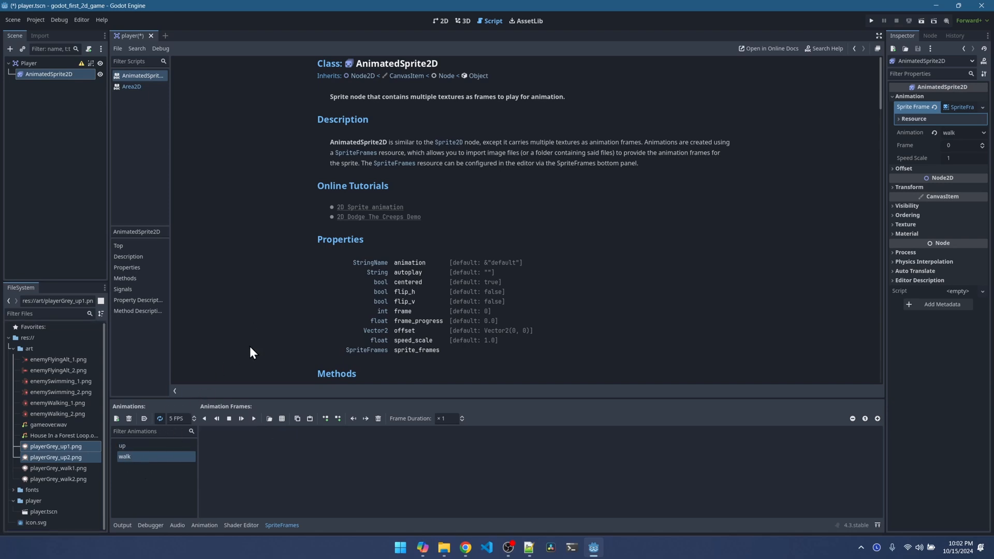
{"action": "mouse_move", "coordinate": [240, 372]}
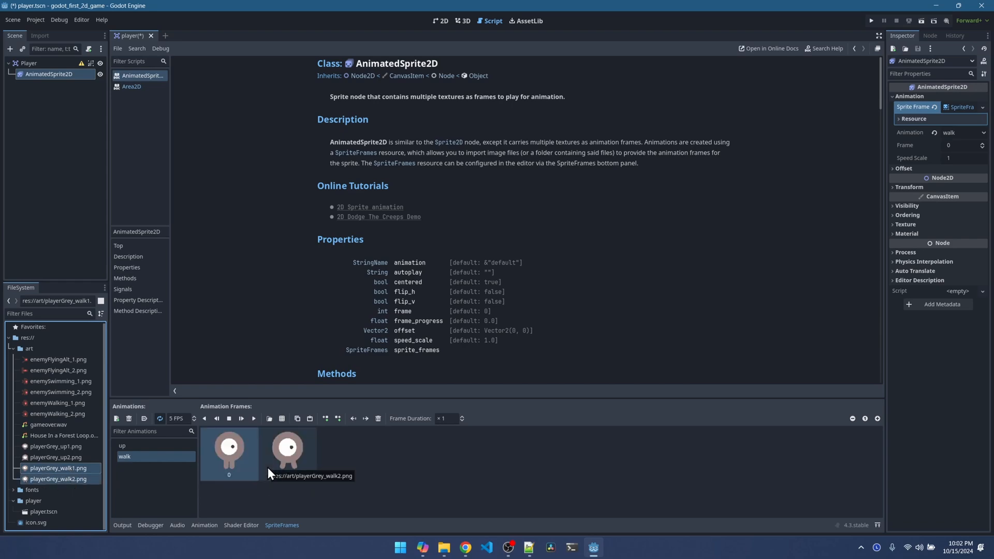
{"action": "left_click", "coordinate": [466, 548]}
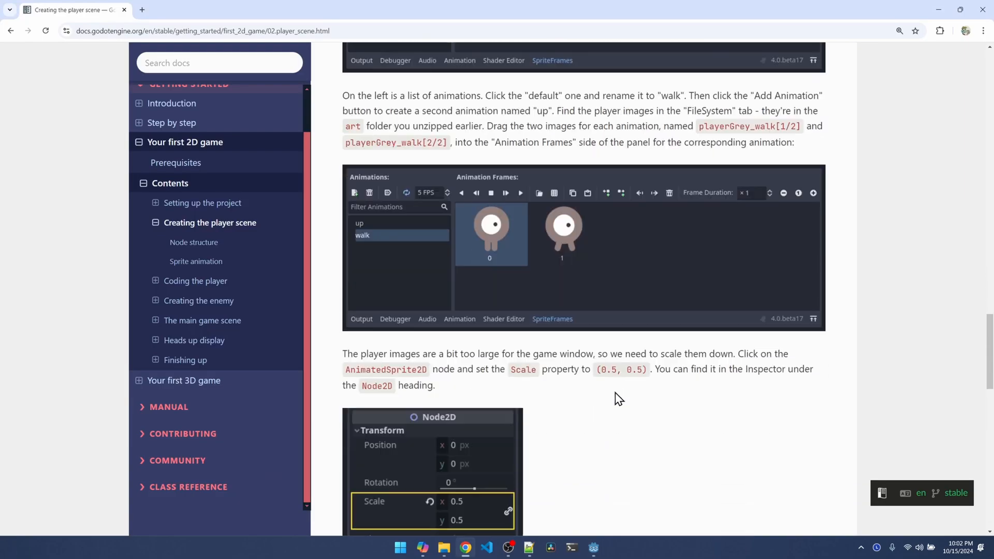
{"action": "left_click", "coordinate": [593, 547]}
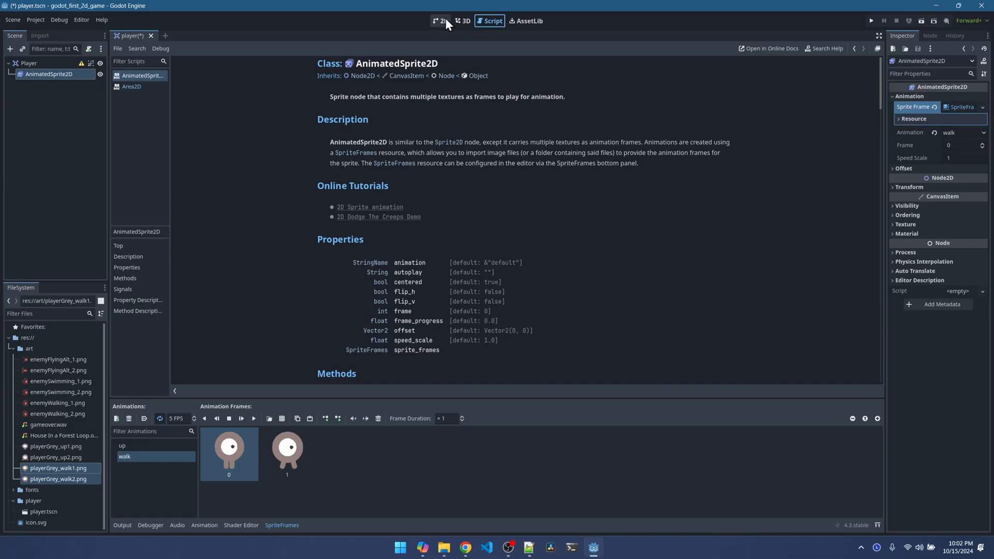
- In the 2D view, expand the sprite's Transform and set Scale to (0.5, 0.5)
{"action": "left_click", "coordinate": [439, 20]}
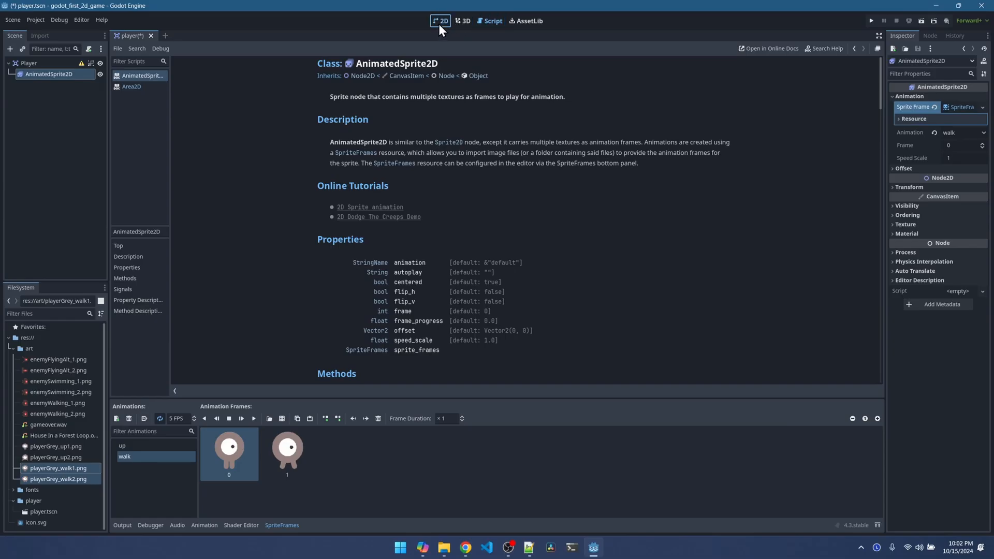
{"action": "left_click", "coordinate": [440, 20]}
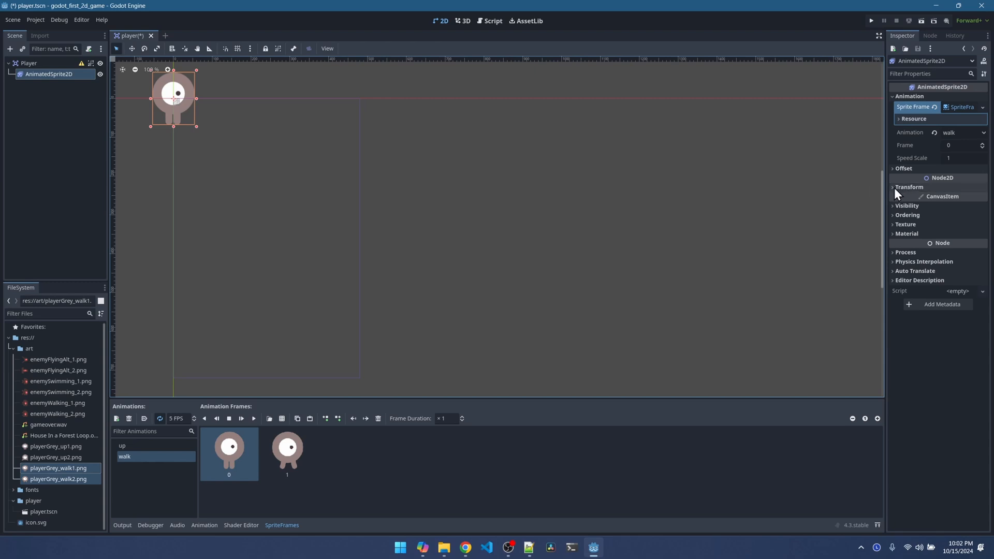
{"action": "left_click", "coordinate": [909, 186]}
{"action": "type", "text": "0.5"}
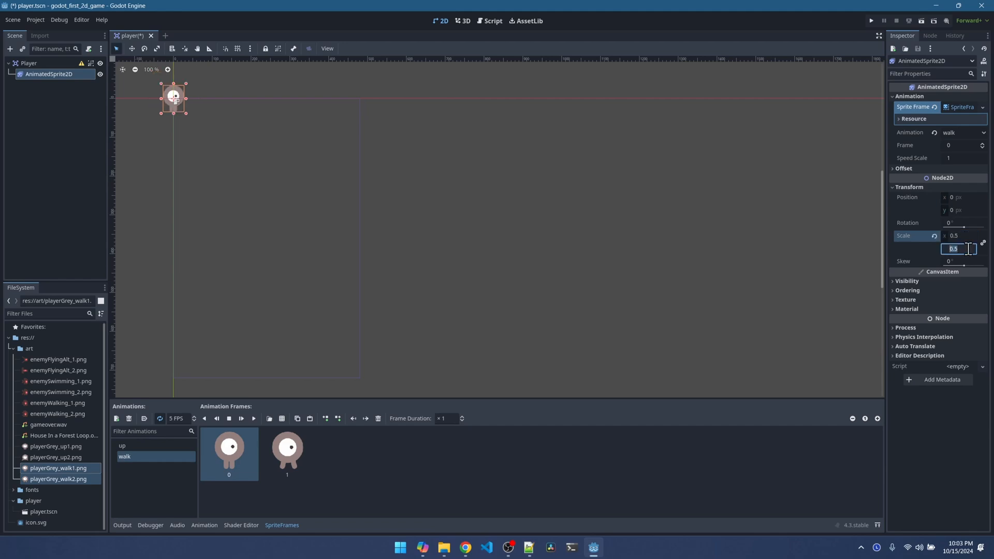
{"action": "left_click", "coordinate": [465, 548]}
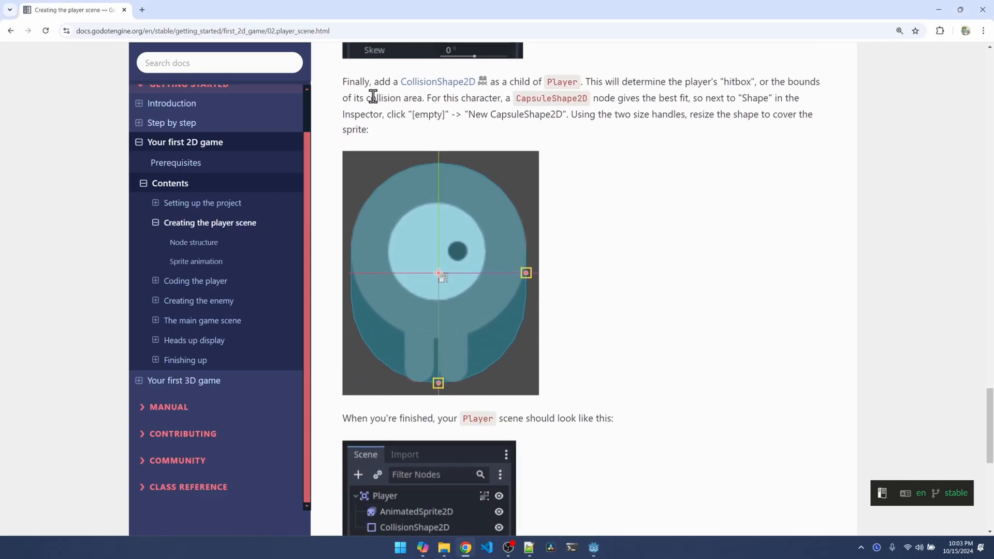
{"action": "mouse_move", "coordinate": [452, 113]}
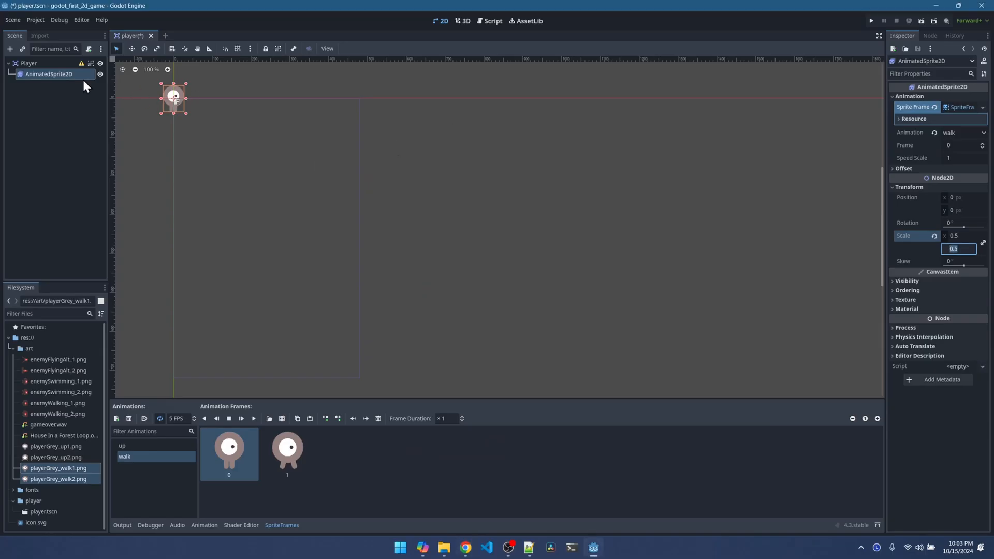
- Add a CollisionShape2D child node under Player through Add Child Node
{"action": "left_click", "coordinate": [28, 63]}
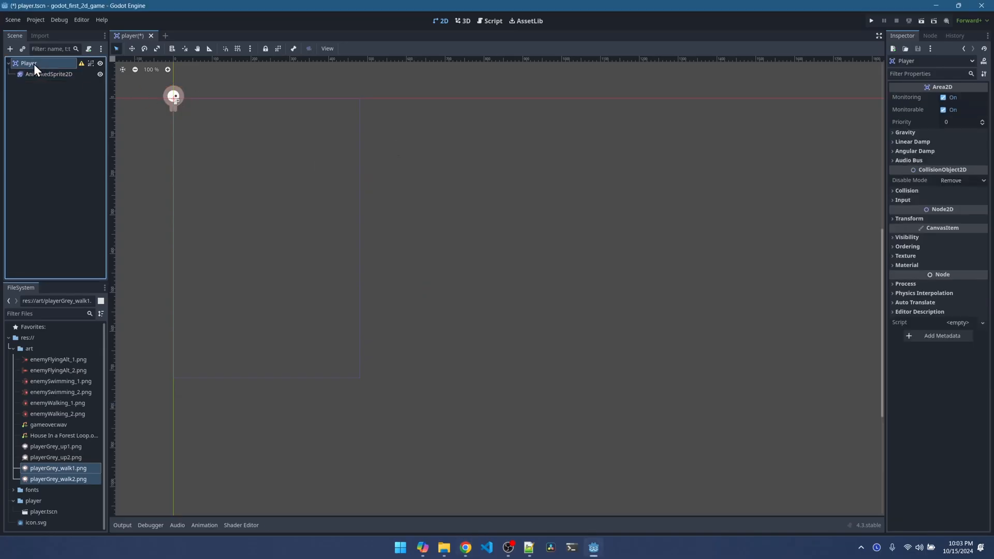
{"action": "right_click", "coordinate": [28, 63]}
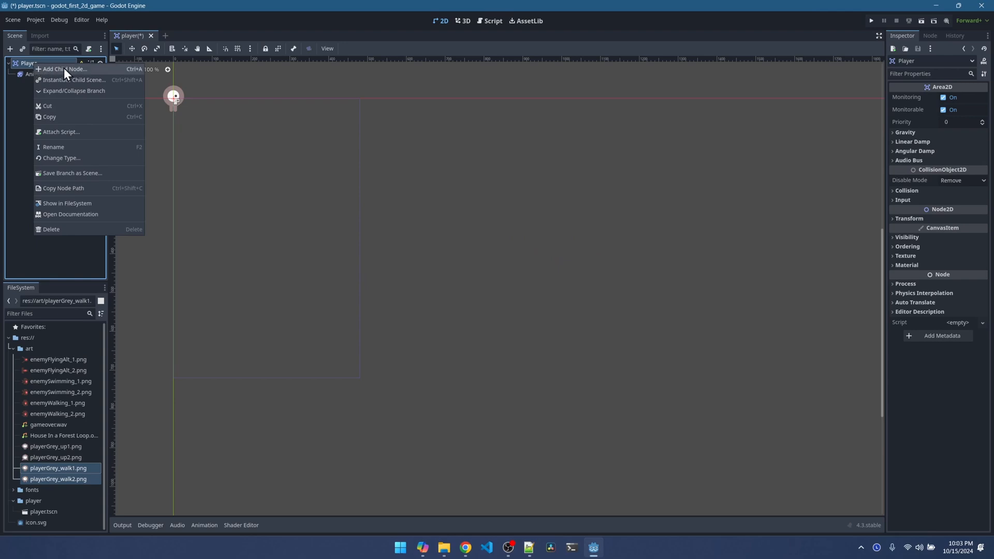
{"action": "left_click", "coordinate": [64, 69]}
{"action": "type", "text": "colli"}
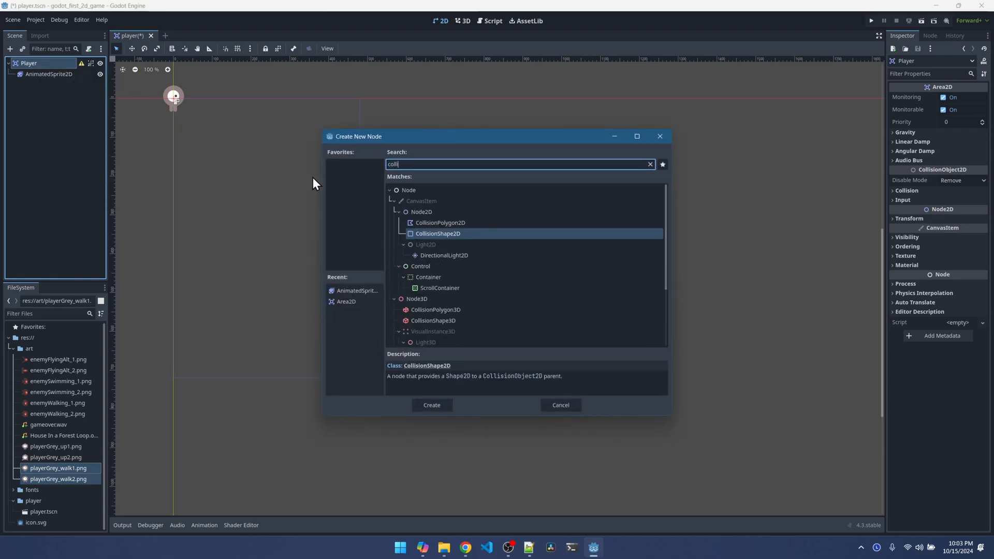
{"action": "mouse_move", "coordinate": [420, 387]}
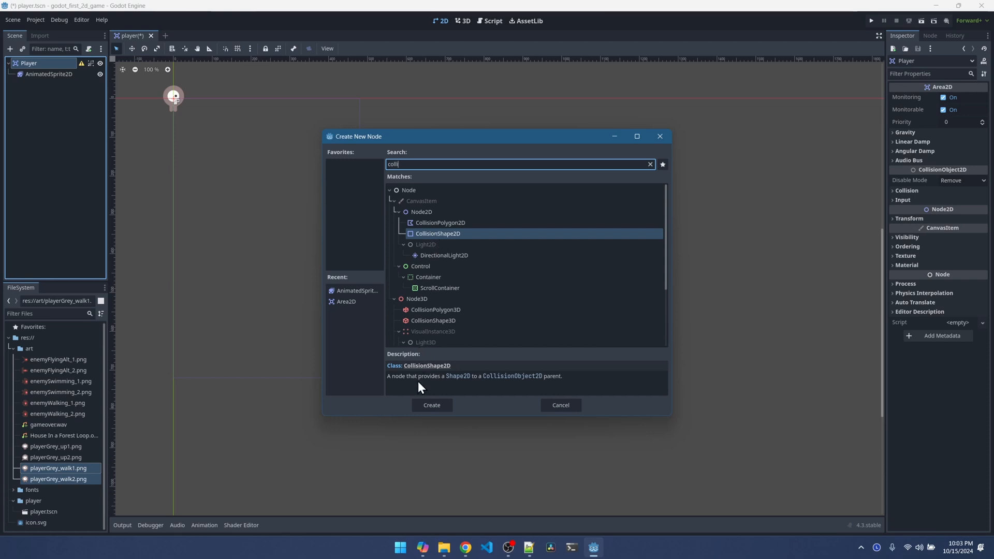
{"action": "left_click", "coordinate": [431, 405]}
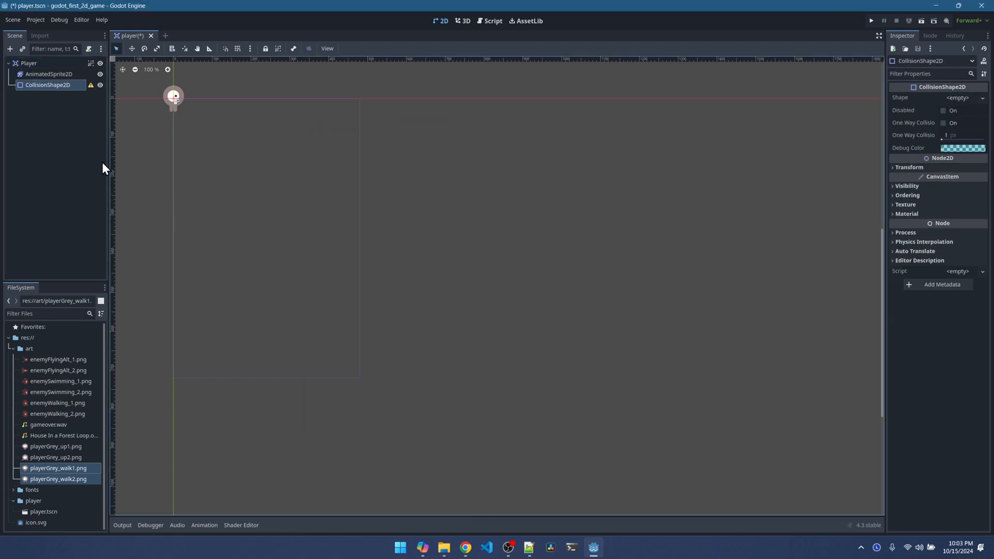
- Give the CollisionShape2D a New CapsuleShape2D and zoom the viewport onto the sprite
{"action": "left_click", "coordinate": [984, 97]}
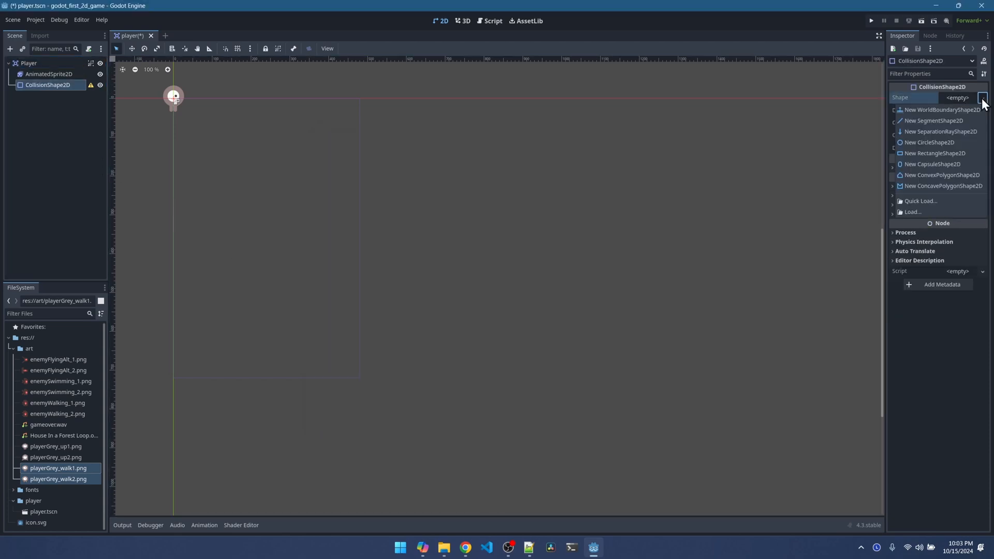
{"action": "mouse_move", "coordinate": [932, 163]}
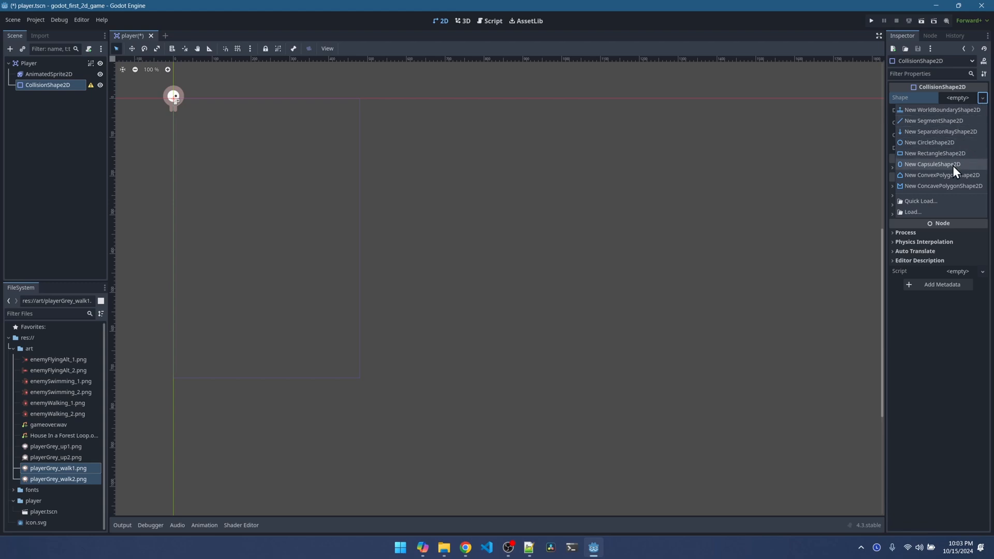
{"action": "mouse_move", "coordinate": [932, 164]}
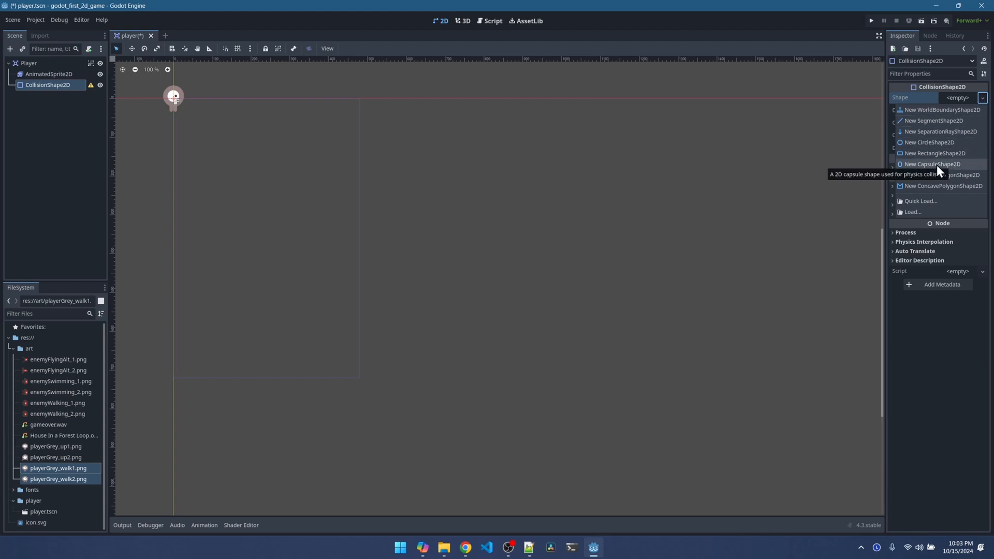
{"action": "left_click", "coordinate": [932, 164]}
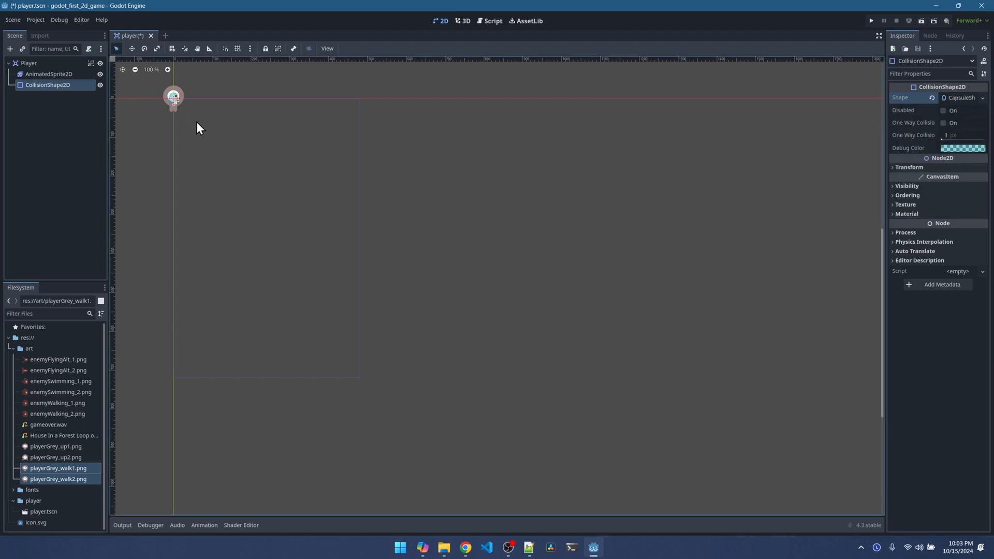
{"action": "left_click_drag", "start_coordinate": [173, 96], "coordinate": [216, 122]}
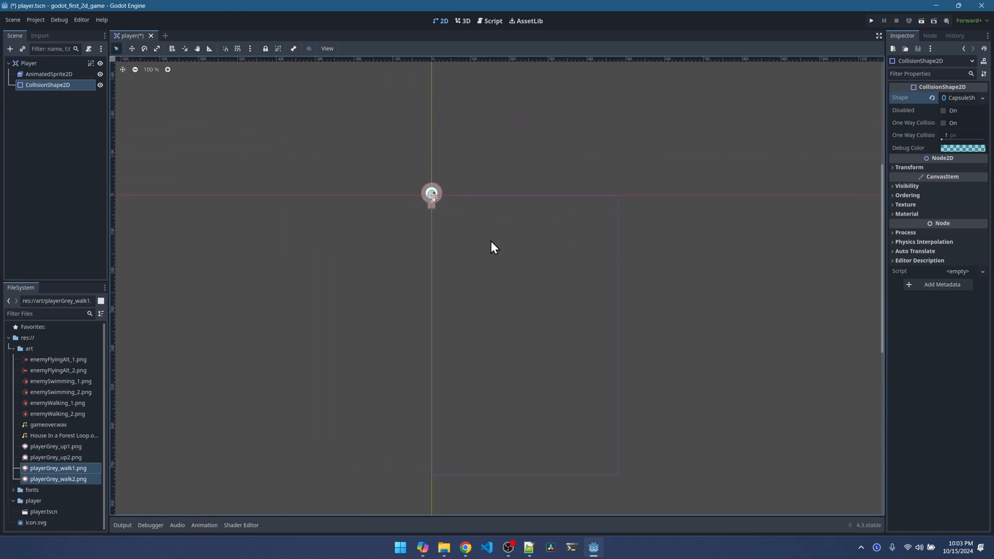
{"action": "scroll", "scroll_direction": "up", "scroll_amount": 3}
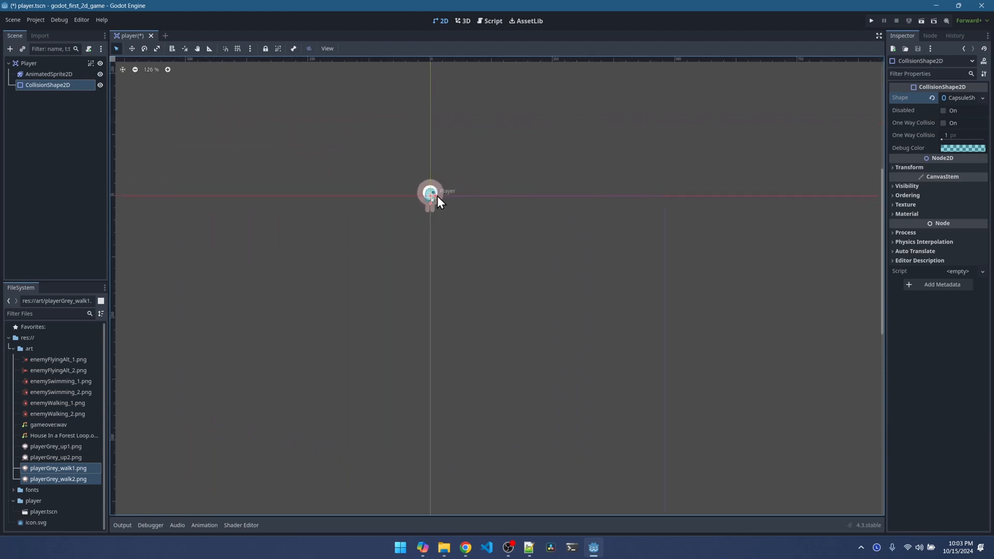
{"action": "scroll", "scroll_direction": "up", "scroll_amount": 3}
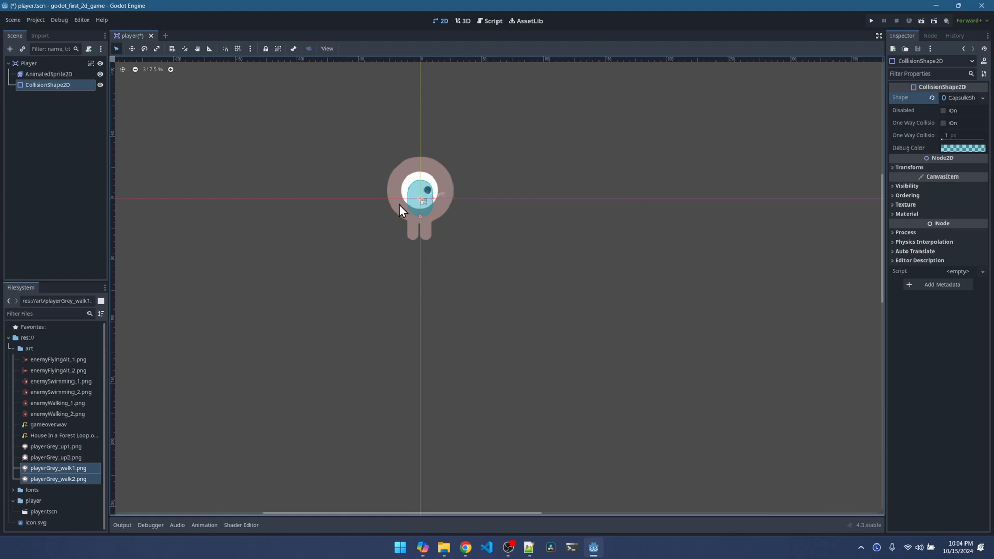
{"action": "mouse_move", "coordinate": [429, 189]}
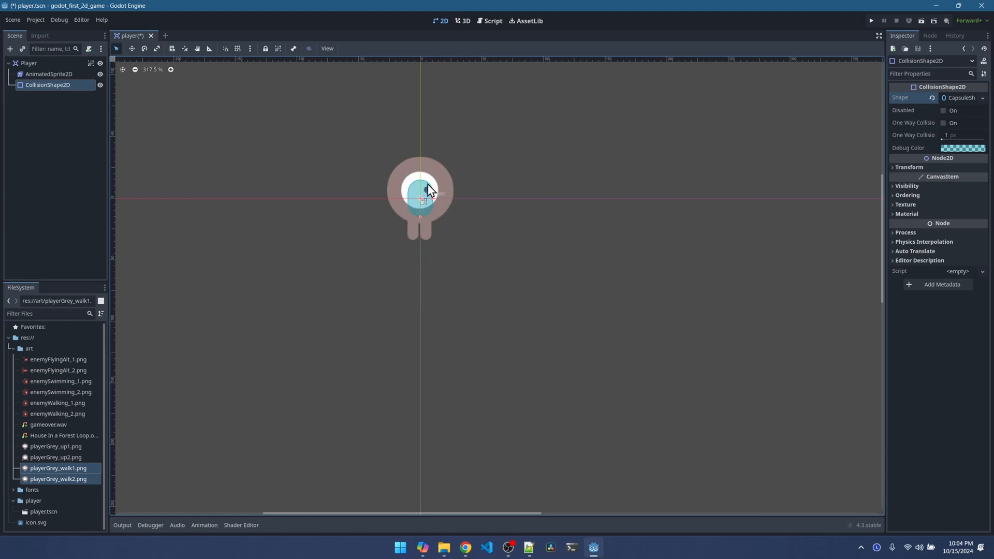
{"action": "mouse_move", "coordinate": [436, 204]}
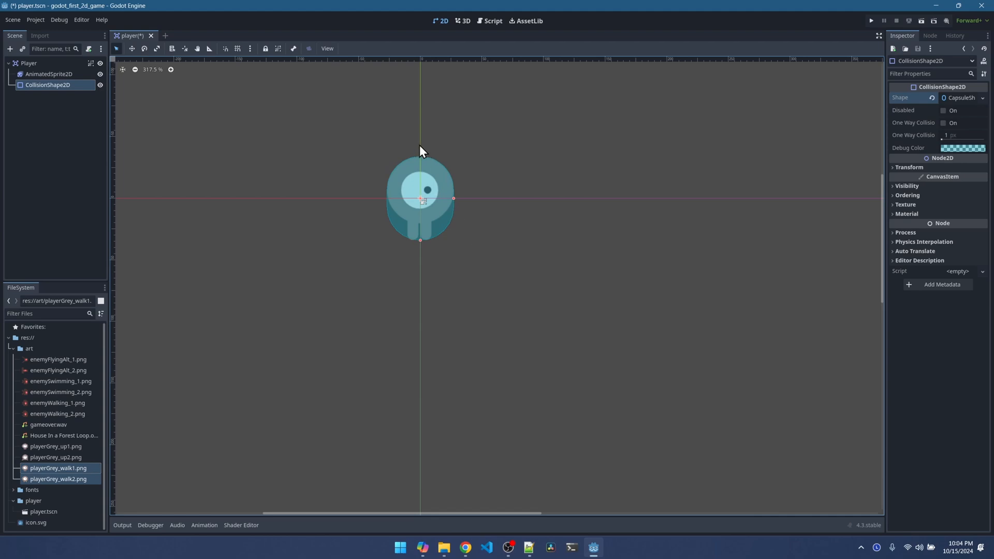
{"action": "mouse_move", "coordinate": [441, 187]}
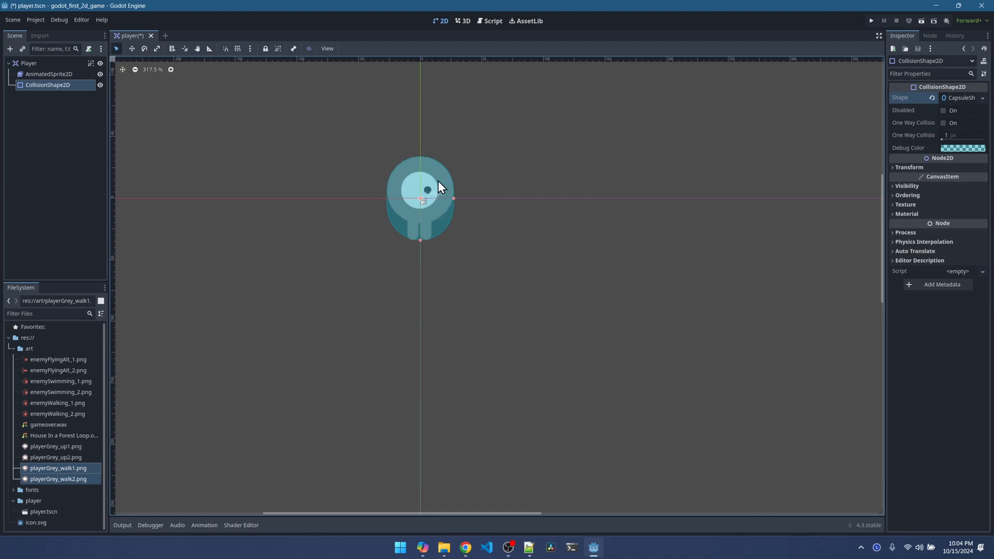
{"action": "mouse_move", "coordinate": [446, 180]}
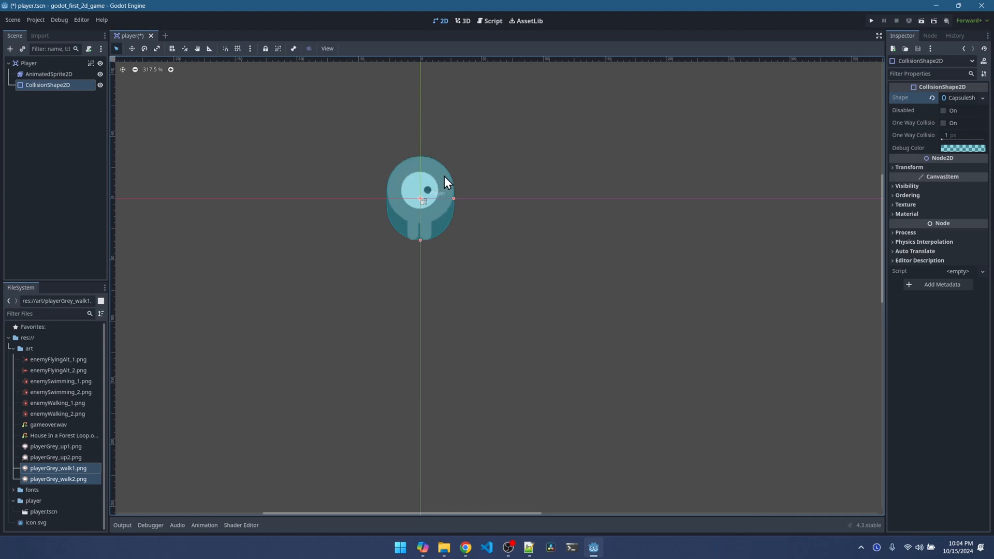
{"action": "mouse_move", "coordinate": [447, 223]}
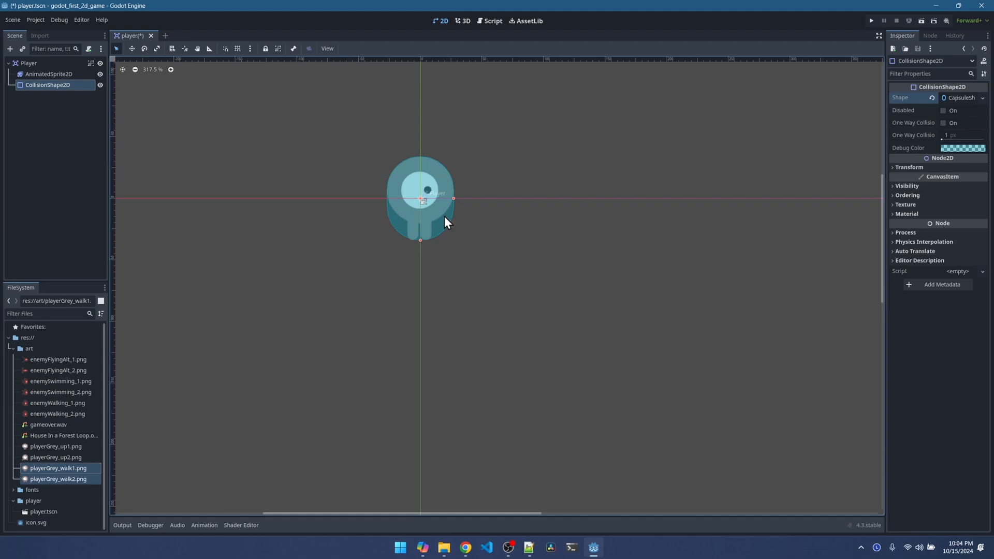
{"action": "mouse_move", "coordinate": [445, 230]}
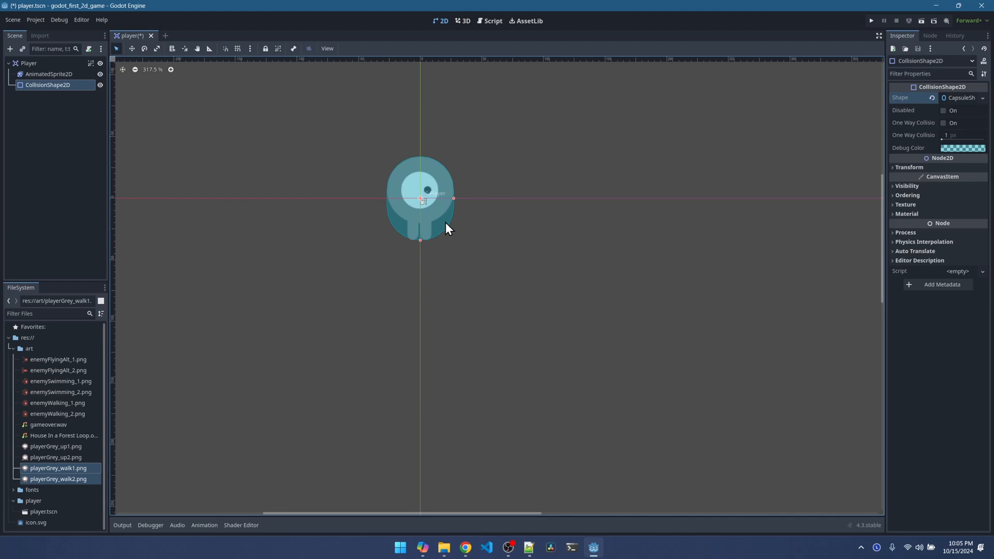
{"action": "mouse_move", "coordinate": [443, 236]}
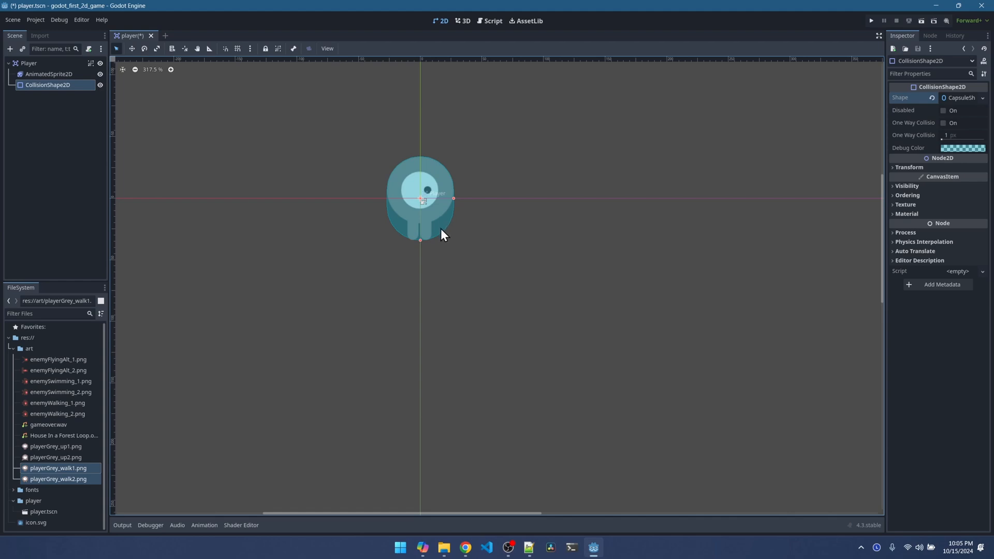
{"action": "mouse_move", "coordinate": [113, 143]}
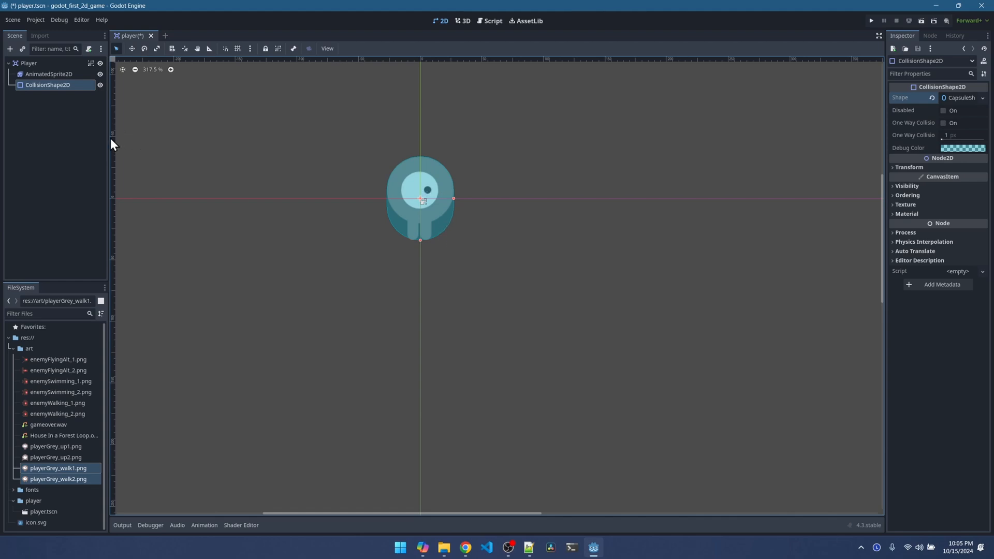
{"action": "mouse_move", "coordinate": [69, 123]}
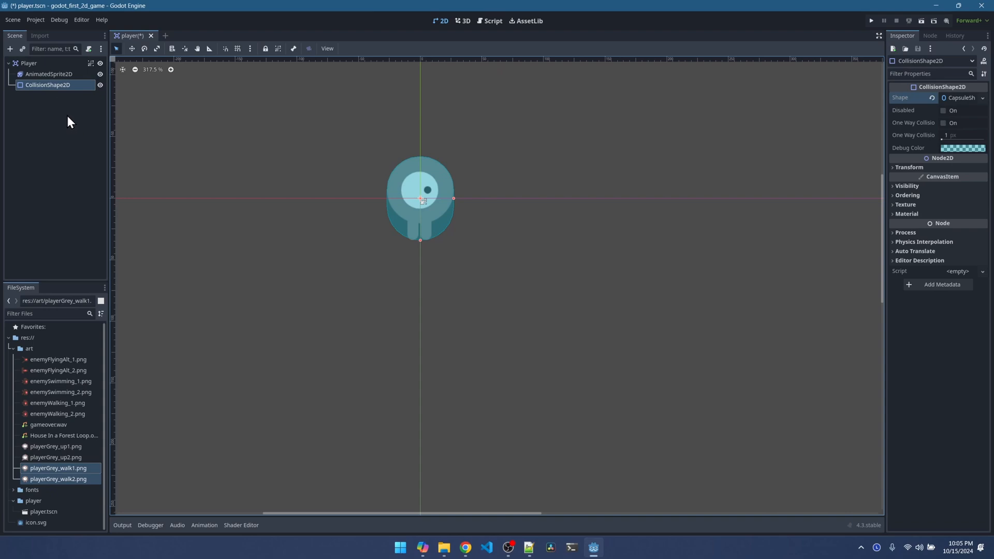
- Save player.tscn with Ctrl+S
{"action": "key", "text": "ctrl+s"}
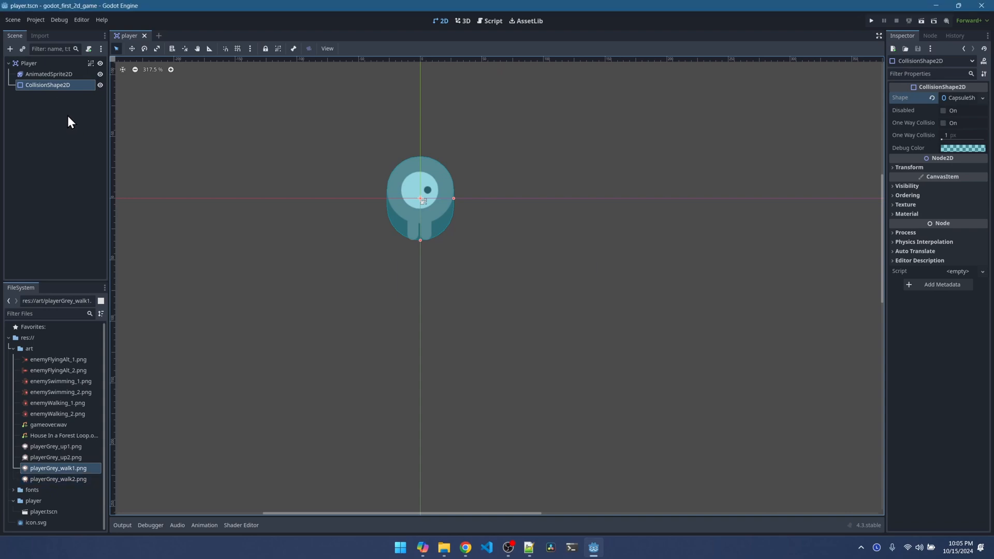
{"action": "mouse_move", "coordinate": [871, 20]}
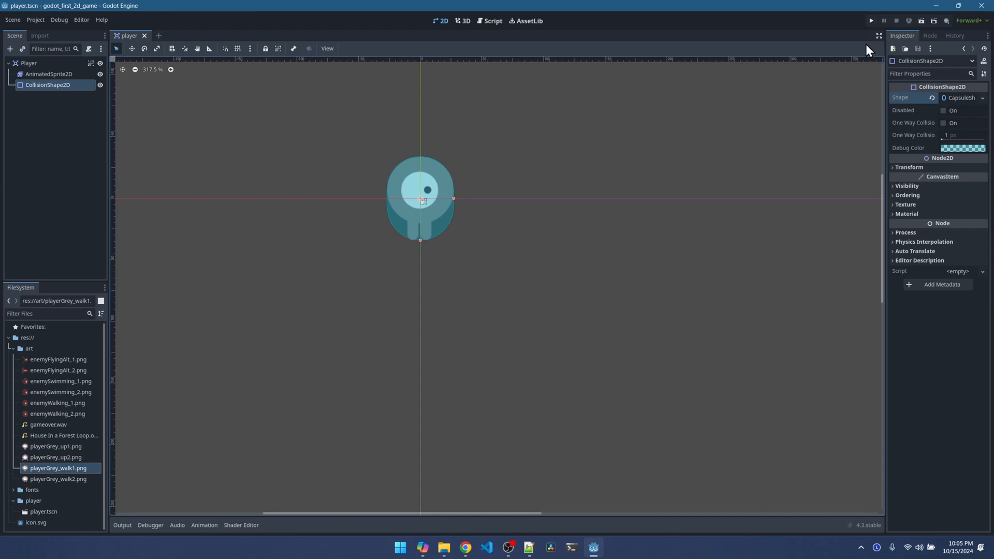
{"action": "mouse_move", "coordinate": [870, 21]}
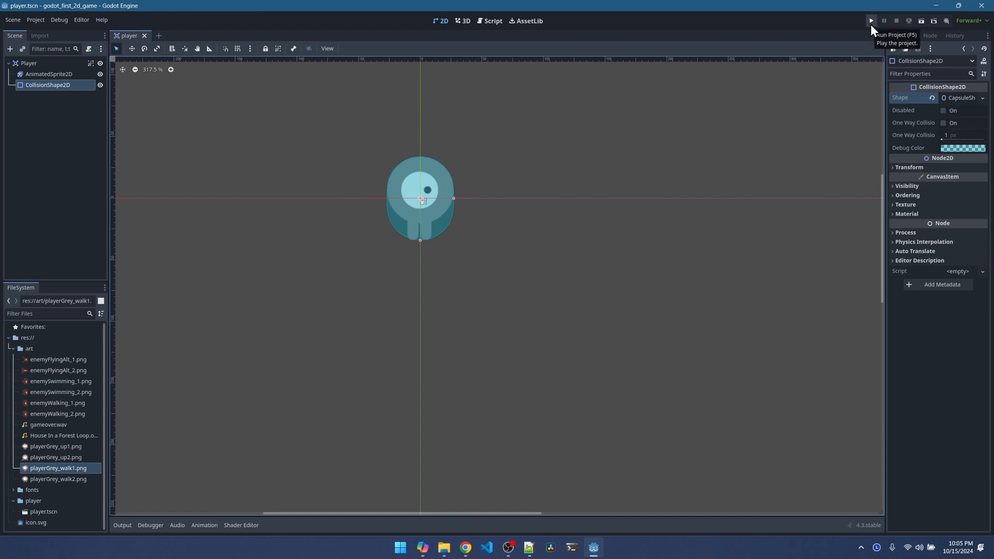
- Run the project with player.tscn as the main scene and move the debug window aside
{"action": "left_click", "coordinate": [870, 20]}
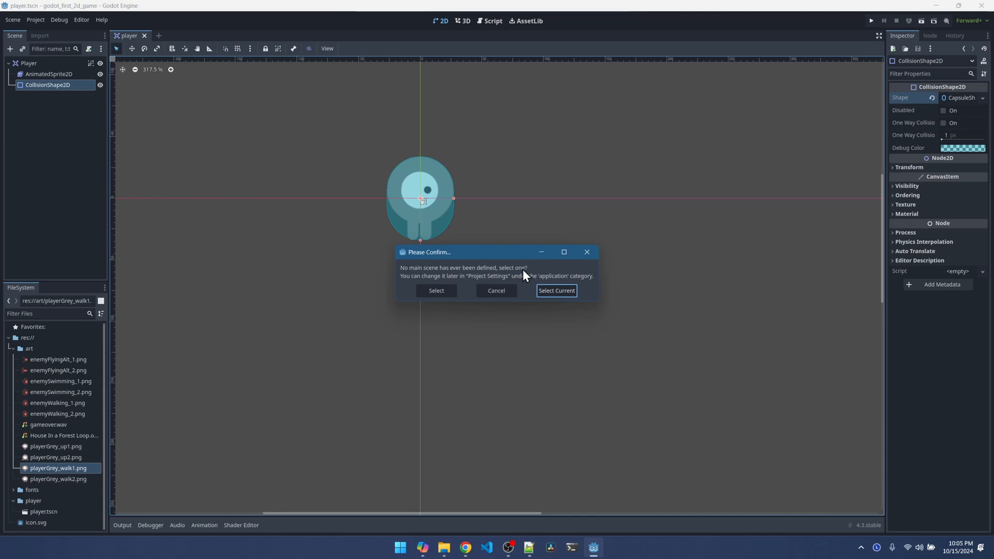
{"action": "mouse_move", "coordinate": [556, 293]}
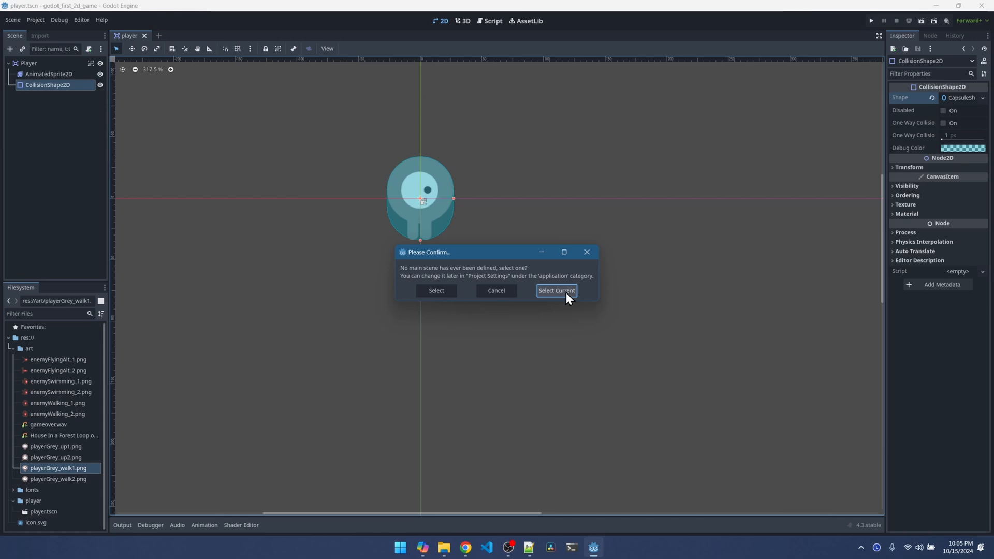
{"action": "left_click", "coordinate": [556, 290]}
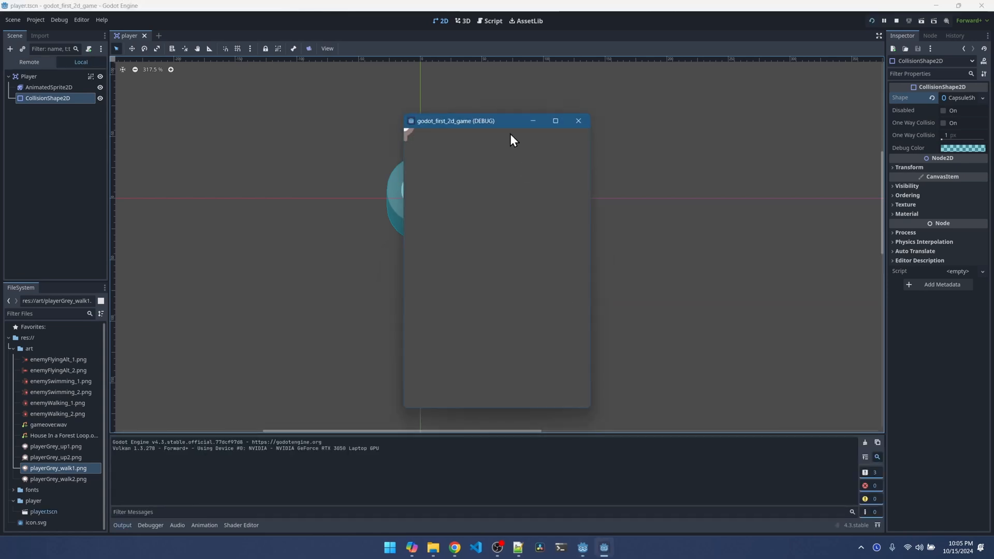
{"action": "left_click_drag", "start_coordinate": [455, 121], "coordinate": [705, 147]}
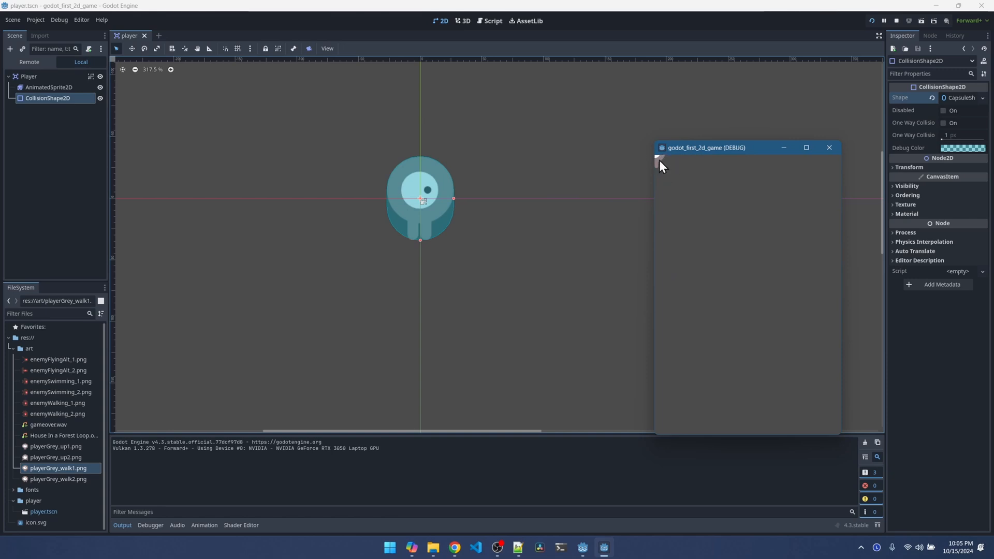
- Zoom out and reposition the Player to (232, 231), inside the game area
{"action": "left_click", "coordinate": [829, 147]}
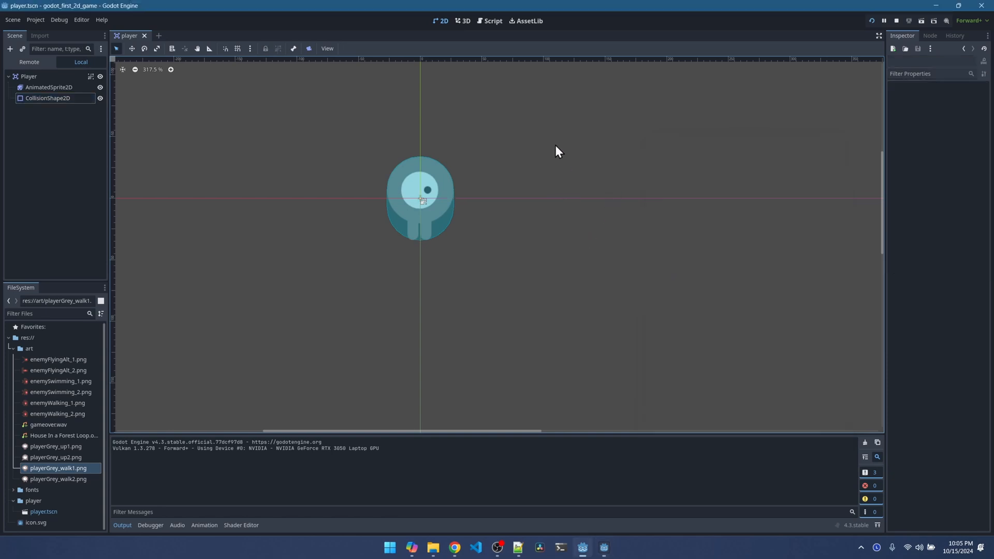
{"action": "scroll", "scroll_direction": "down", "scroll_amount": 3}
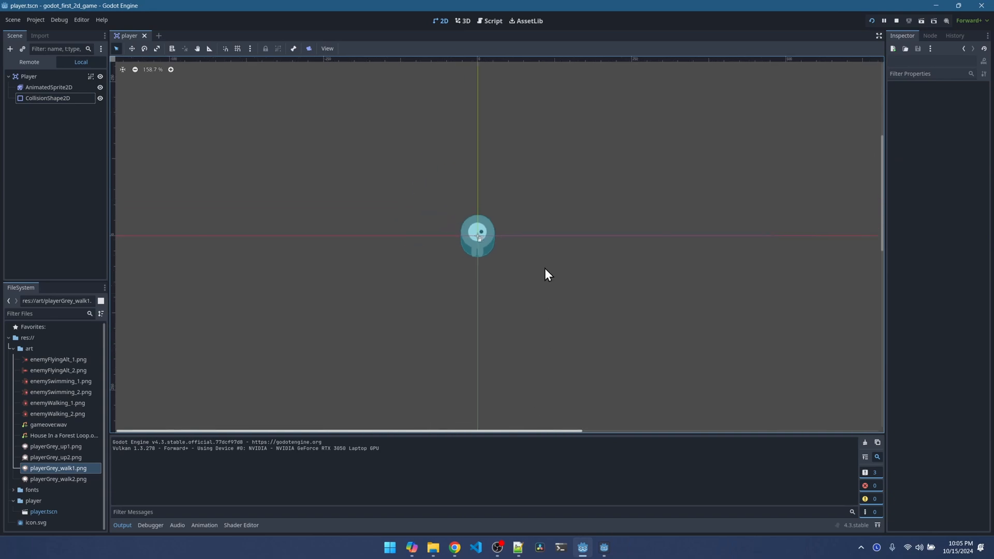
{"action": "scroll", "scroll_direction": "down", "scroll_amount": 3}
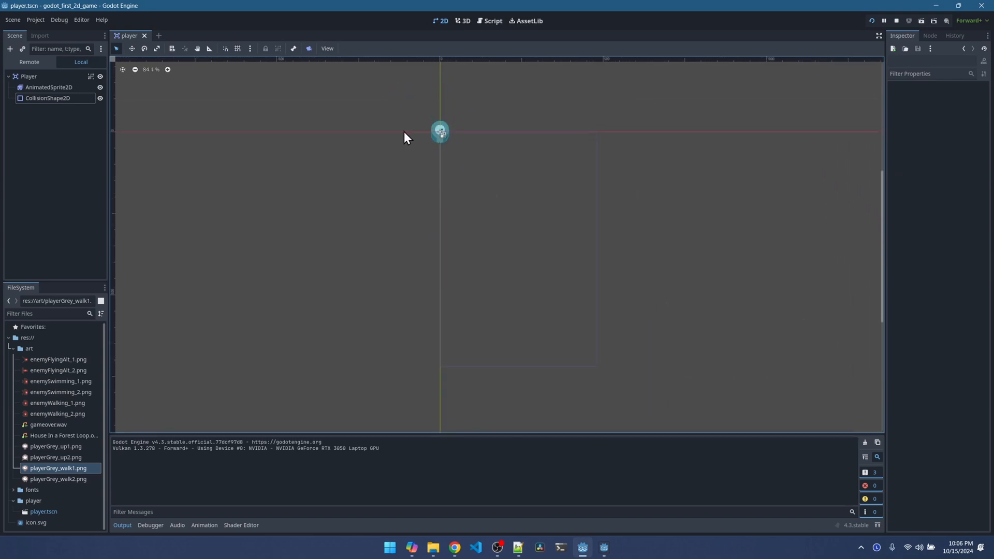
{"action": "mouse_move", "coordinate": [475, 139]}
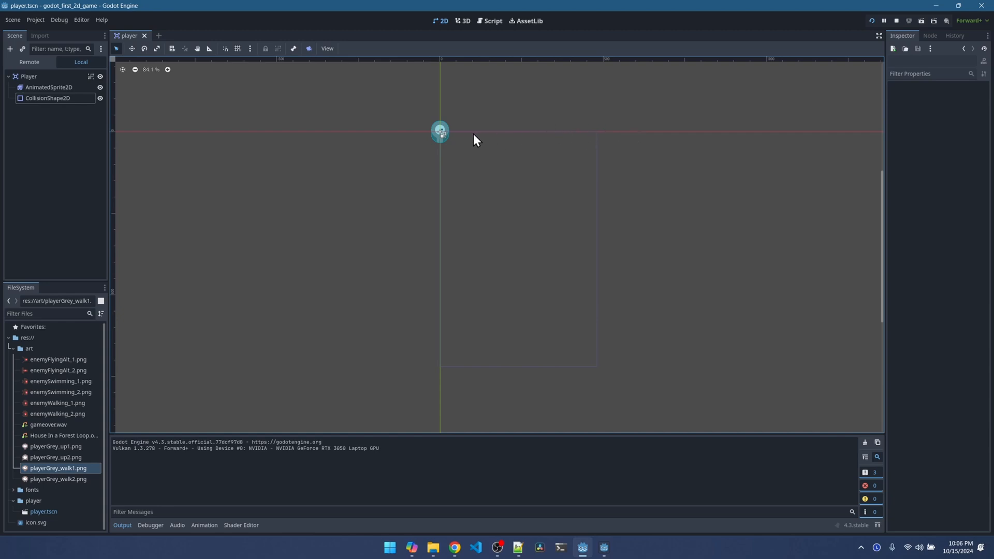
{"action": "mouse_move", "coordinate": [444, 105]}
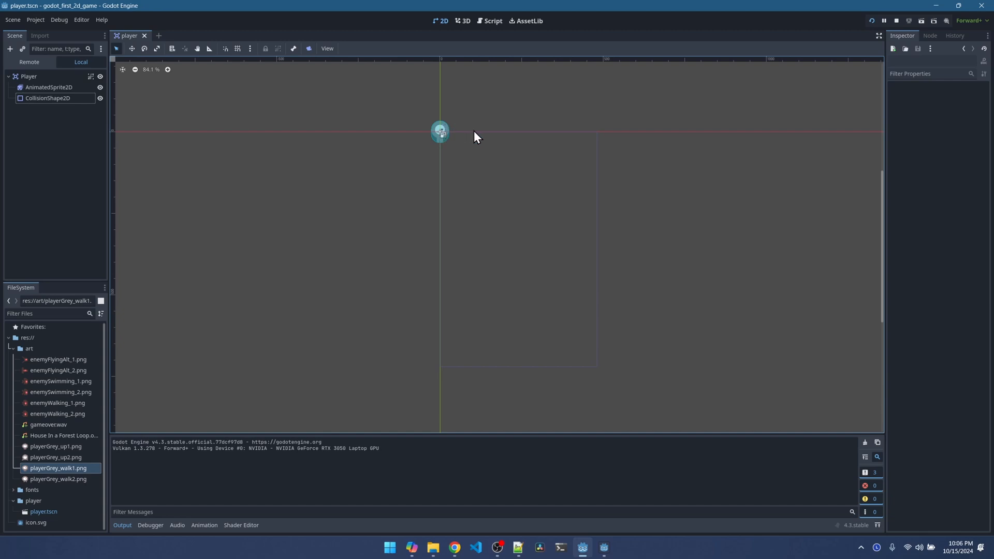
{"action": "mouse_move", "coordinate": [477, 123]}
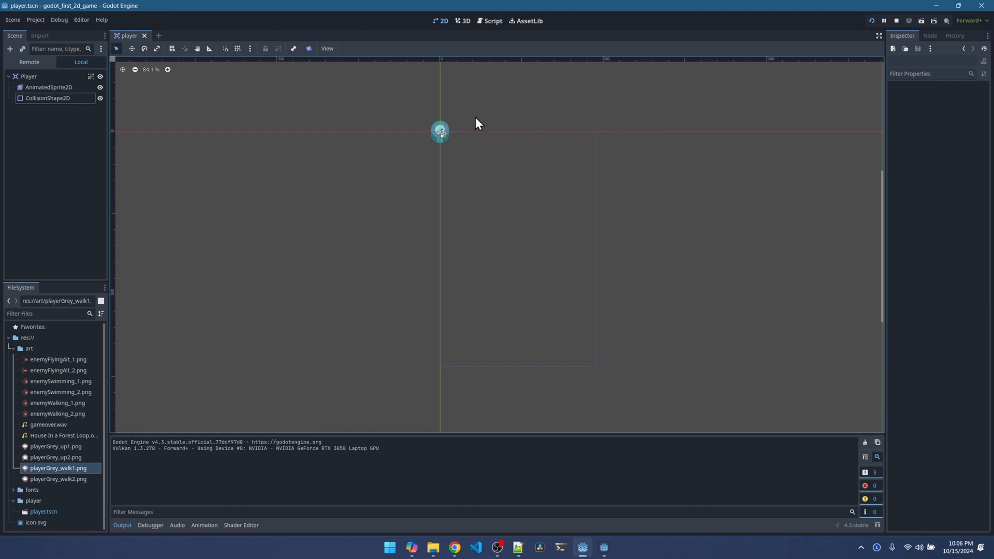
{"action": "mouse_move", "coordinate": [441, 141]}
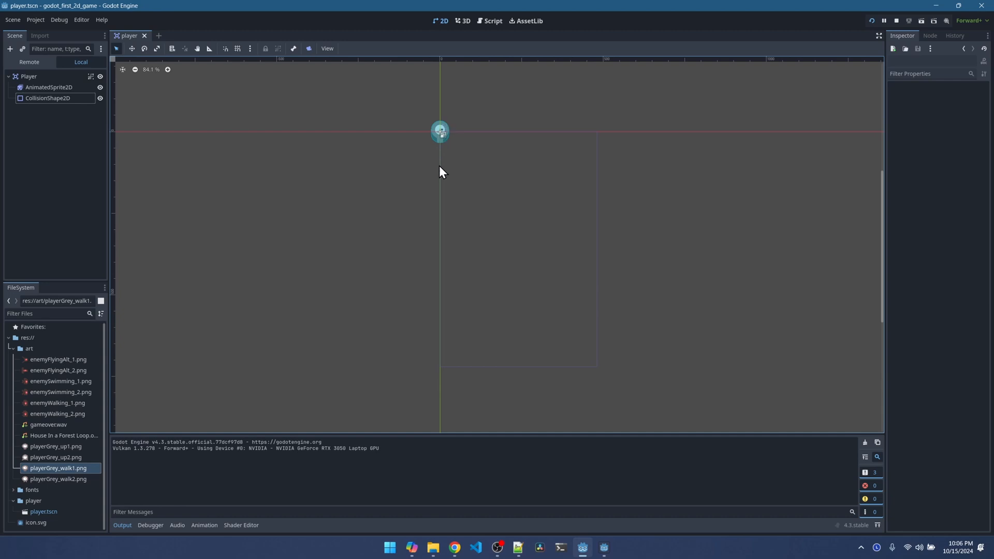
{"action": "mouse_move", "coordinate": [442, 104]}
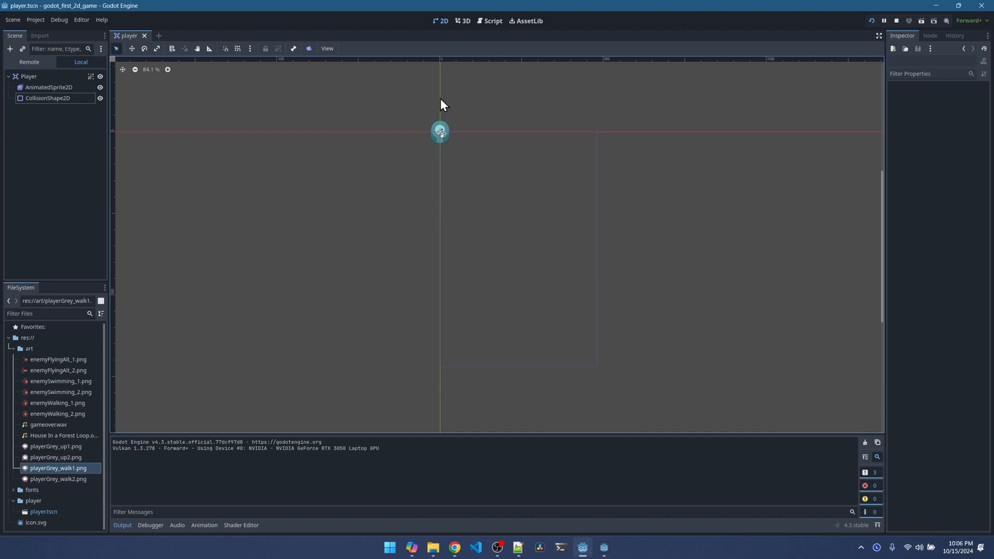
{"action": "mouse_move", "coordinate": [449, 114]}
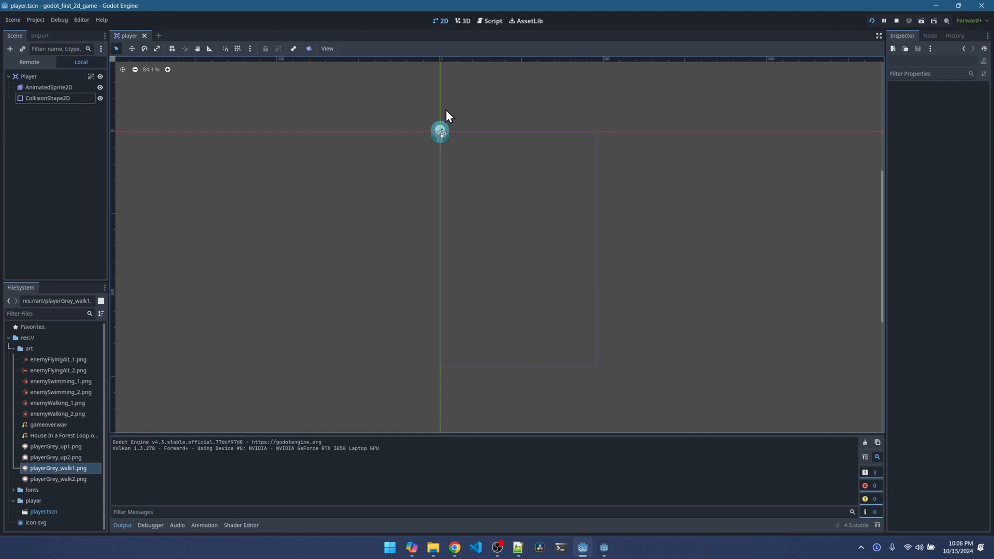
{"action": "mouse_move", "coordinate": [570, 389]}
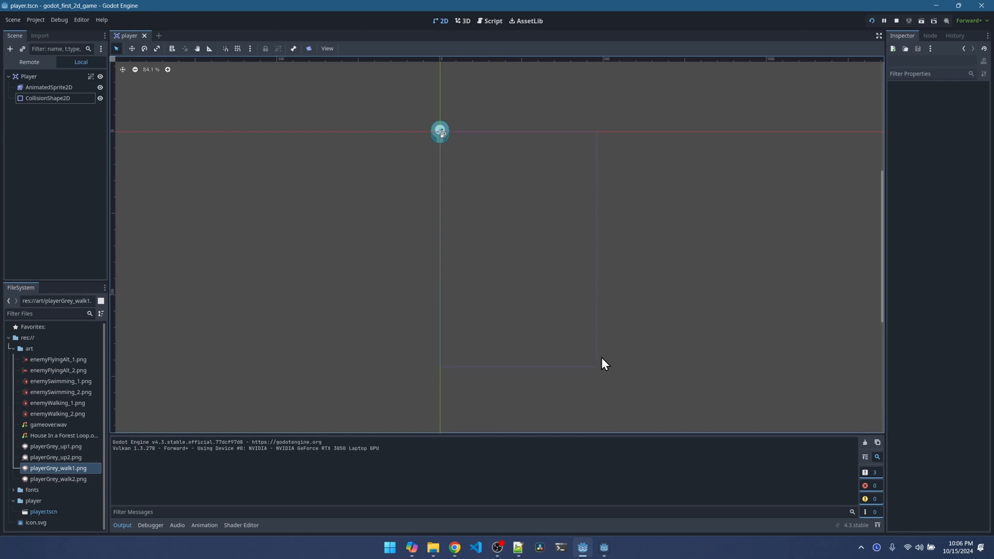
{"action": "mouse_move", "coordinate": [521, 390]}
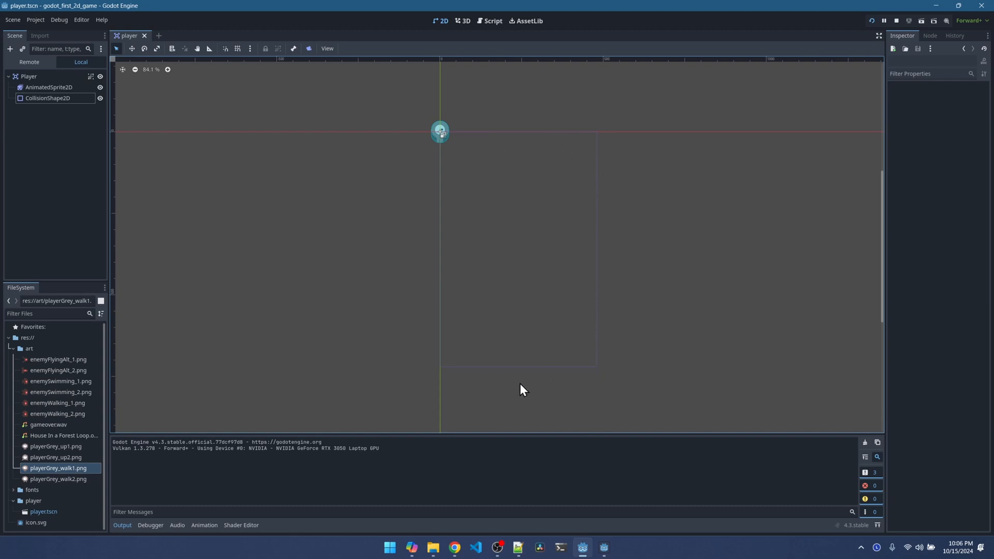
{"action": "mouse_move", "coordinate": [474, 132]}
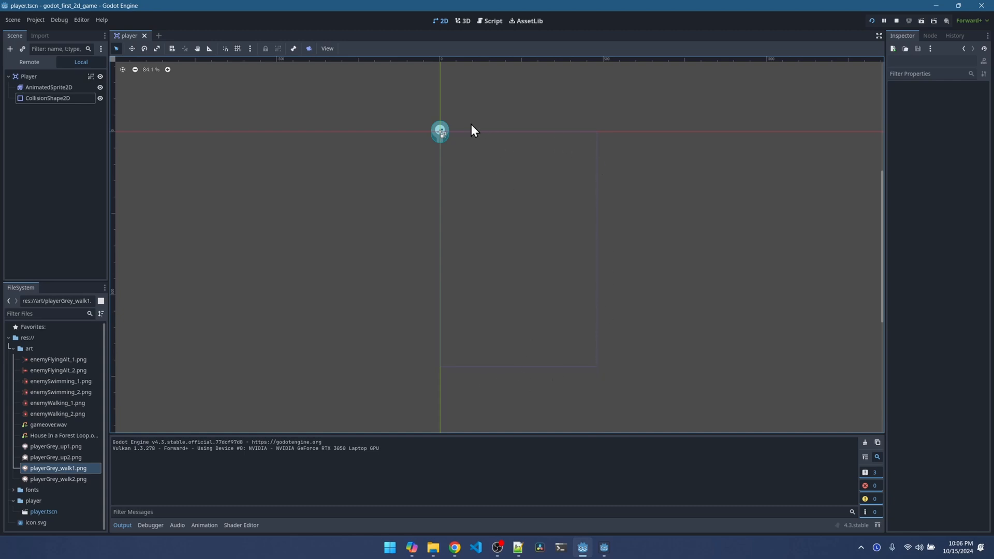
{"action": "left_click", "coordinate": [897, 21]}
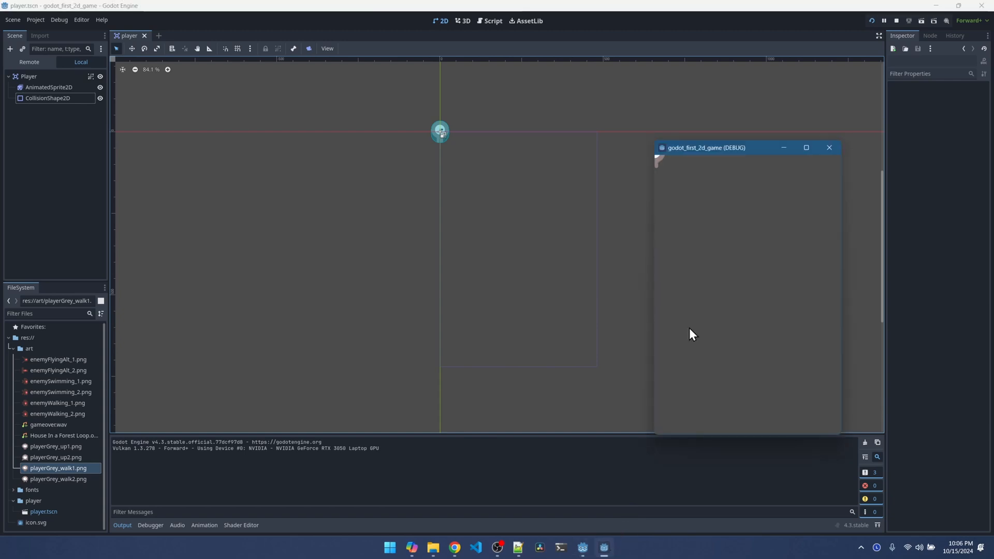
{"action": "mouse_move", "coordinate": [684, 168]}
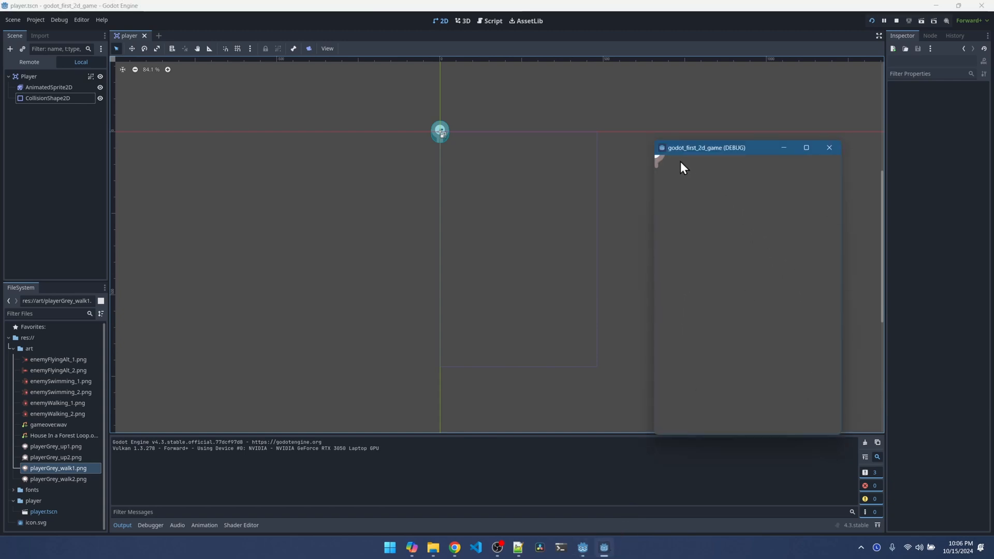
{"action": "mouse_move", "coordinate": [664, 170]}
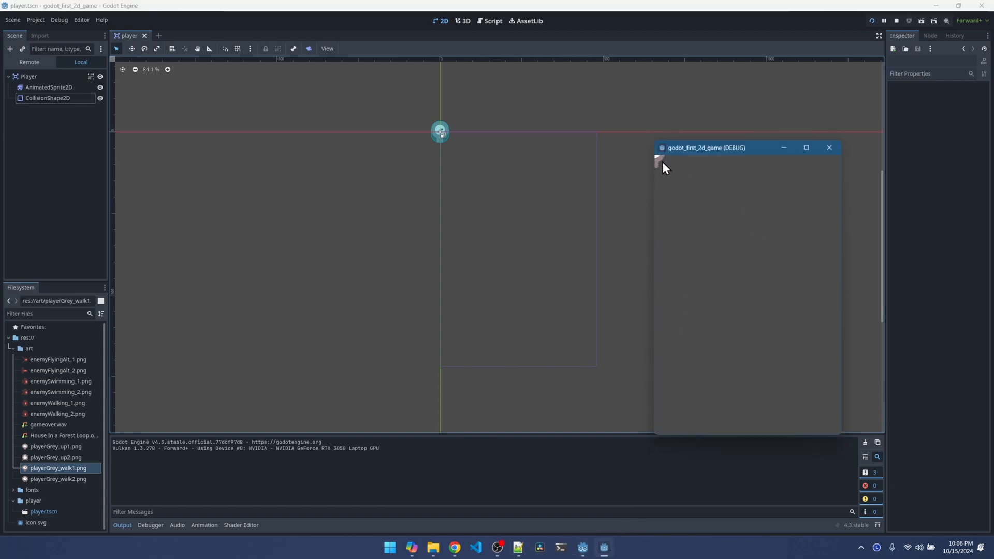
{"action": "left_click", "coordinate": [828, 147]}
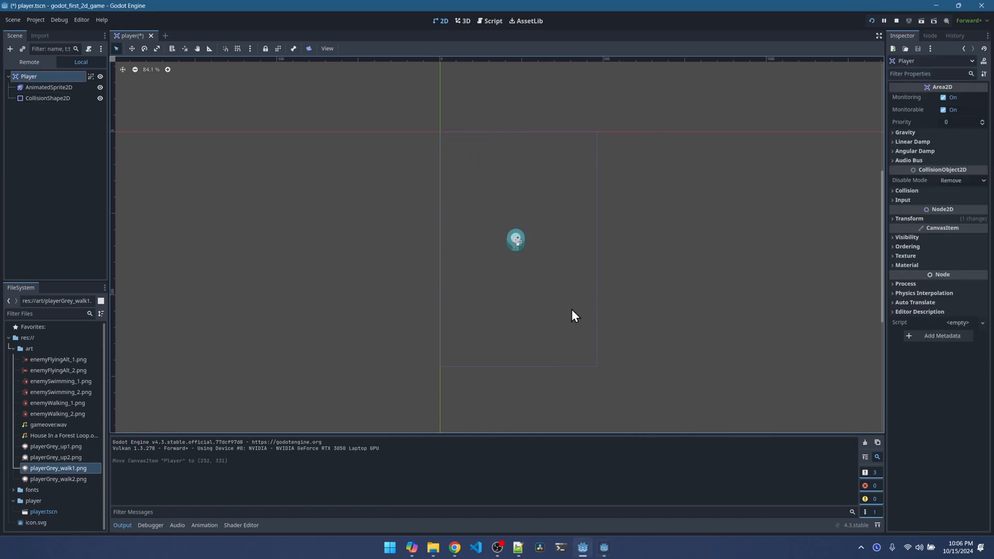
{"action": "mouse_move", "coordinate": [872, 21]}
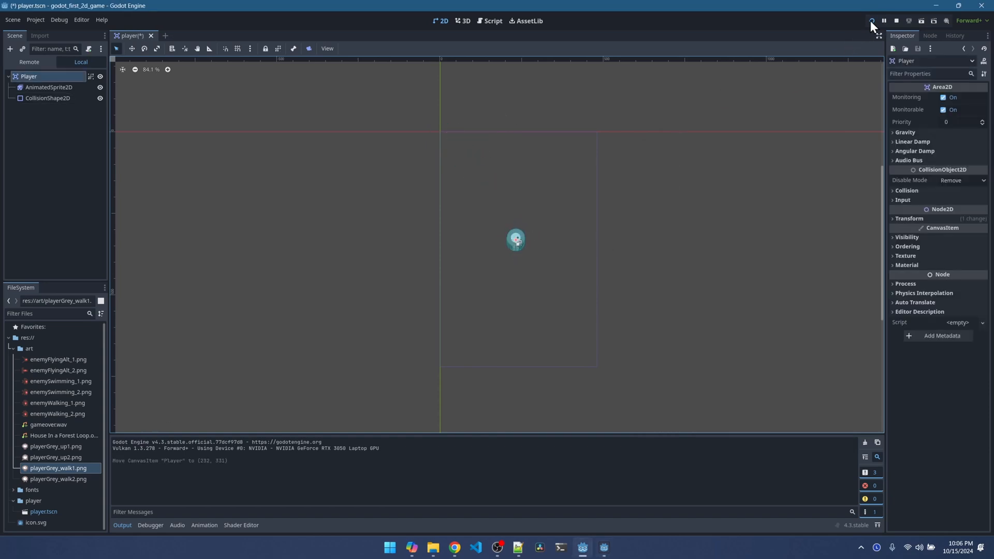
- Relaunch the game to confirm the player sprite now sits near the debug window's centre
{"action": "left_click", "coordinate": [871, 20]}
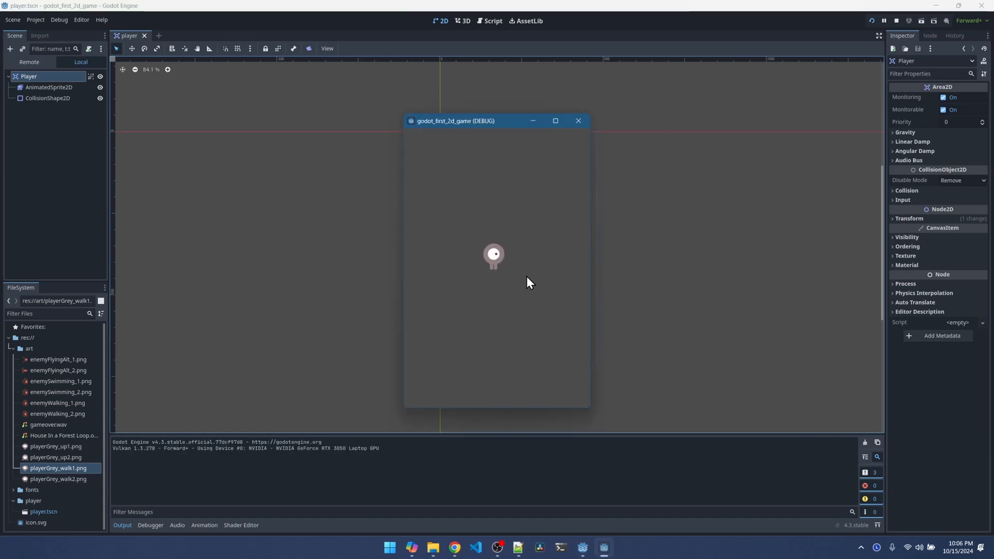
{"action": "mouse_move", "coordinate": [508, 290]}
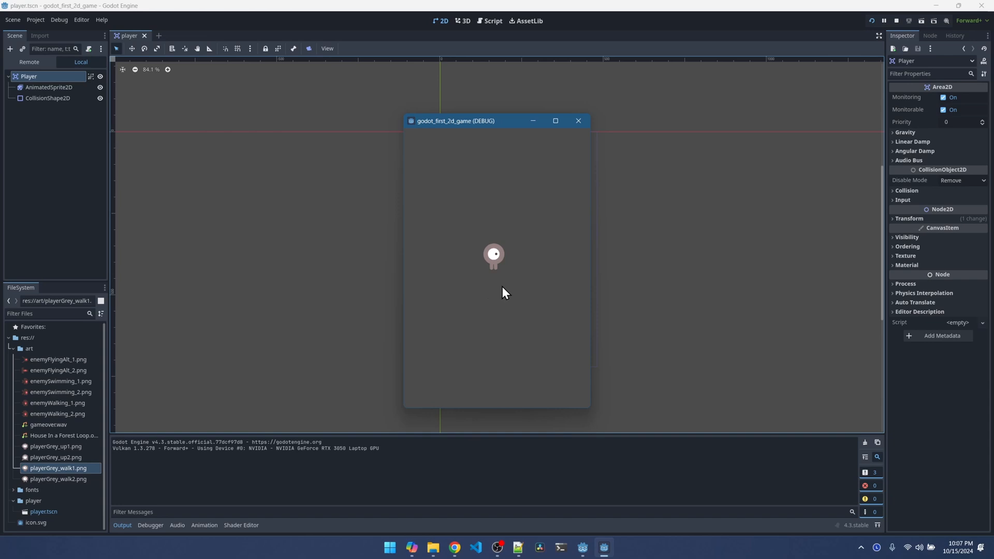
{"action": "mouse_move", "coordinate": [598, 112]}
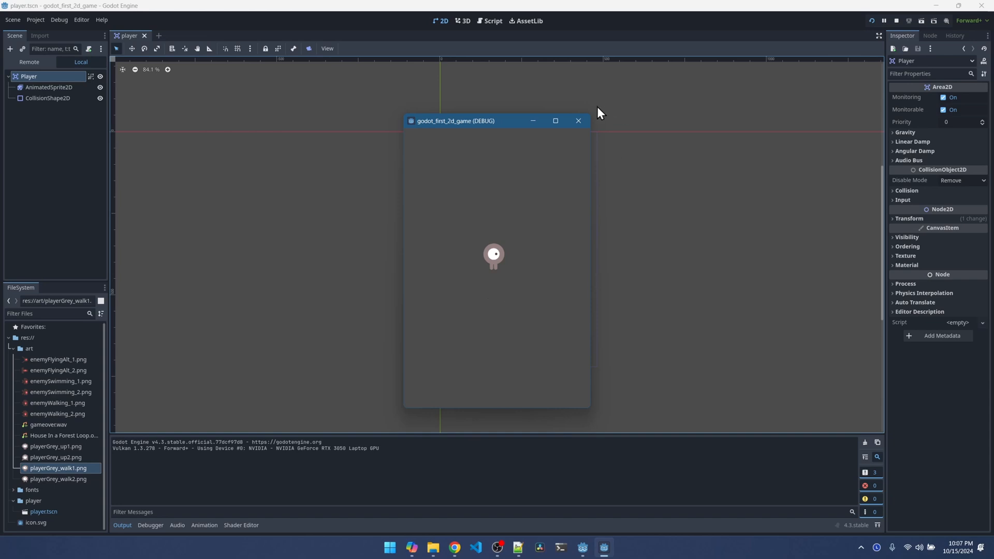